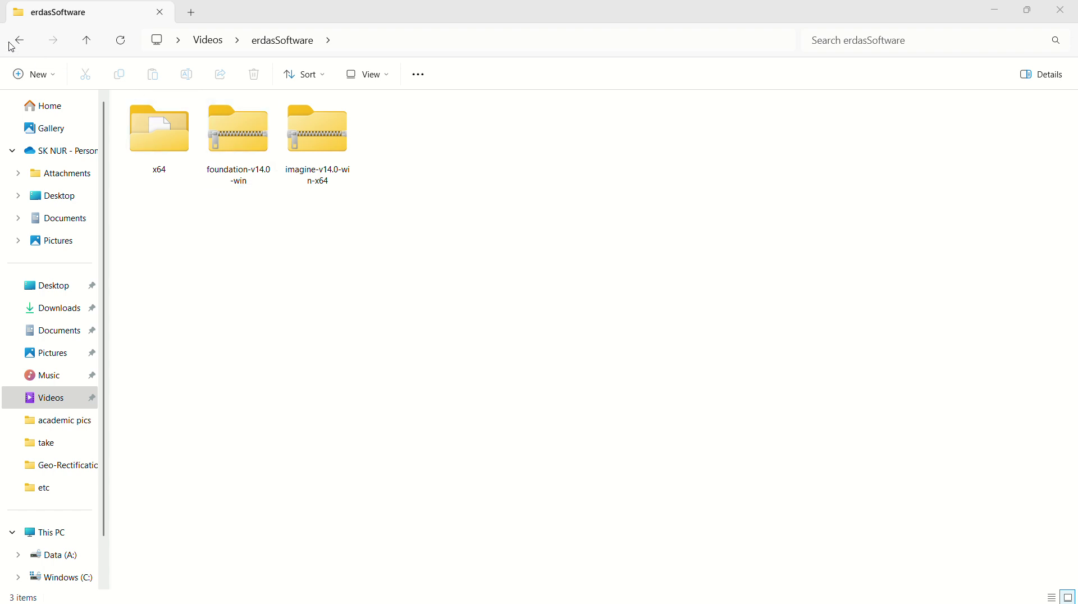
{"action": "mouse_move", "coordinate": [751, 302]}
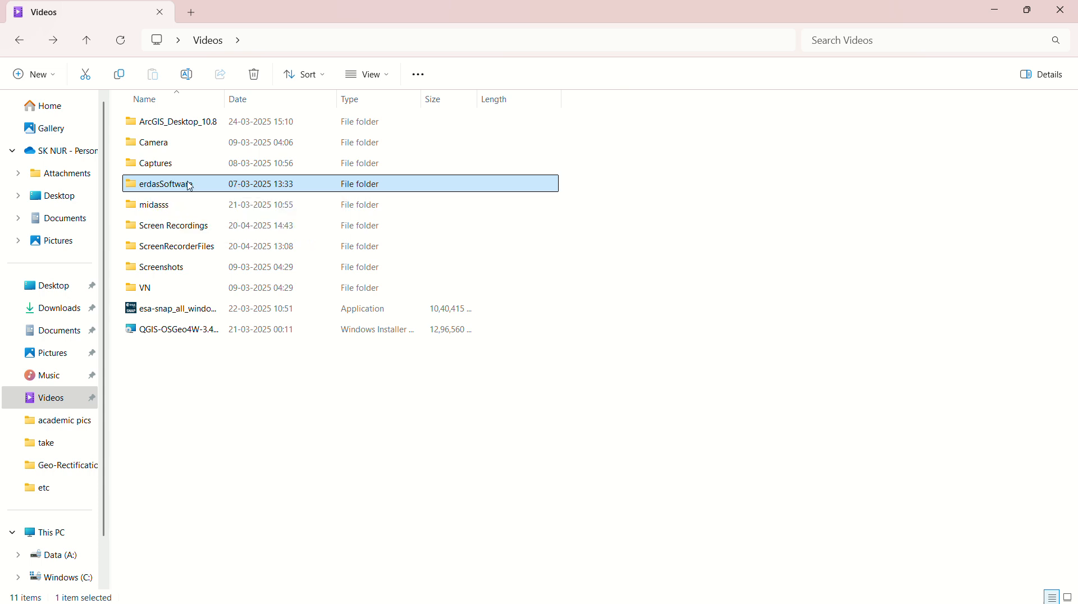
Step: Extract foundation-v14.0-win.zip into its own folder inside erdasSoftware
{"action": "double_click", "coordinate": [163, 183]}
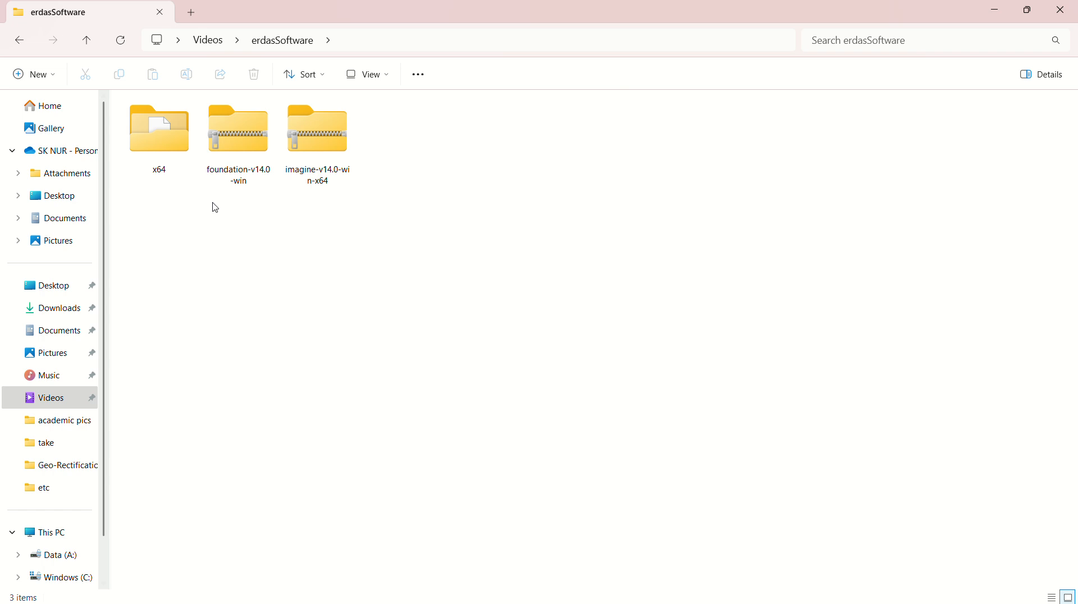
{"action": "left_click", "coordinate": [160, 132]}
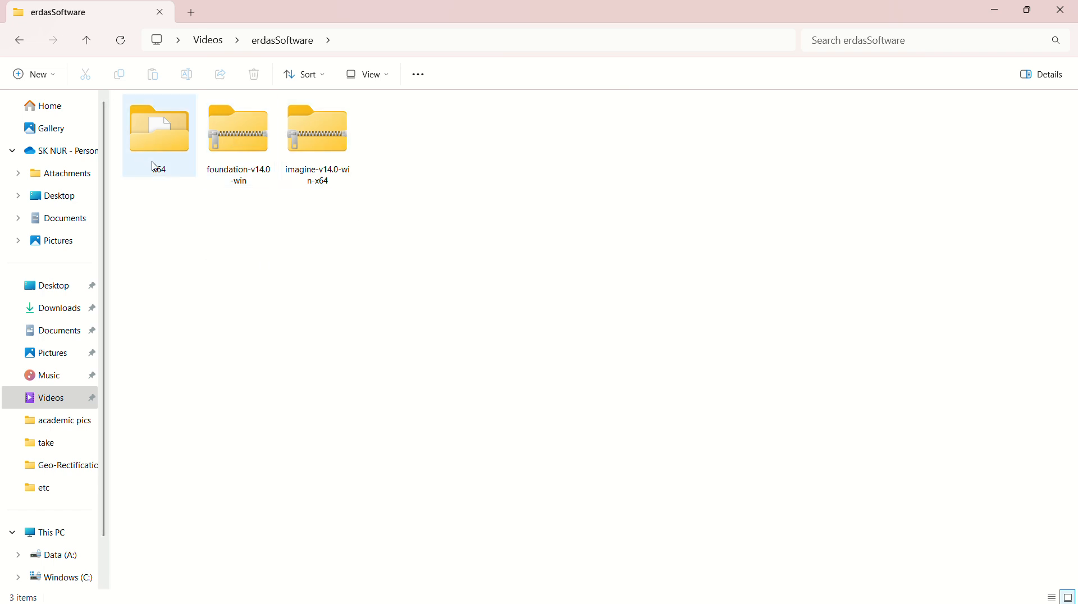
{"action": "left_click", "coordinate": [238, 129]}
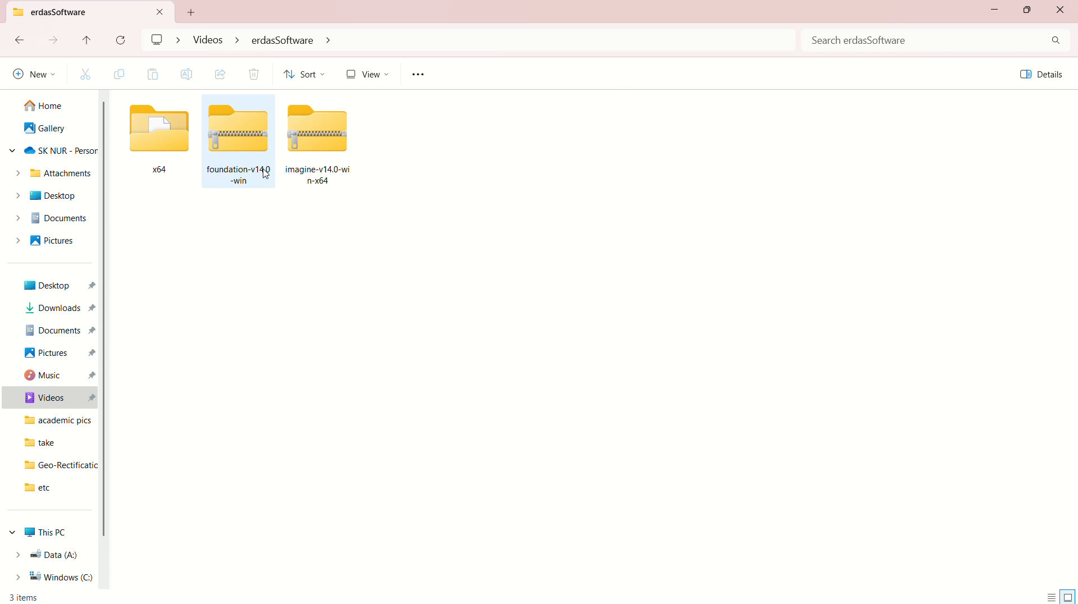
{"action": "left_click", "coordinate": [238, 135]}
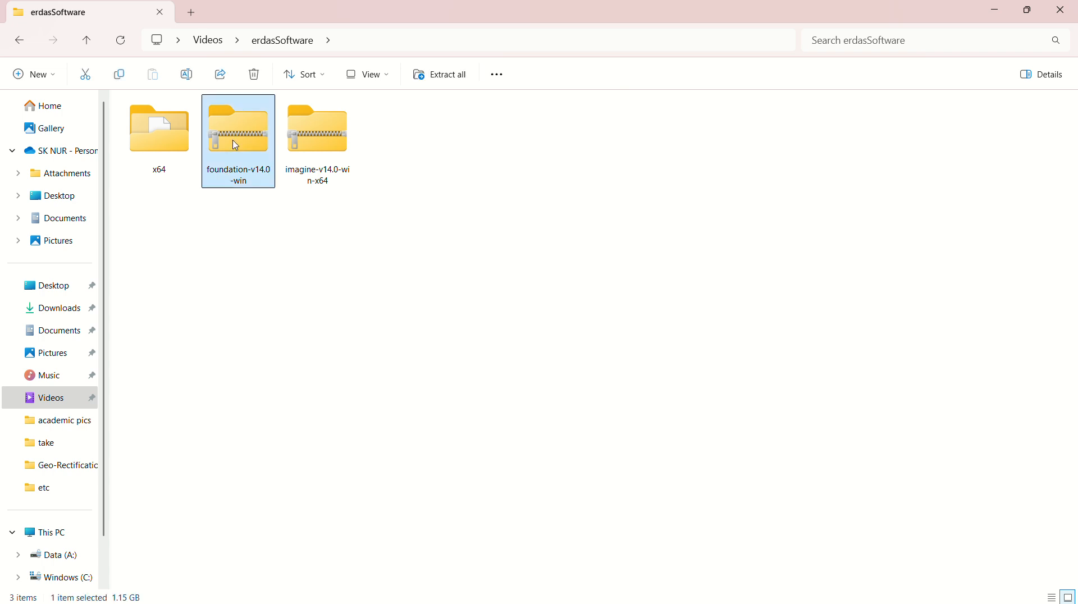
{"action": "right_click", "coordinate": [235, 145]}
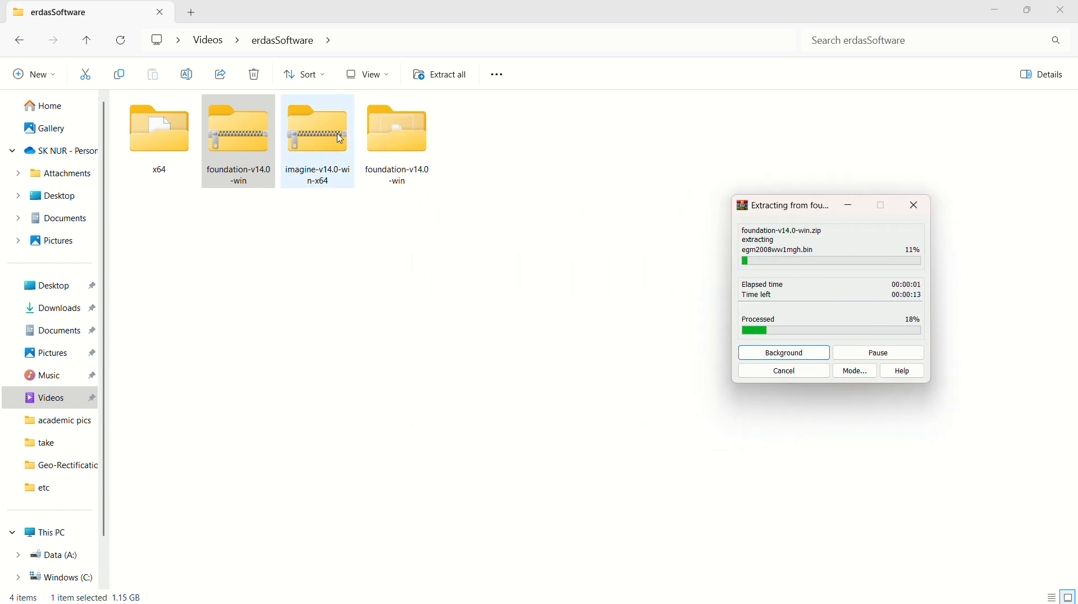
Step: Start extracting imagine-v14.0-win-x64.zip with WinRAR into a folder beside it
{"action": "right_click", "coordinate": [317, 137]}
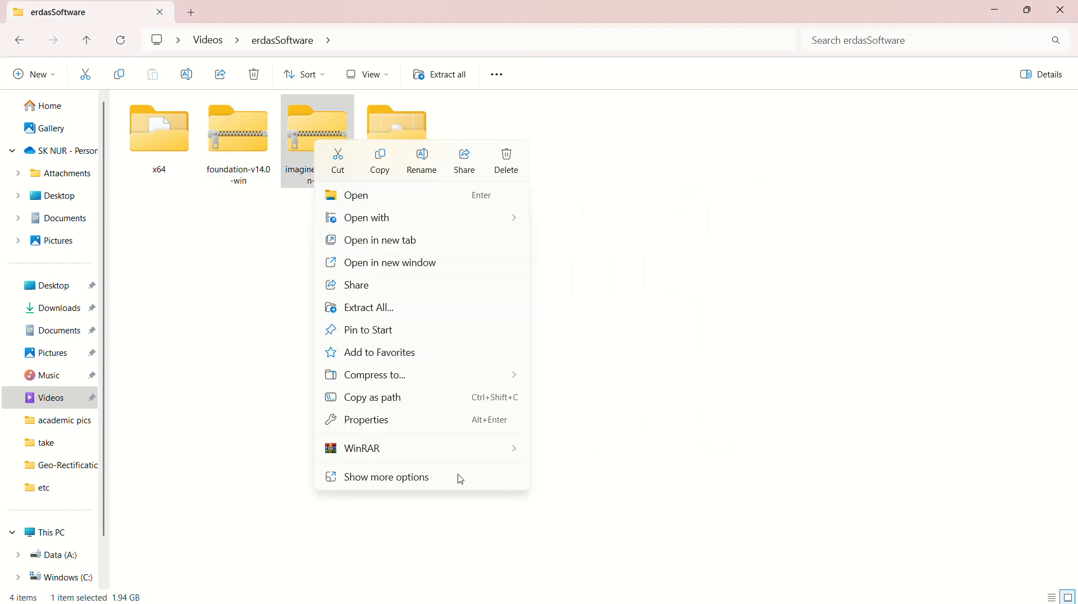
{"action": "left_click", "coordinate": [507, 407]}
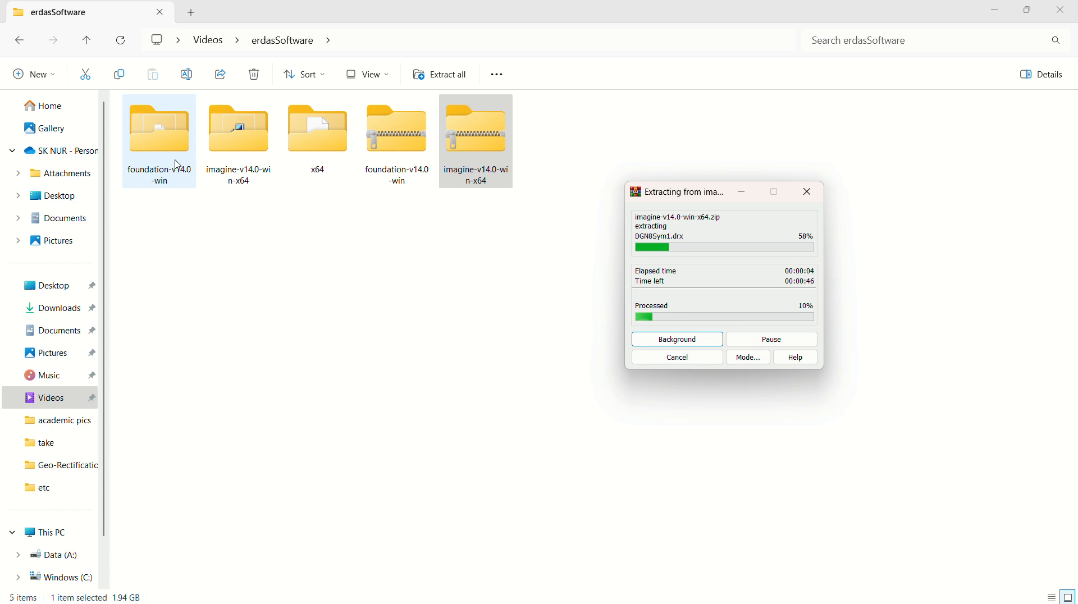
Step: Browse into the extracted foundation-v14.0-win folder with its language folders and Setup
{"action": "double_click", "coordinate": [160, 128]}
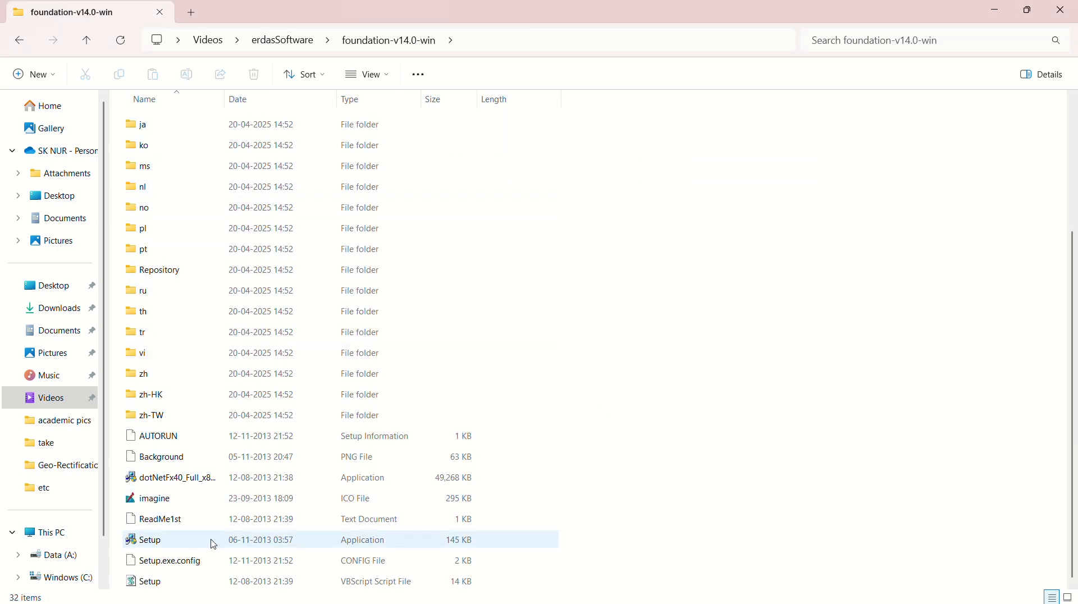
{"action": "mouse_move", "coordinate": [350, 545]}
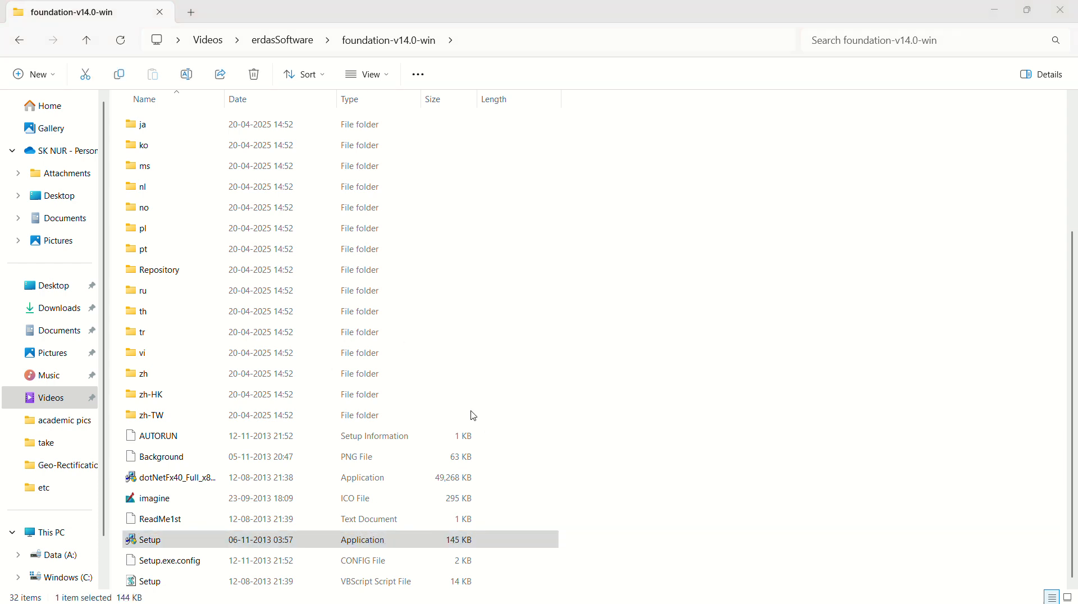
Step: Launch Setup and start the ERDAS Foundation 2014 install from Supporting Software
{"action": "double_click", "coordinate": [149, 539]}
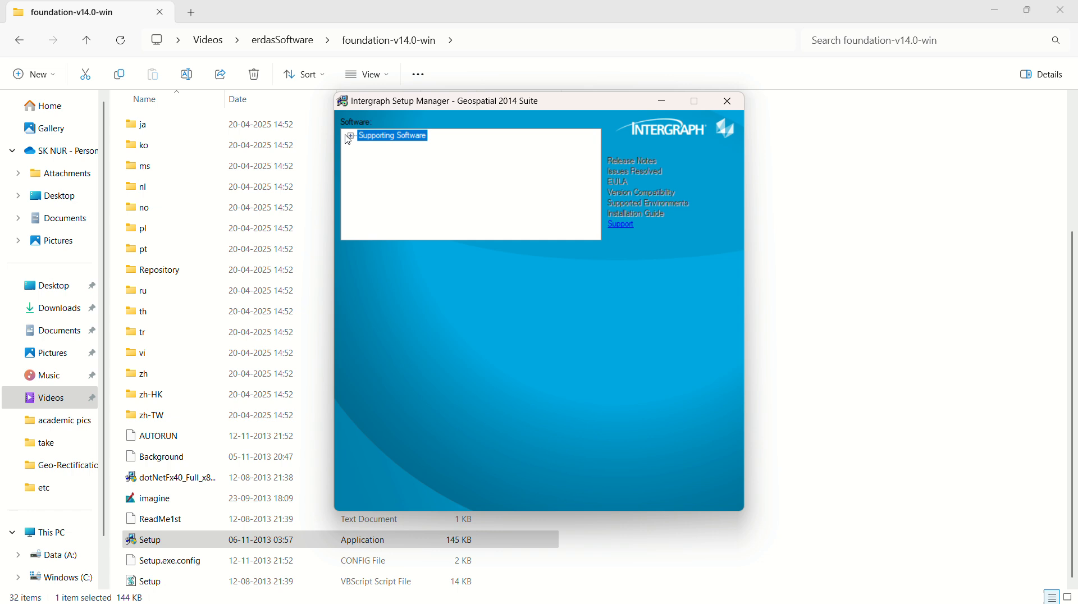
{"action": "left_click", "coordinate": [349, 135]}
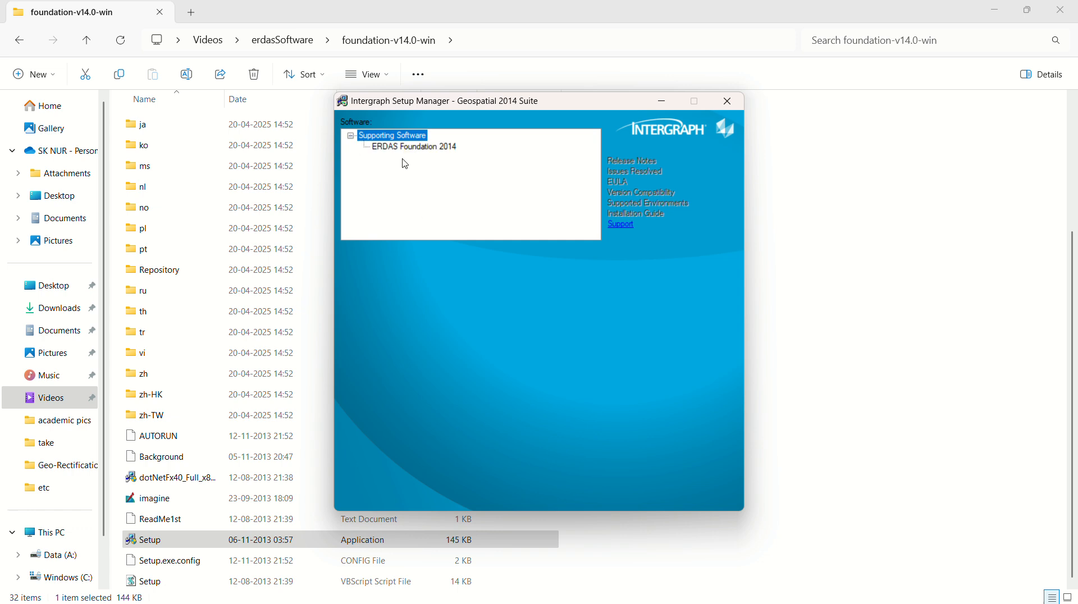
{"action": "left_click", "coordinate": [413, 146]}
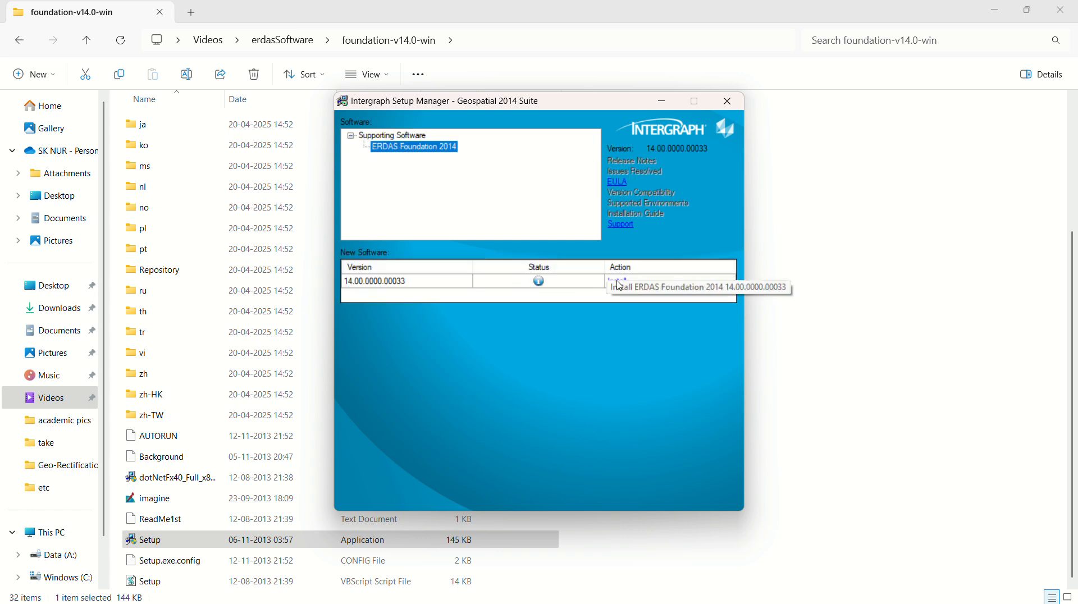
{"action": "left_click", "coordinate": [617, 280]}
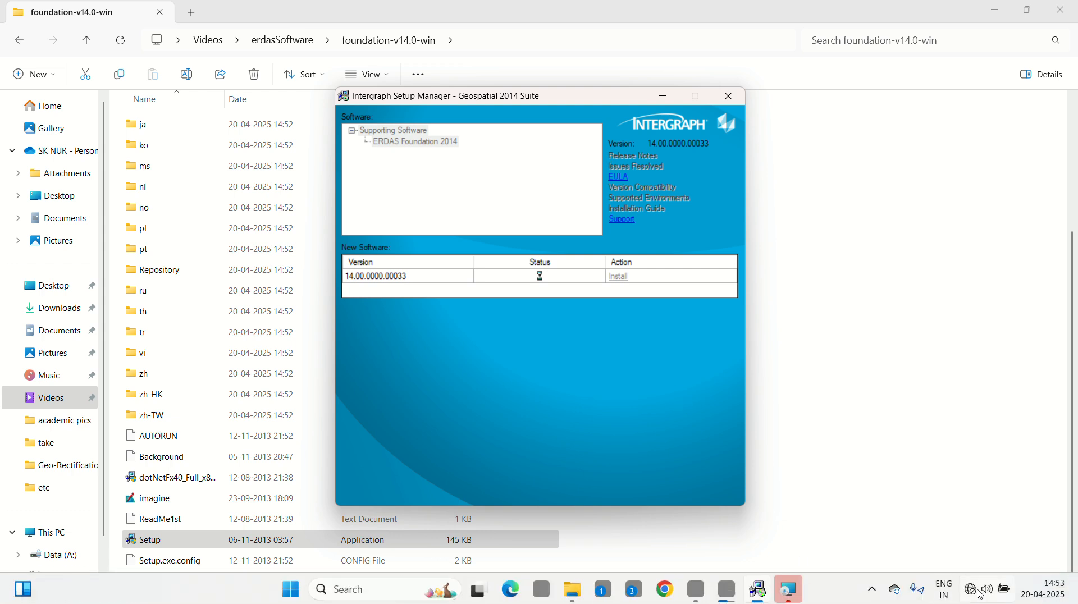
{"action": "mouse_move", "coordinate": [977, 599]}
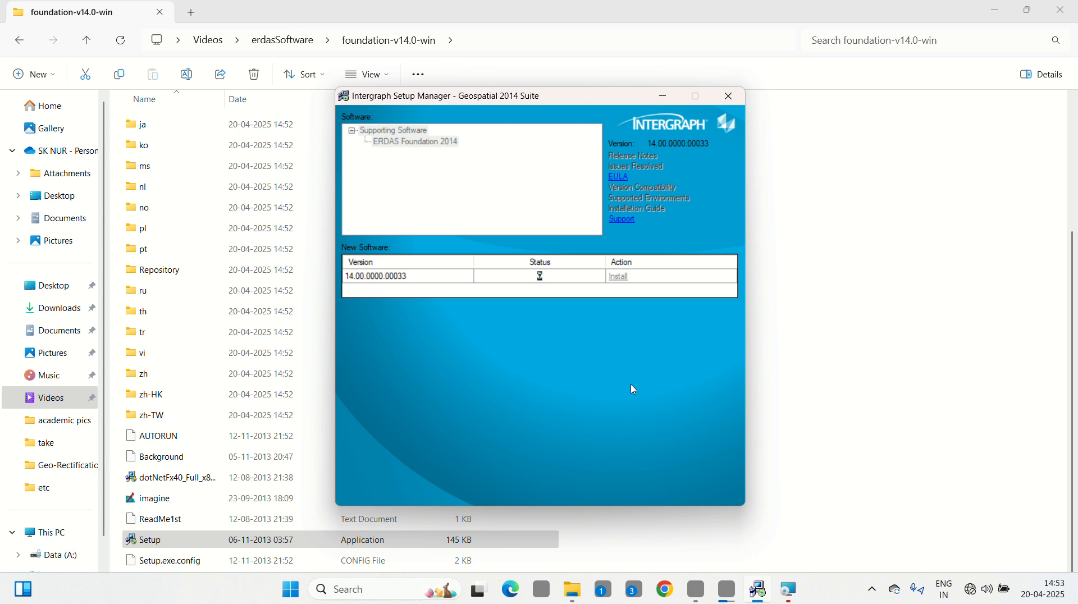
{"action": "left_click", "coordinate": [618, 276]}
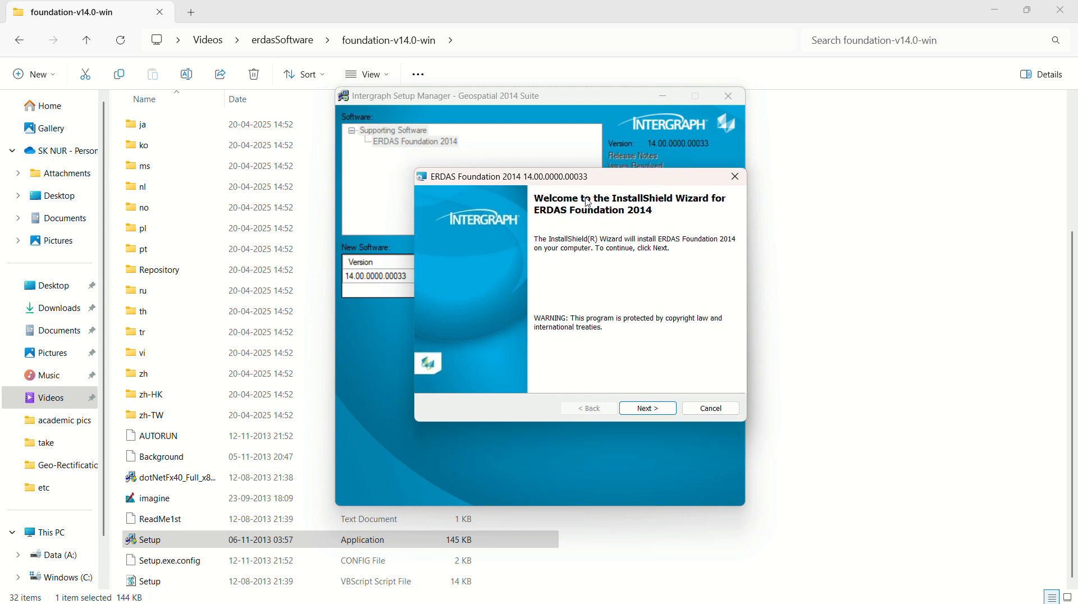
Step: Accept the license and complete the ERDAS Foundation 2014 installation, then finish the wizard
{"action": "left_click", "coordinate": [647, 408]}
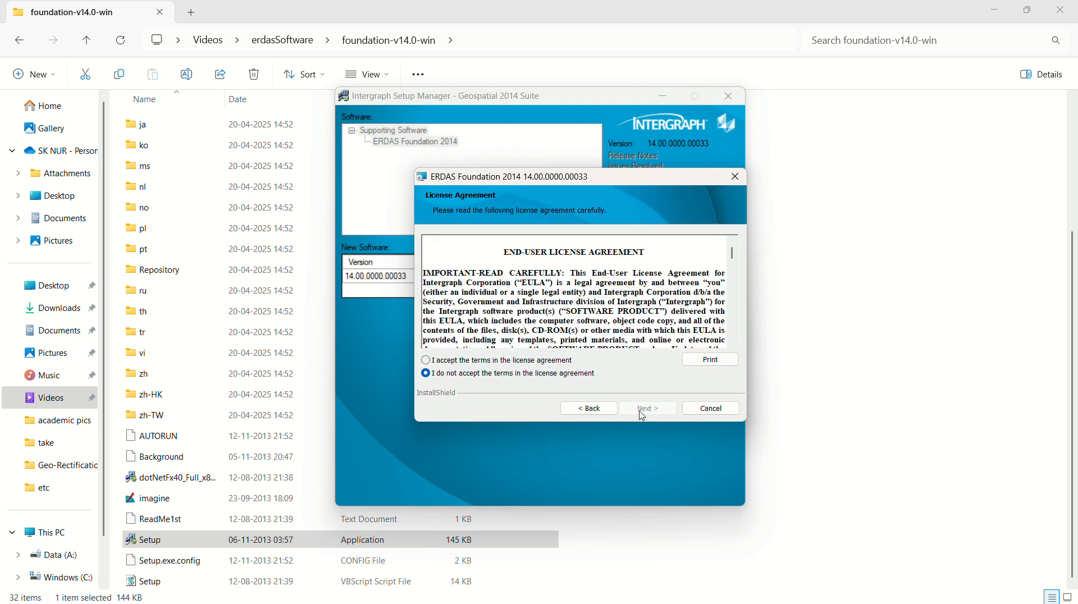
{"action": "left_click", "coordinate": [426, 359]}
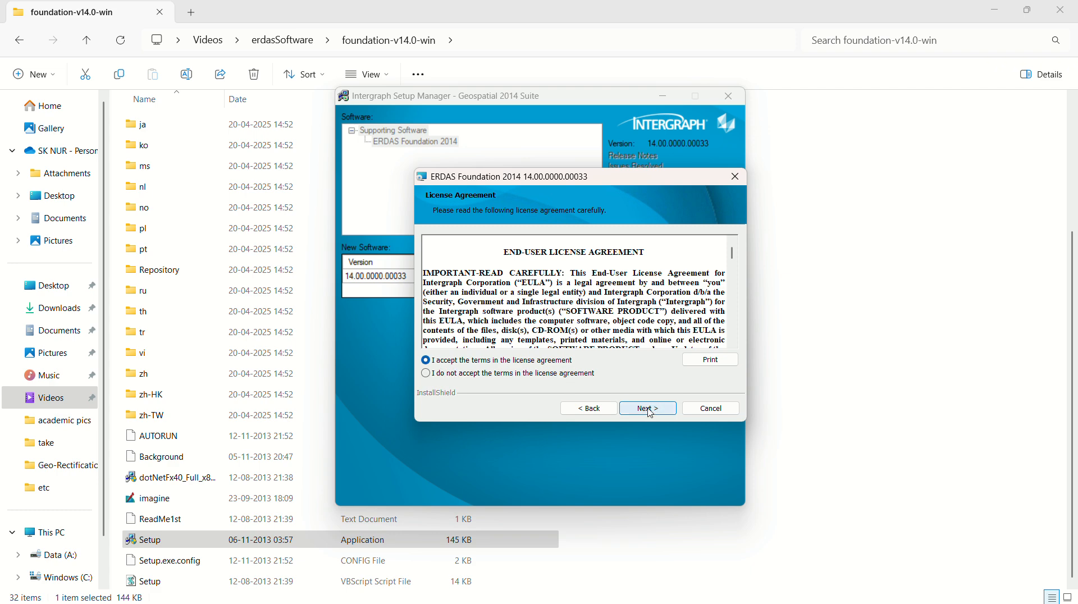
{"action": "left_click", "coordinate": [647, 407]}
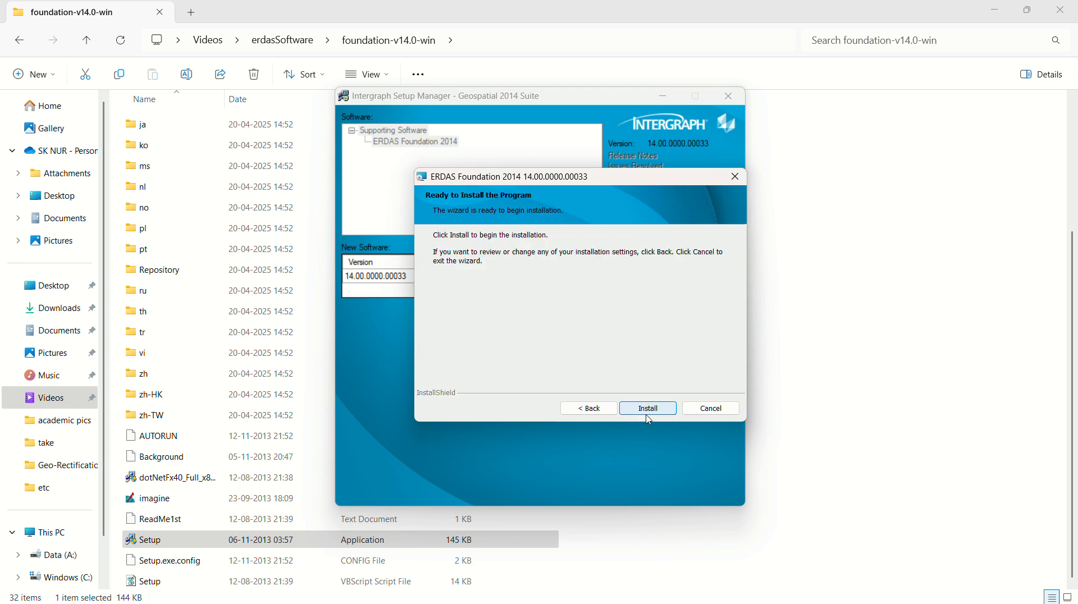
{"action": "left_click", "coordinate": [647, 408]}
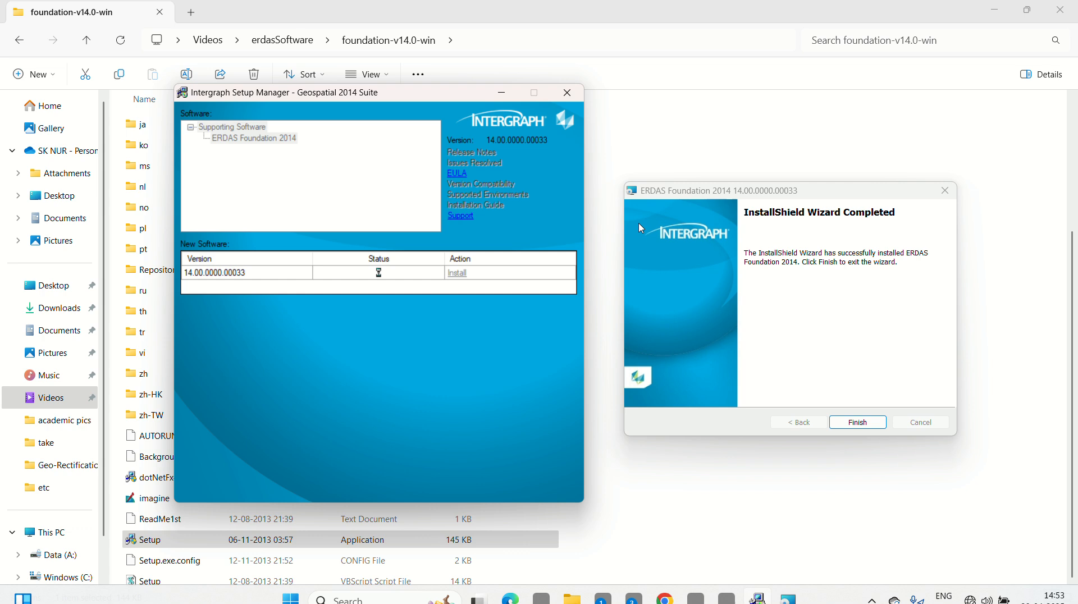
{"action": "left_click", "coordinate": [859, 423]}
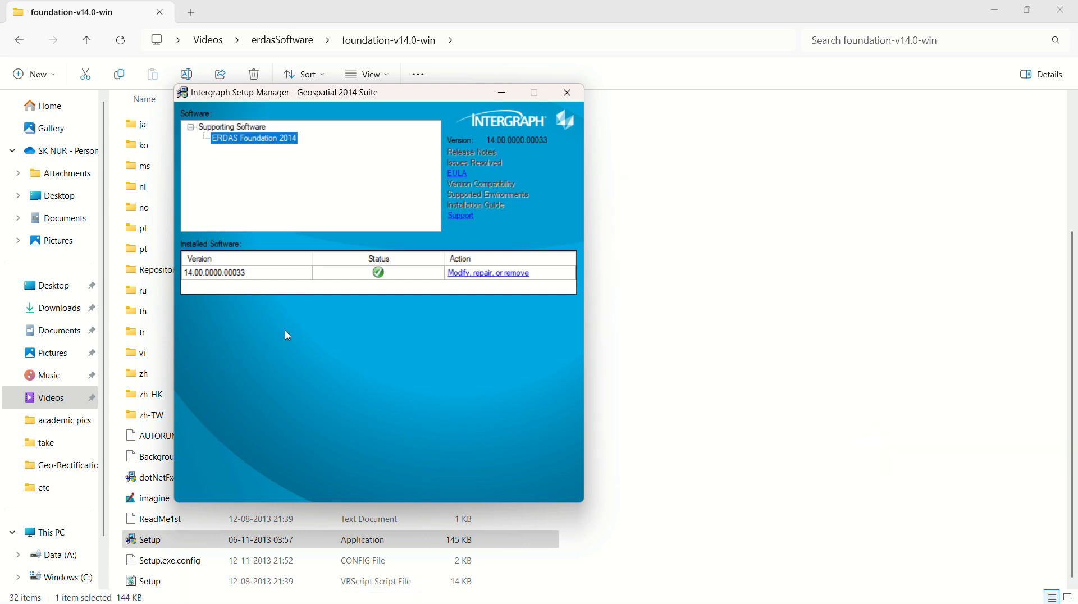
{"action": "mouse_move", "coordinate": [413, 300]}
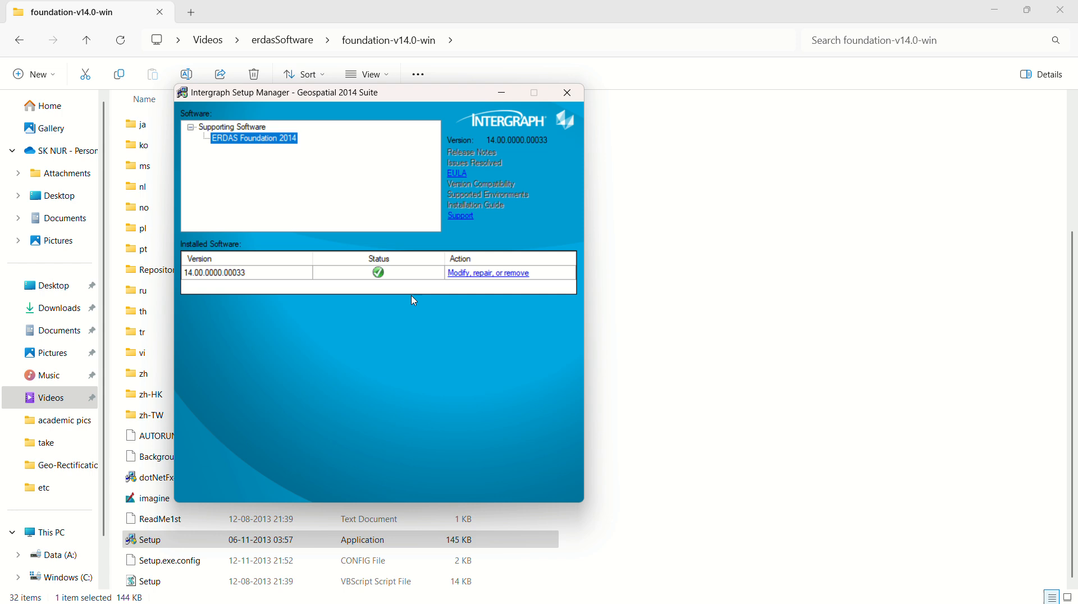
{"action": "mouse_move", "coordinate": [358, 266]}
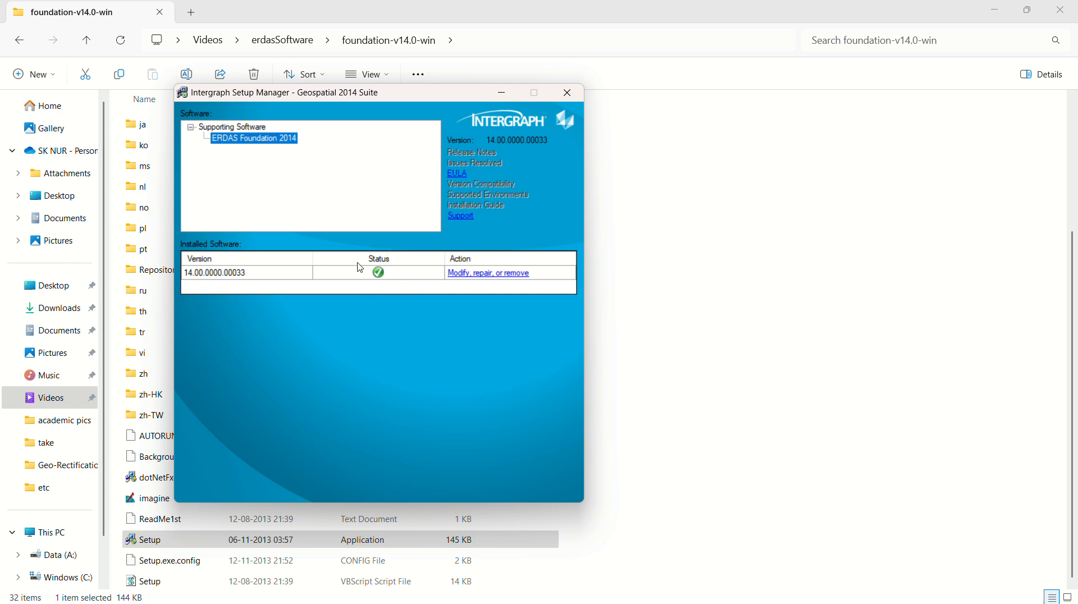
{"action": "mouse_move", "coordinate": [453, 290]}
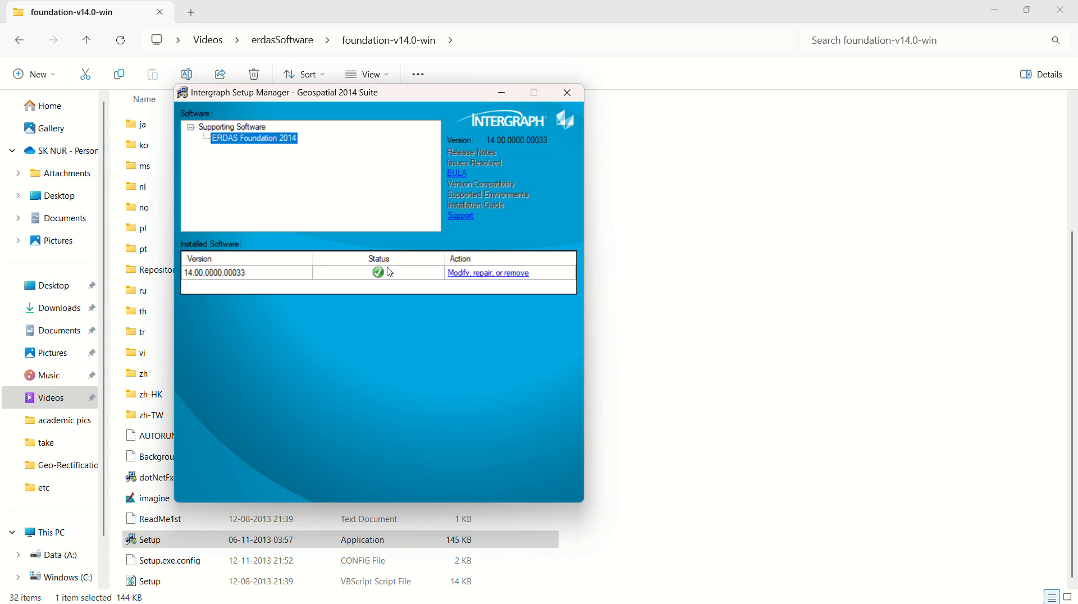
{"action": "mouse_move", "coordinate": [398, 274]}
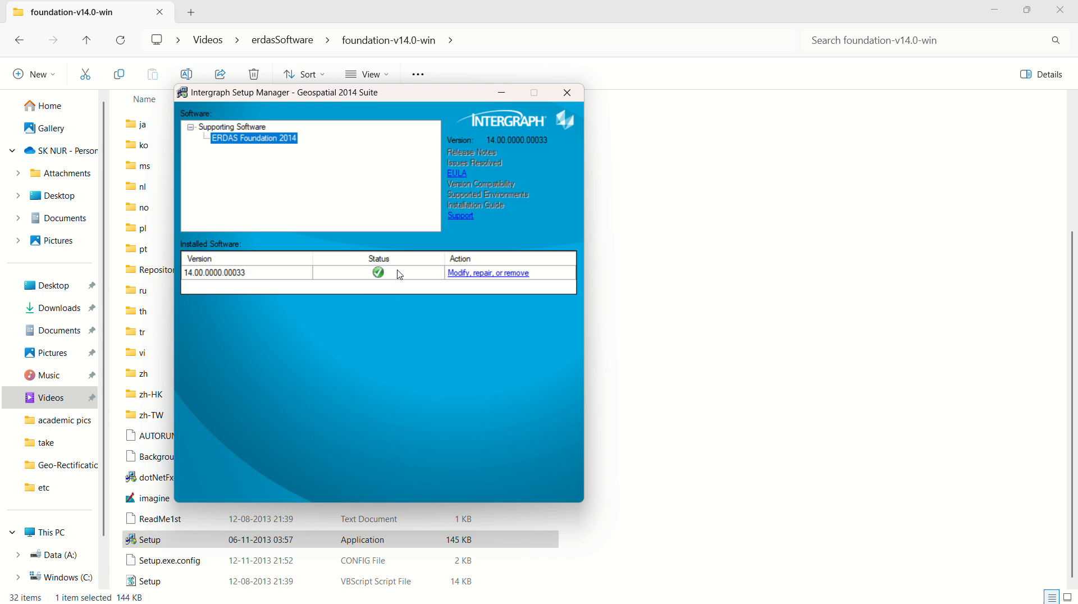
{"action": "mouse_move", "coordinate": [463, 277]}
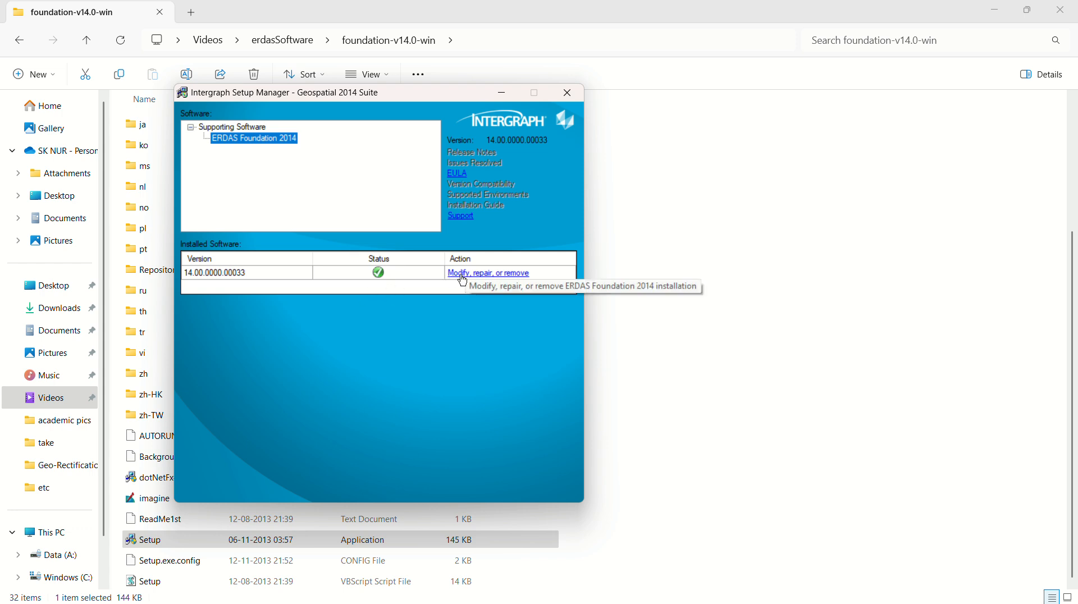
{"action": "mouse_move", "coordinate": [484, 278]}
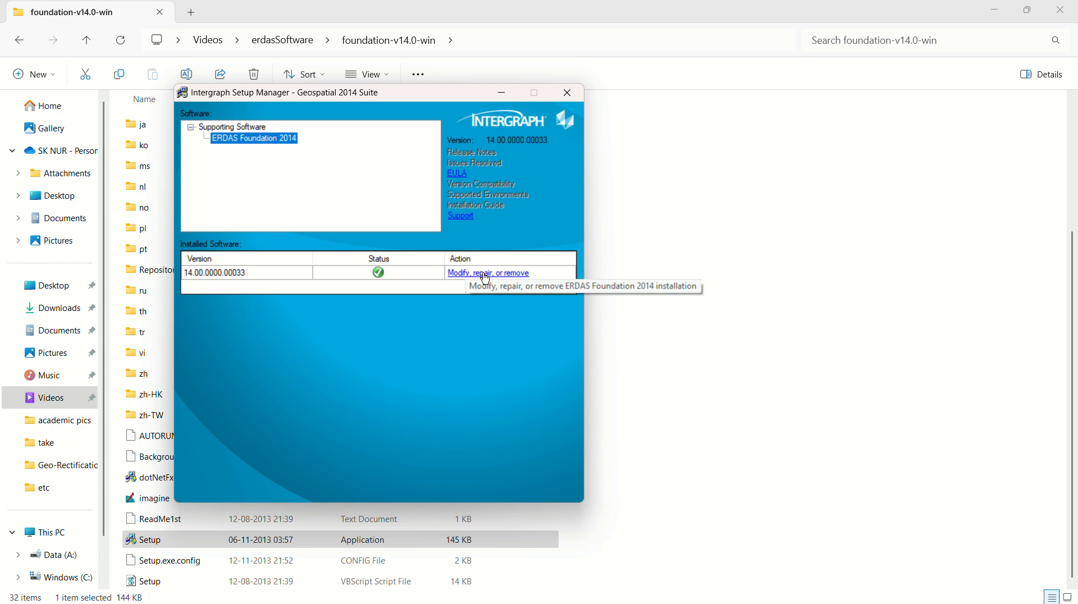
{"action": "mouse_move", "coordinate": [385, 276]}
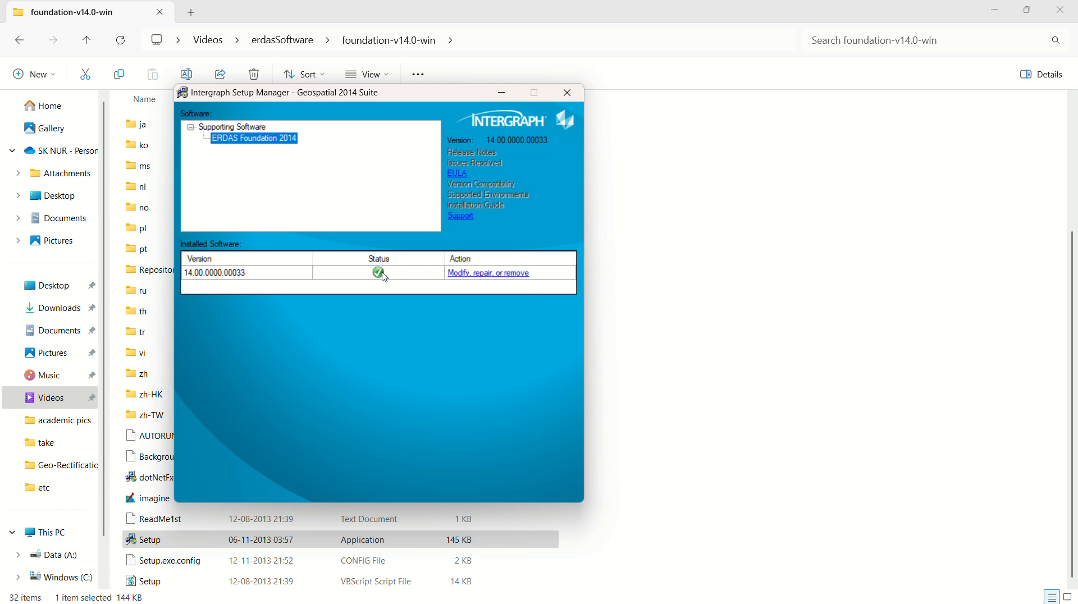
{"action": "mouse_move", "coordinate": [371, 278]}
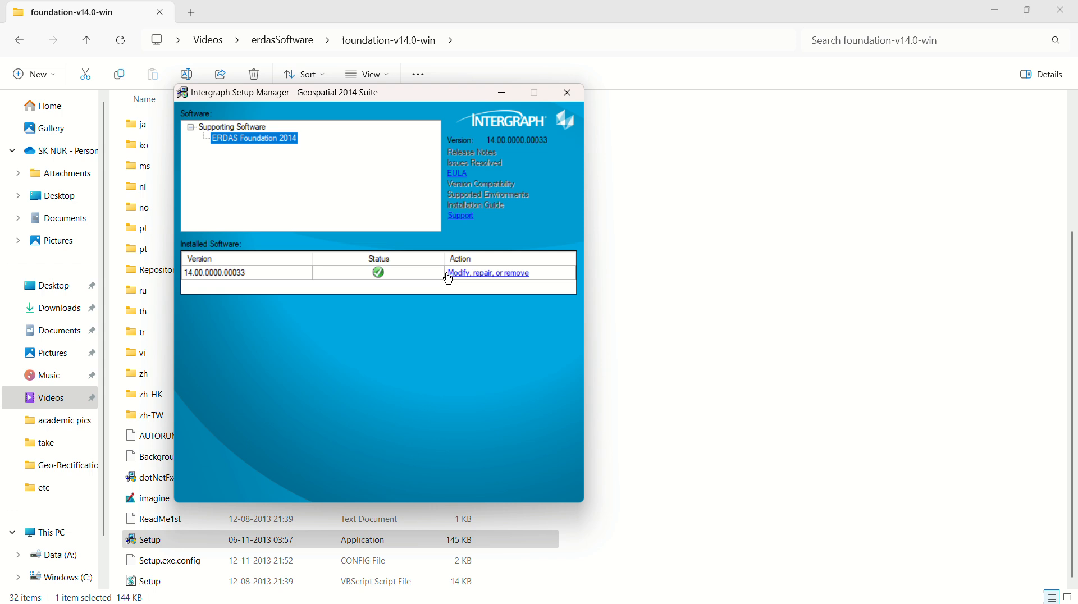
{"action": "mouse_move", "coordinate": [503, 279]}
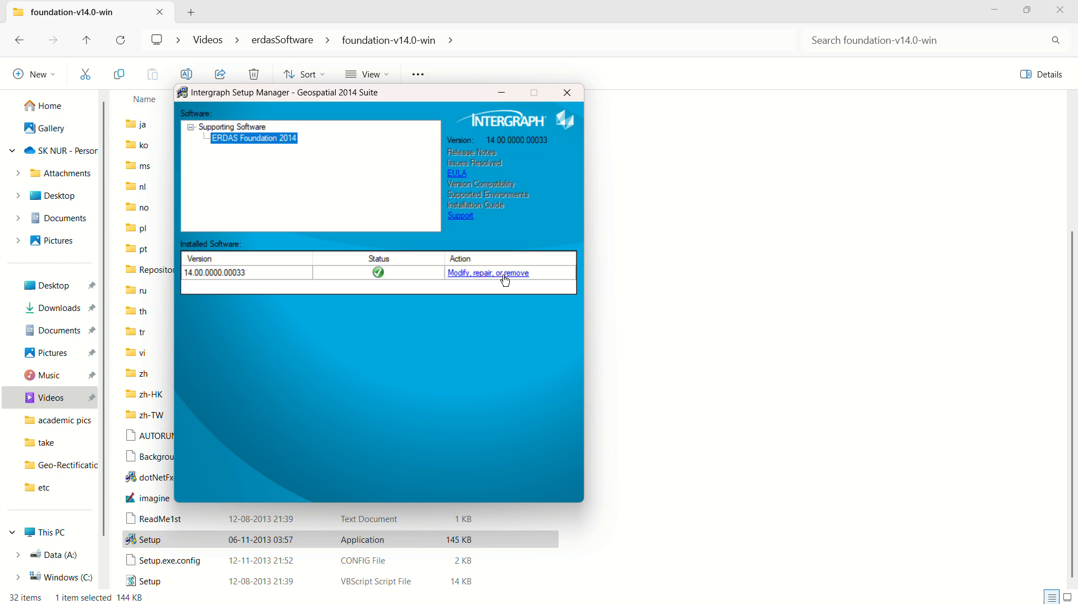
Step: Run the Modify option on ERDAS Foundation 2014 and finish its wizard
{"action": "left_click", "coordinate": [488, 273]}
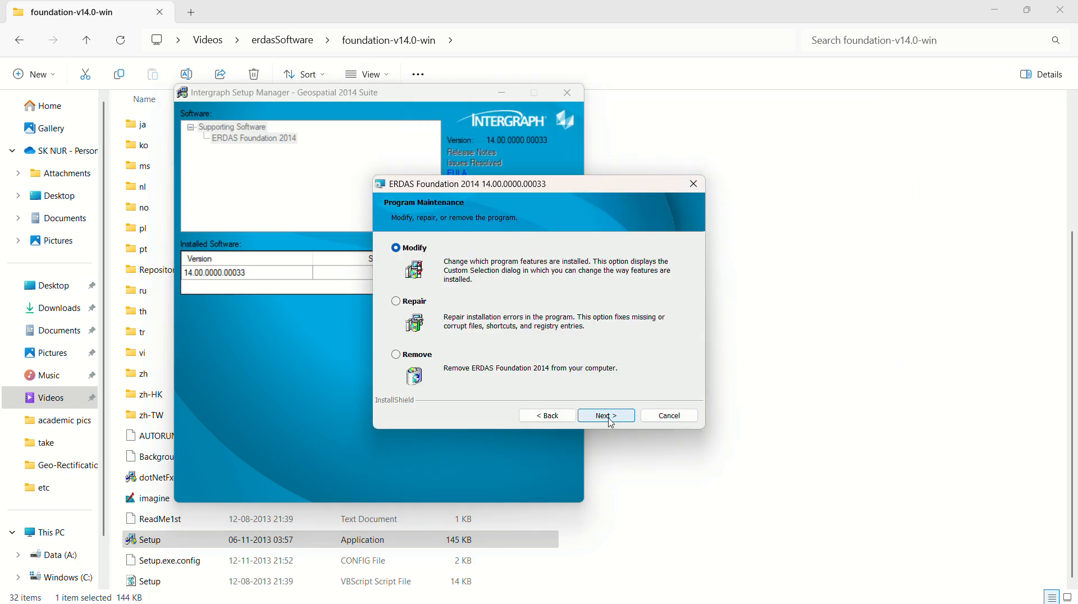
{"action": "left_click", "coordinate": [606, 416]}
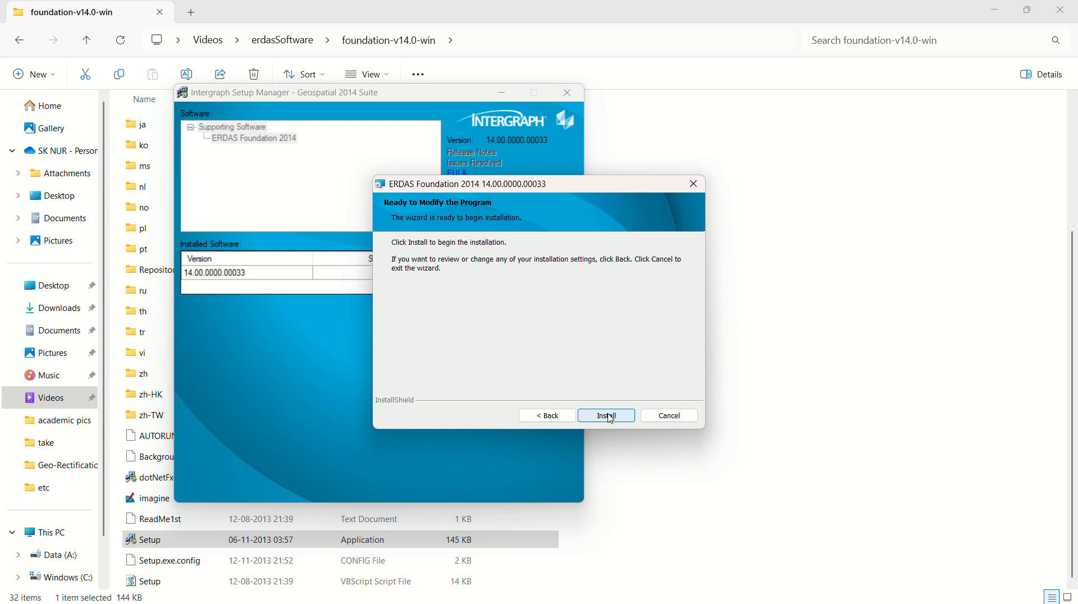
{"action": "left_click", "coordinate": [605, 416]}
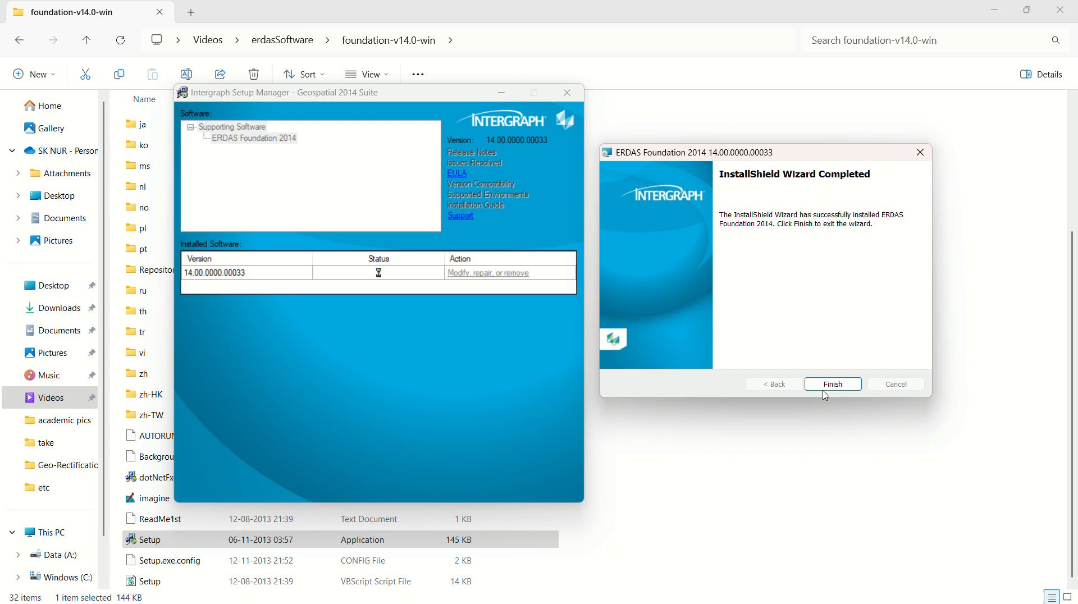
{"action": "left_click", "coordinate": [833, 385]}
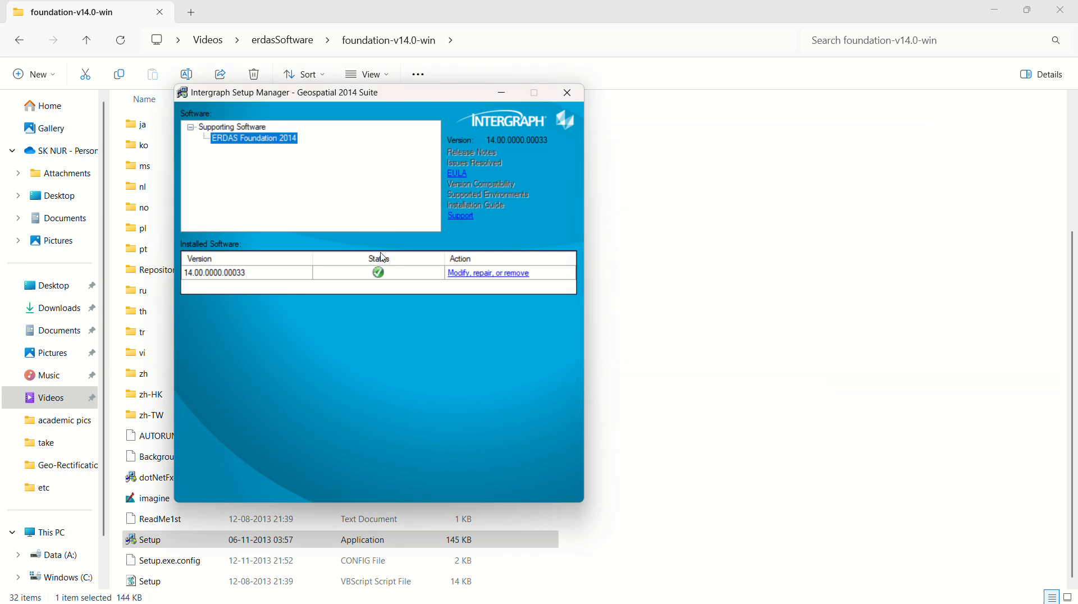
{"action": "mouse_move", "coordinate": [390, 253]}
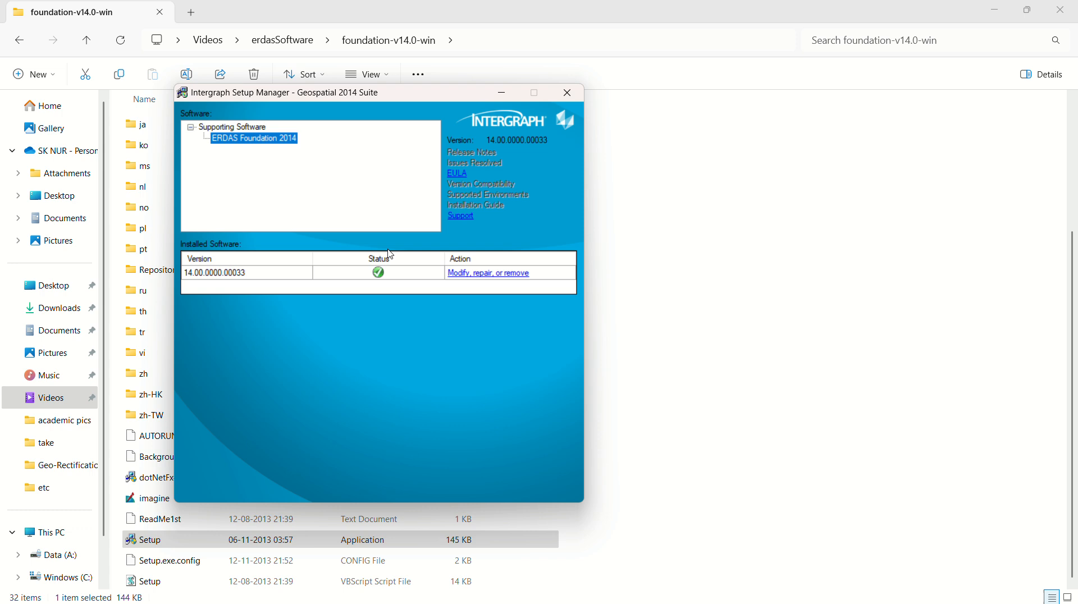
{"action": "mouse_move", "coordinate": [352, 280]}
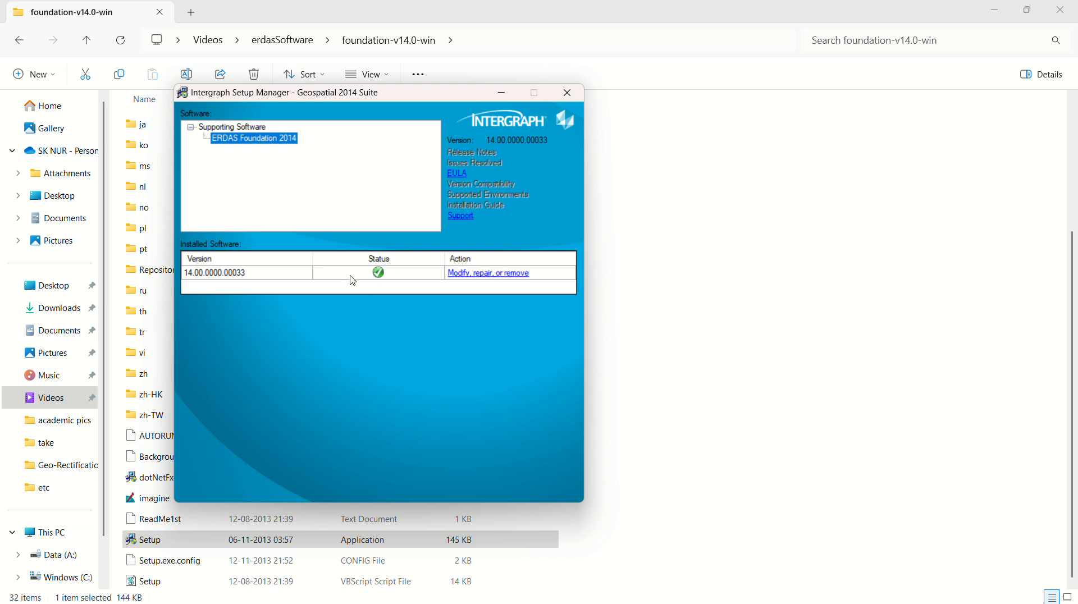
{"action": "mouse_move", "coordinate": [567, 92]}
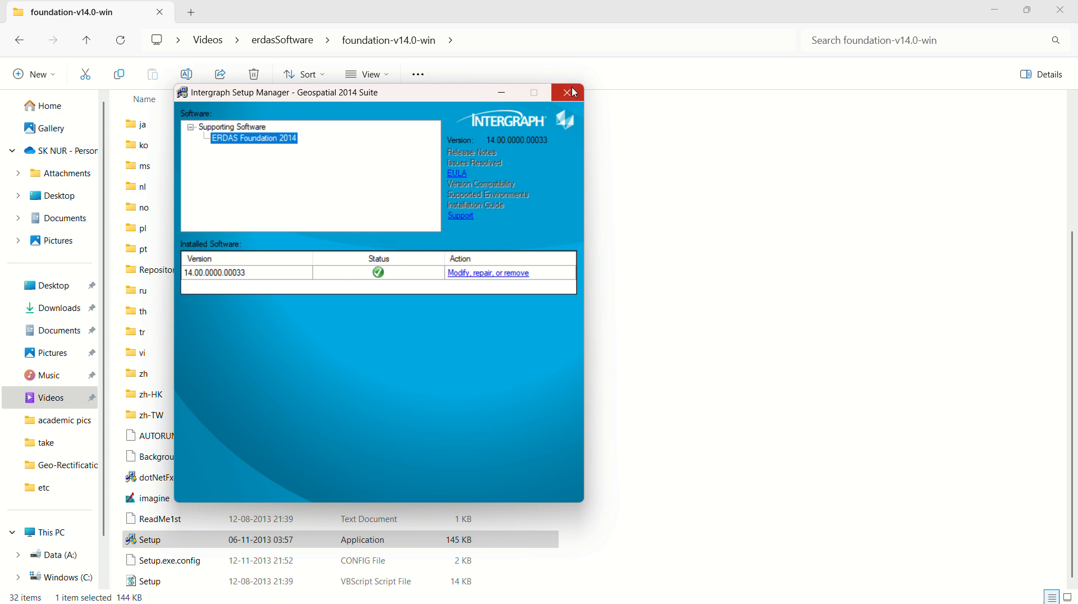
Step: Close Setup Manager and select the Setup application in imagine-v14.0-win-x64
{"action": "left_click", "coordinate": [566, 92]}
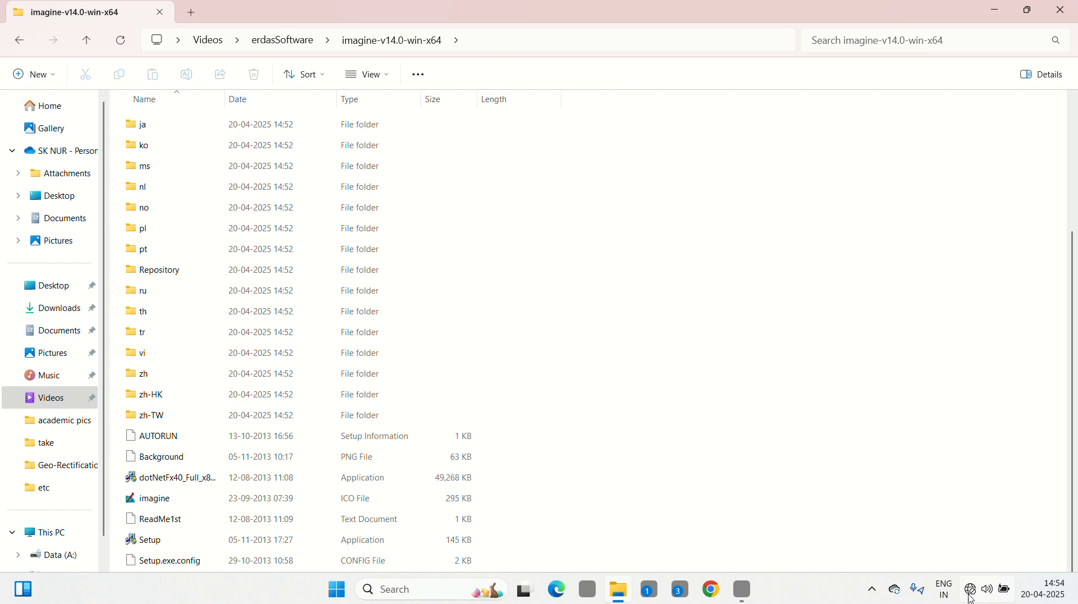
{"action": "mouse_move", "coordinate": [977, 596]}
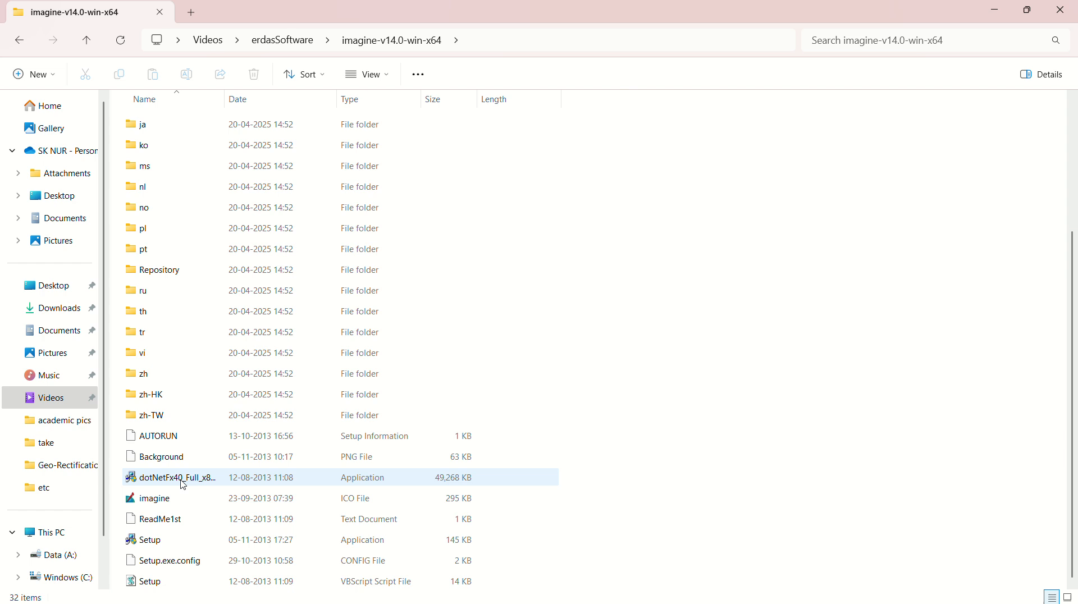
{"action": "mouse_move", "coordinate": [308, 553]}
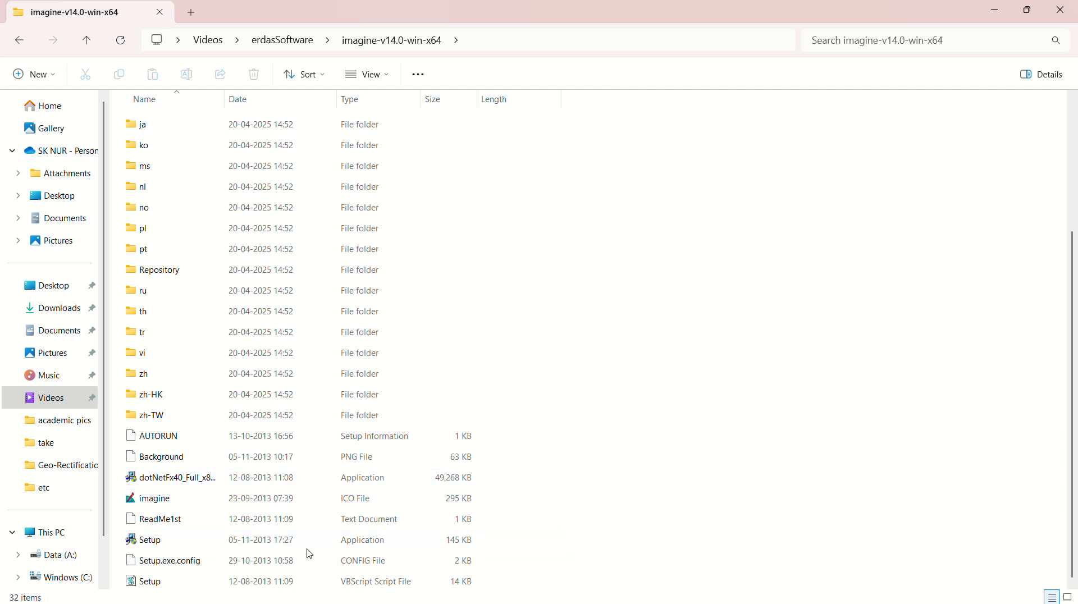
{"action": "left_click", "coordinate": [149, 539]}
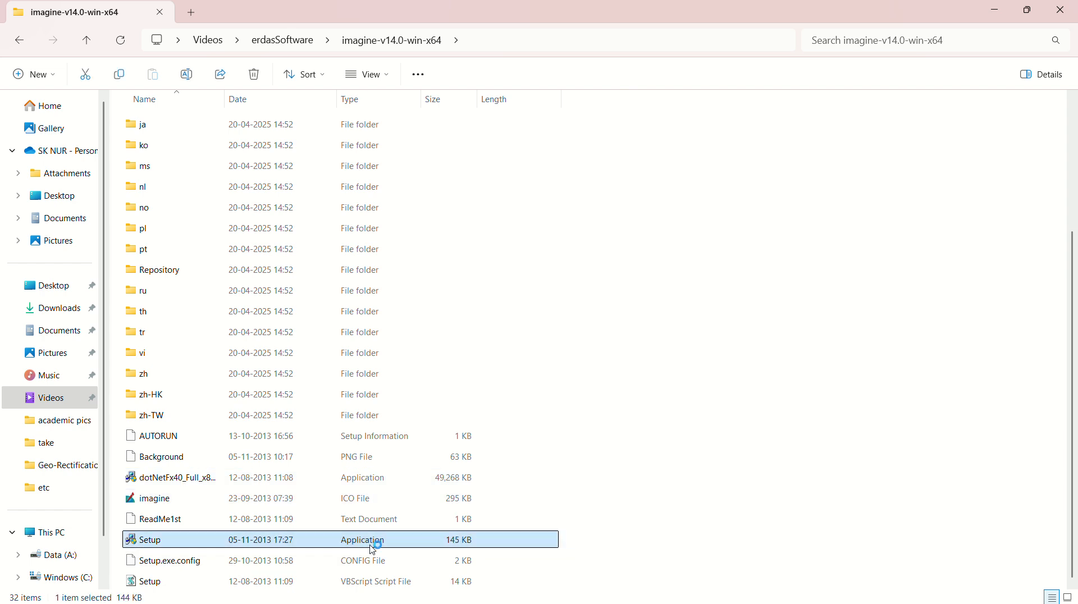
Step: Launch Setup, accept the license and begin installing ERDAS IMAGINE 2014 (64-Bit)
{"action": "double_click", "coordinate": [151, 539]}
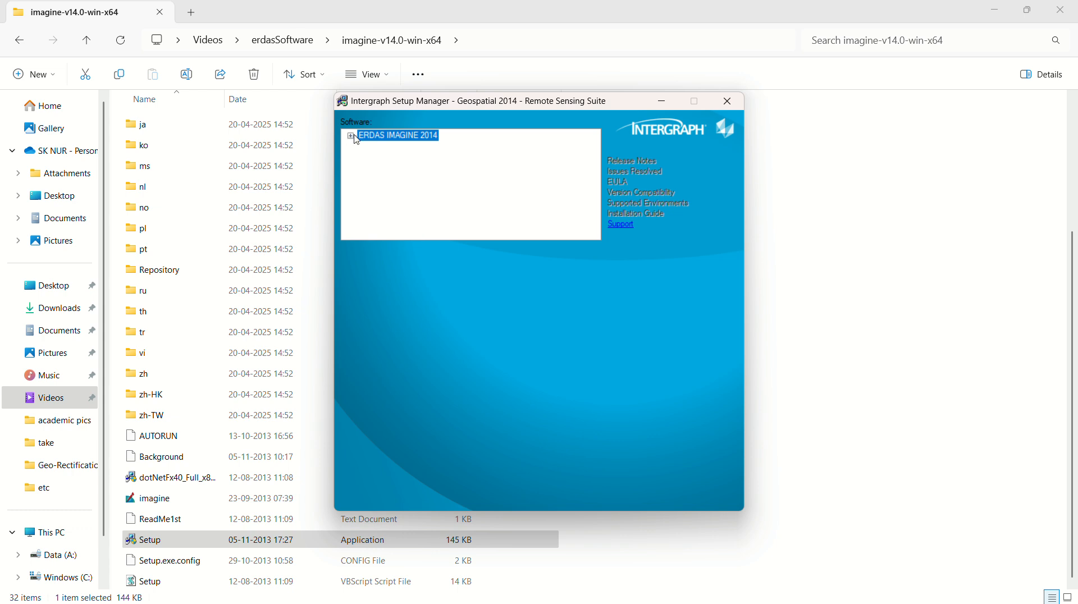
{"action": "left_click", "coordinate": [350, 135]}
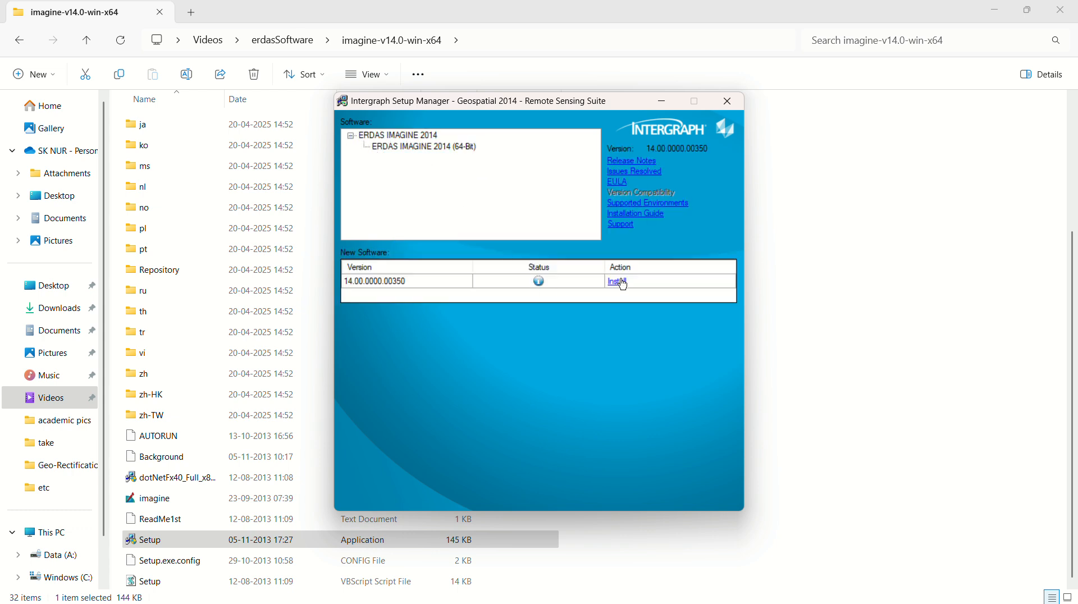
{"action": "left_click", "coordinate": [616, 281]}
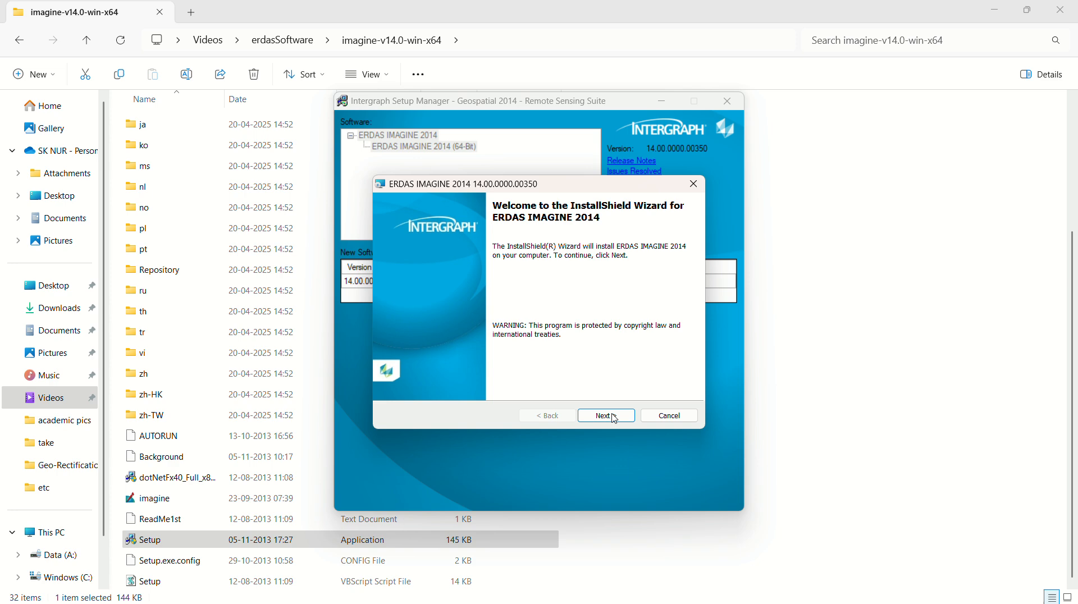
{"action": "left_click", "coordinate": [605, 416]}
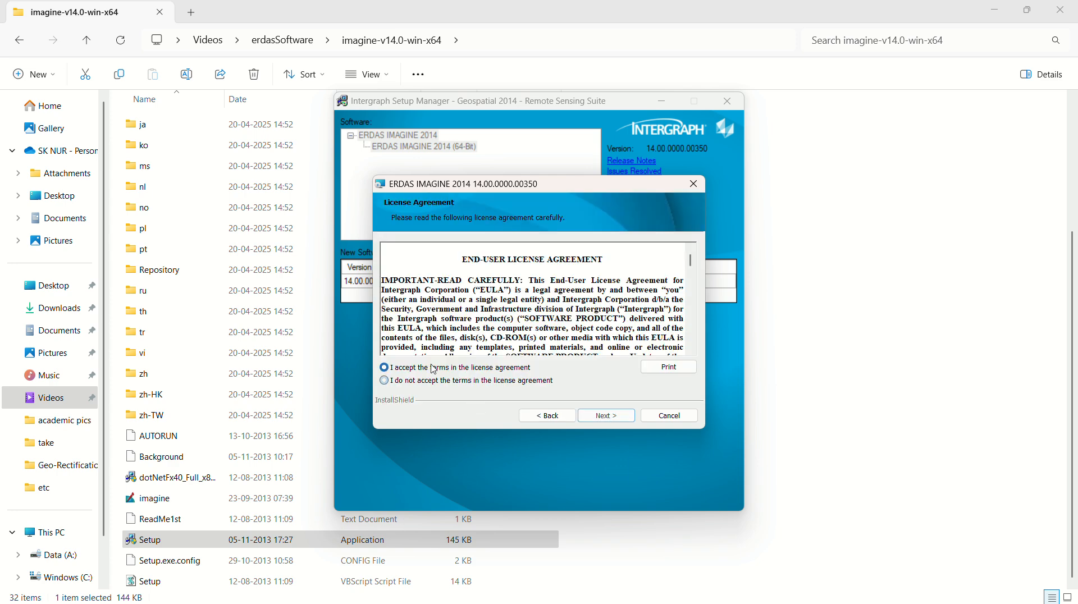
{"action": "left_click", "coordinate": [606, 416]}
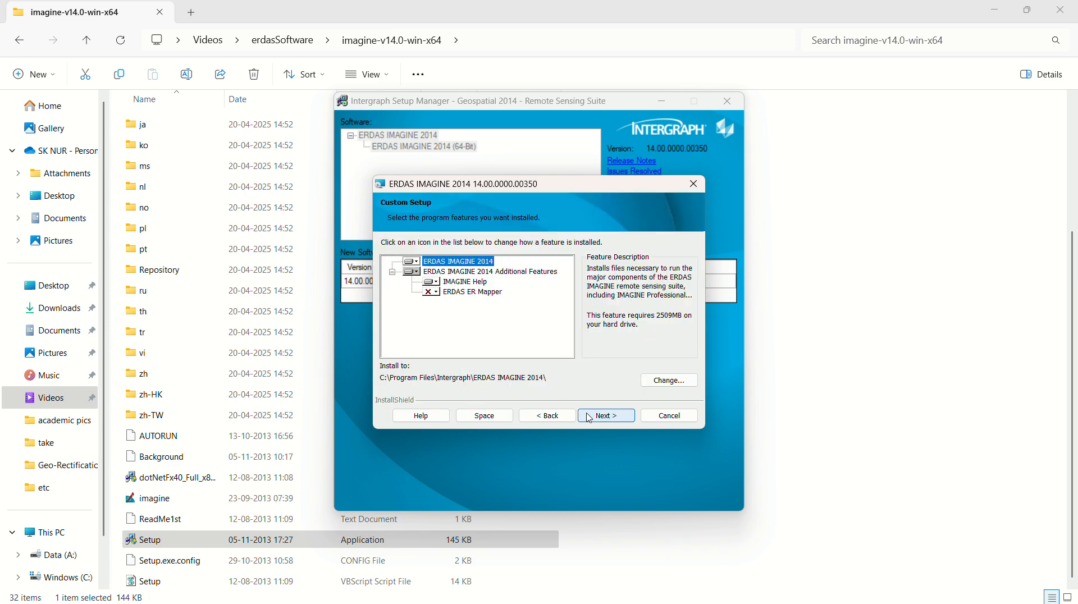
{"action": "left_click", "coordinate": [606, 416]}
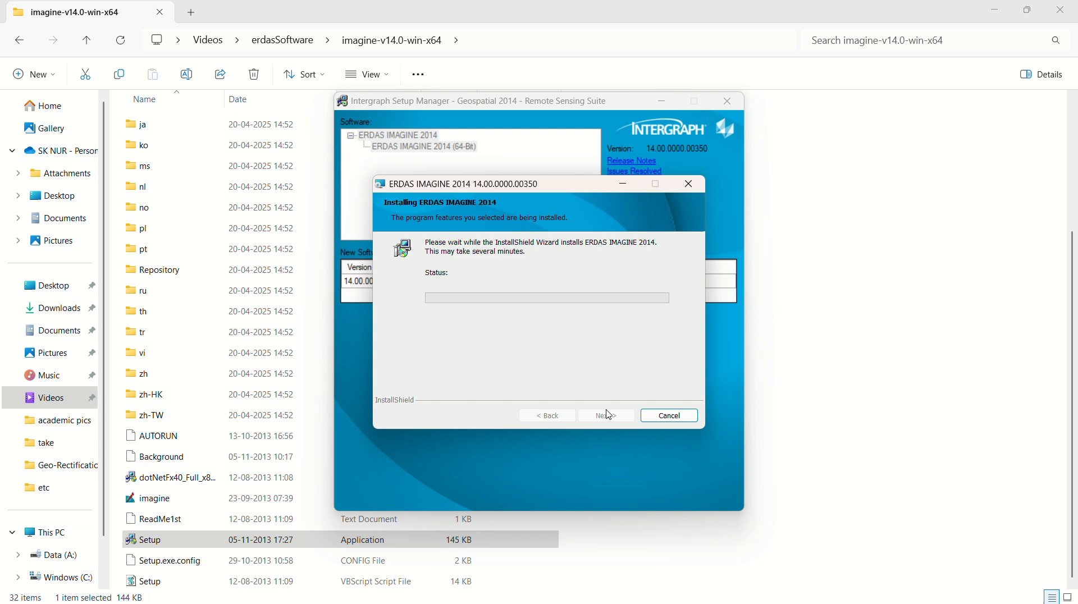
{"action": "mouse_move", "coordinate": [569, 188]}
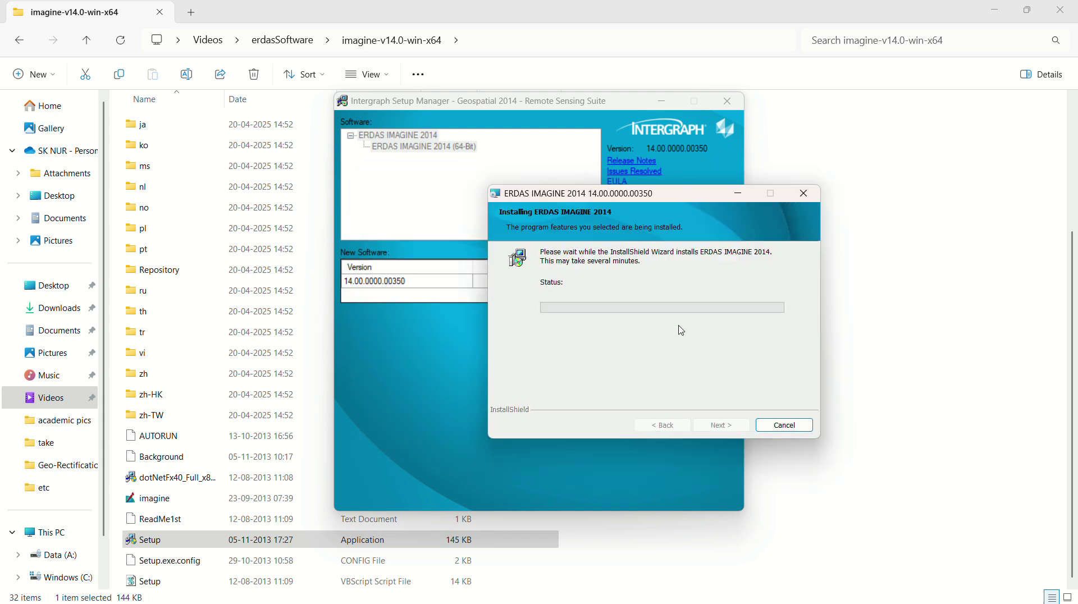
{"action": "mouse_move", "coordinate": [703, 301]}
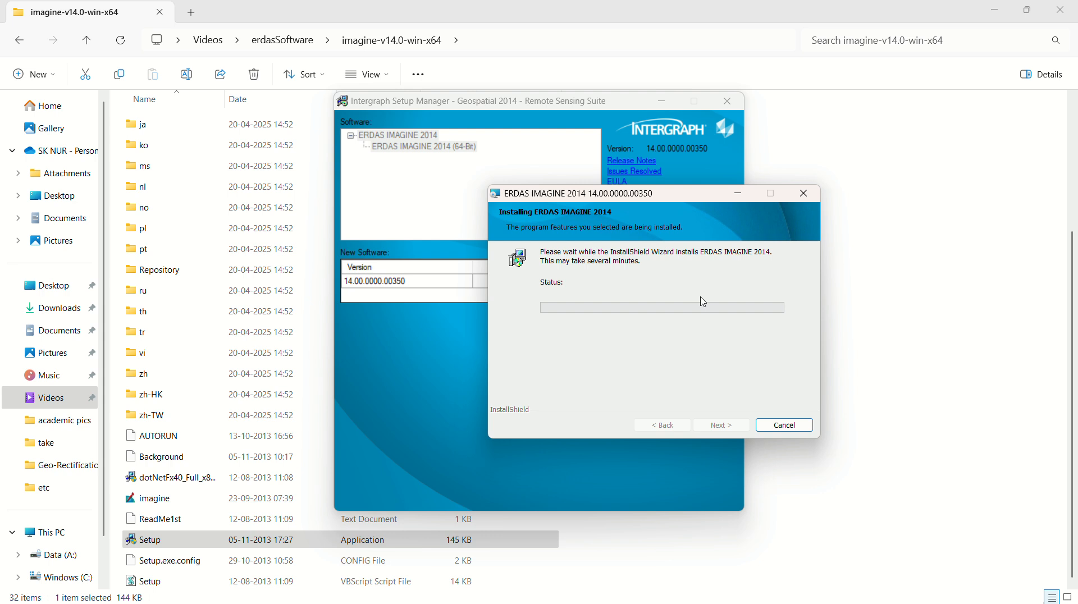
{"action": "mouse_move", "coordinate": [478, 28]}
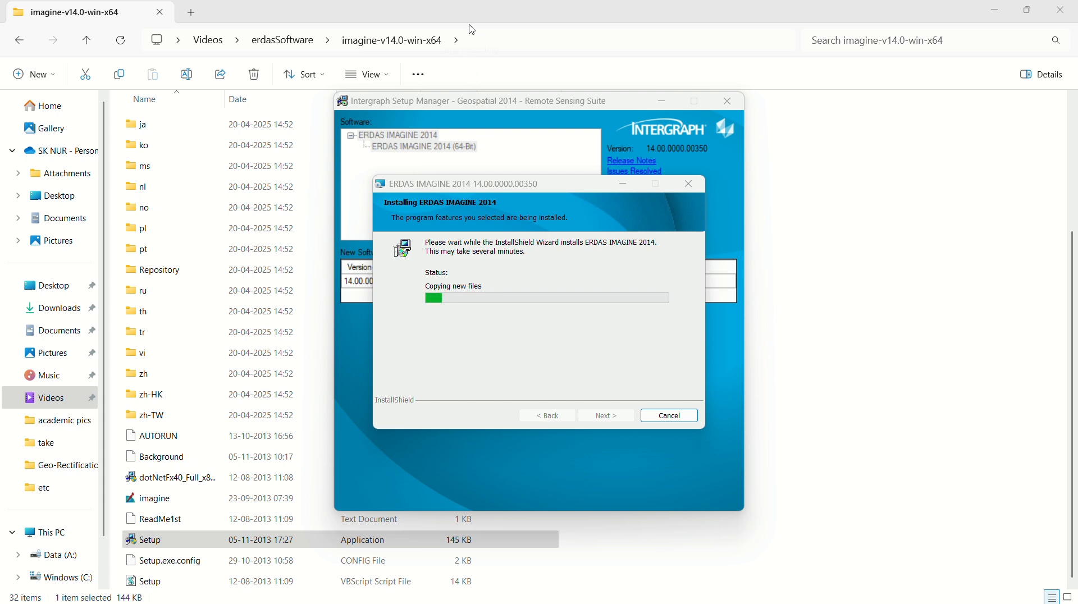
{"action": "mouse_move", "coordinate": [1005, 159]}
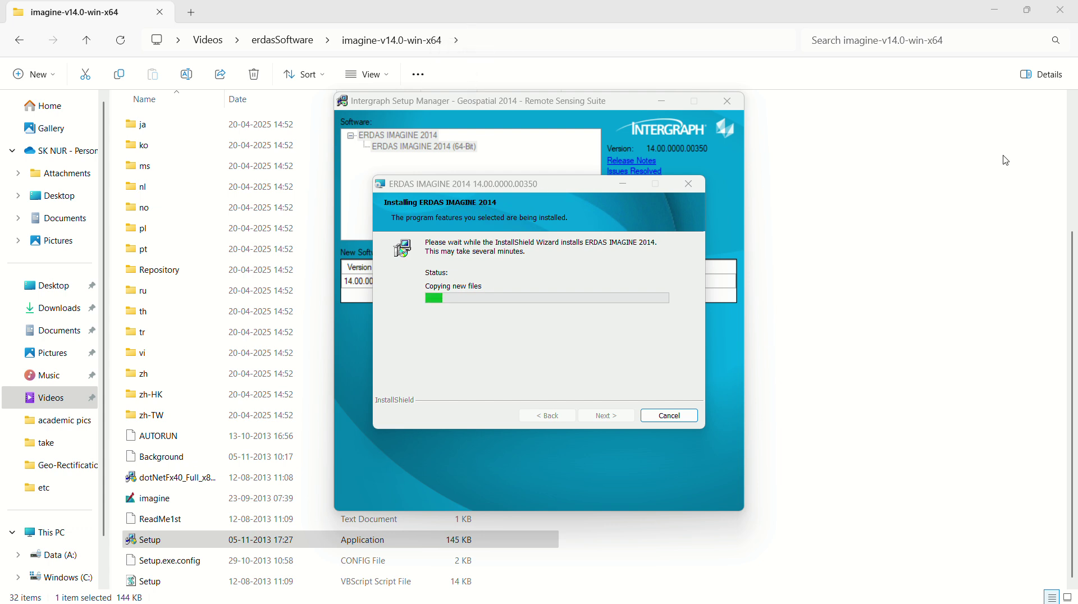
{"action": "mouse_move", "coordinate": [661, 75]}
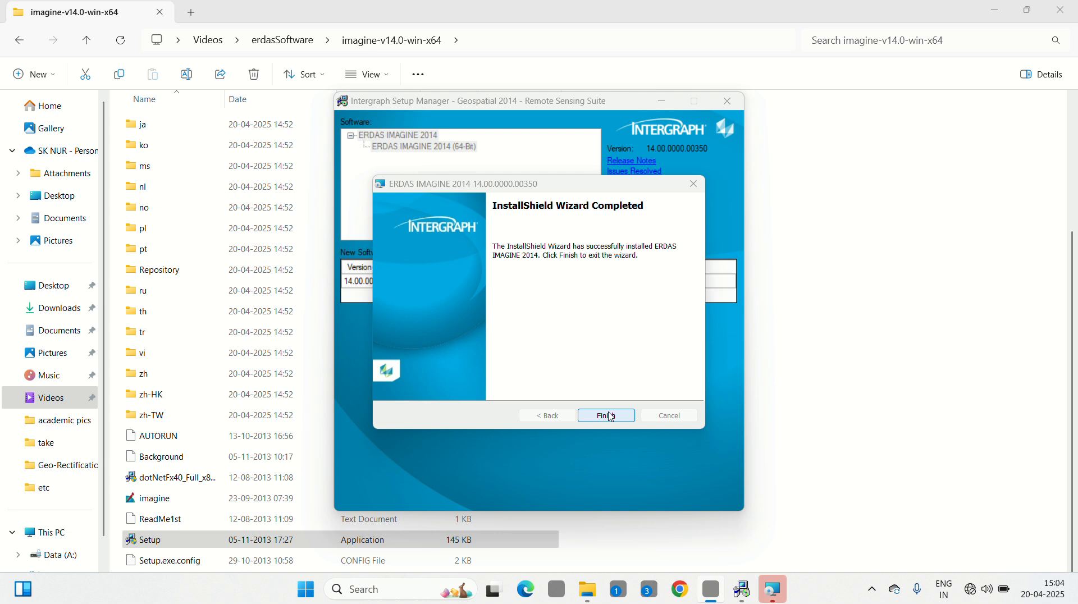
Step: Finish the IMAGINE wizard and start the ERDAS IMAGINE configuration
{"action": "left_click", "coordinate": [605, 415]}
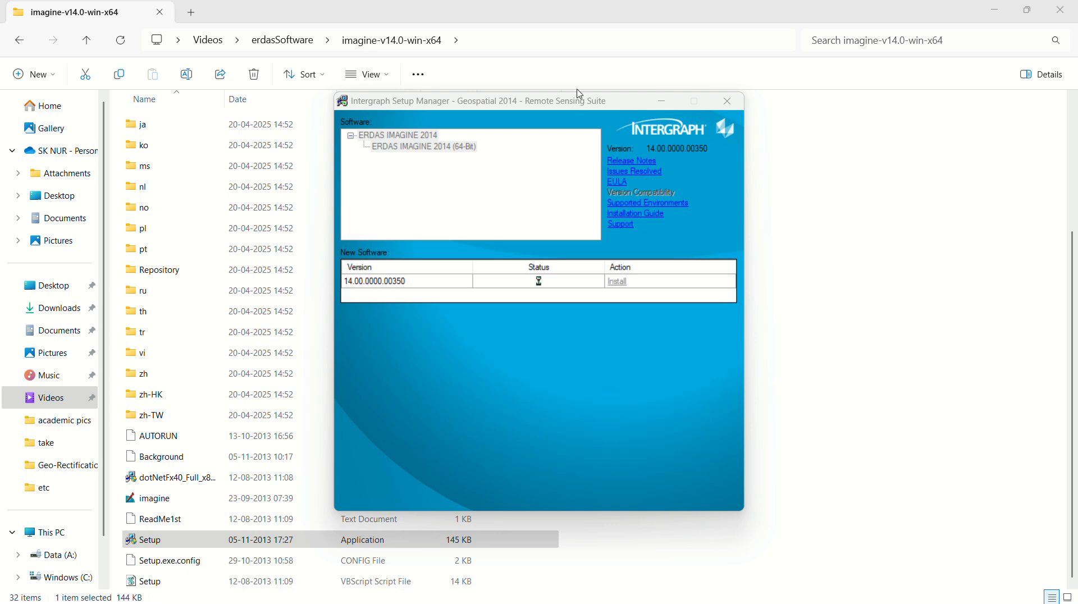
{"action": "left_click", "coordinate": [617, 281]}
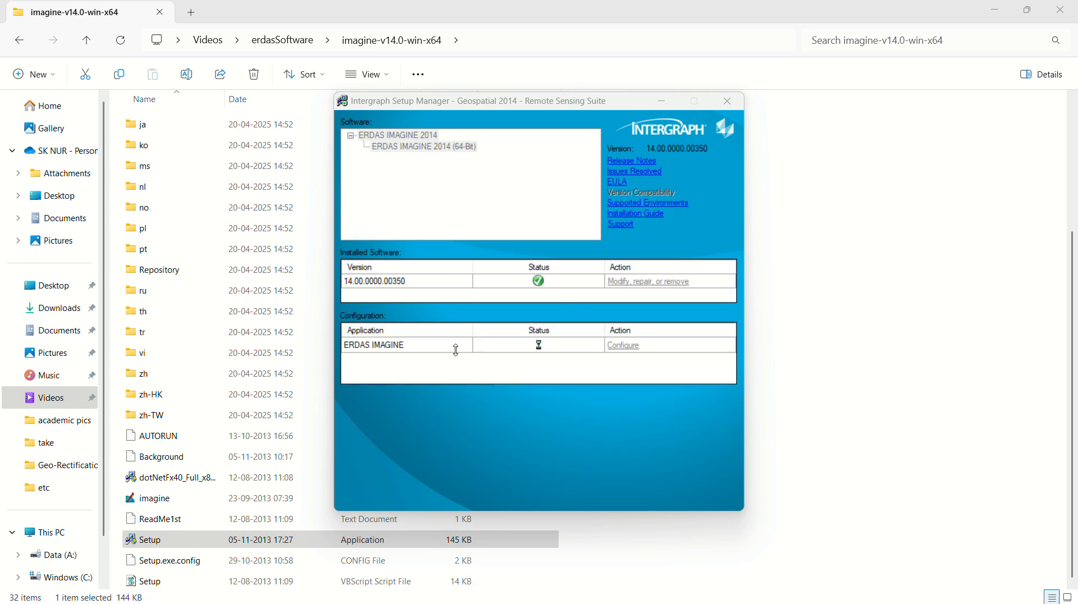
{"action": "left_click", "coordinate": [623, 345]}
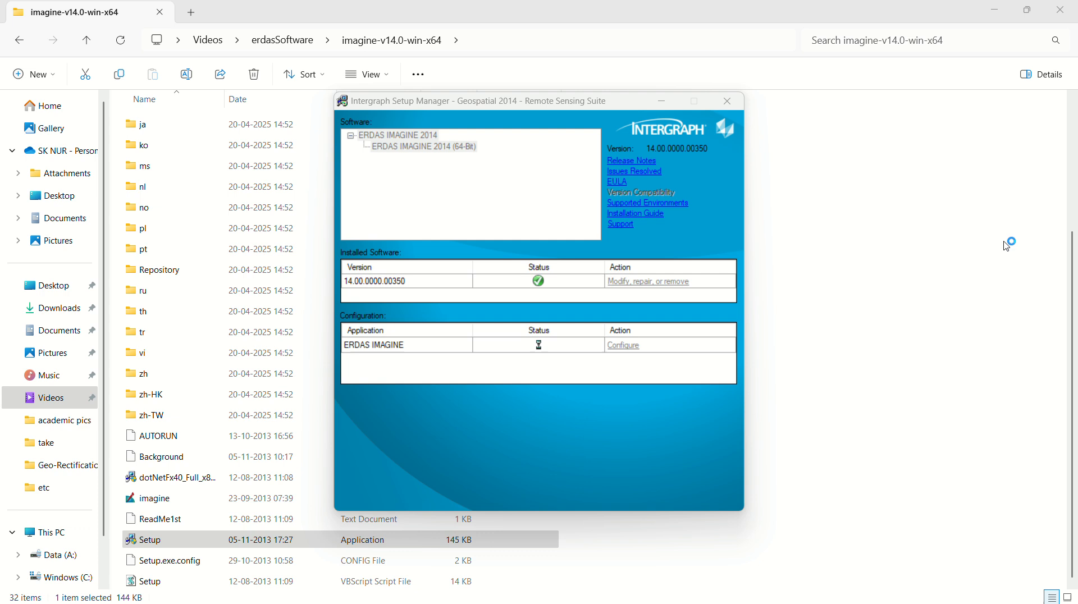
{"action": "left_click", "coordinate": [623, 345]}
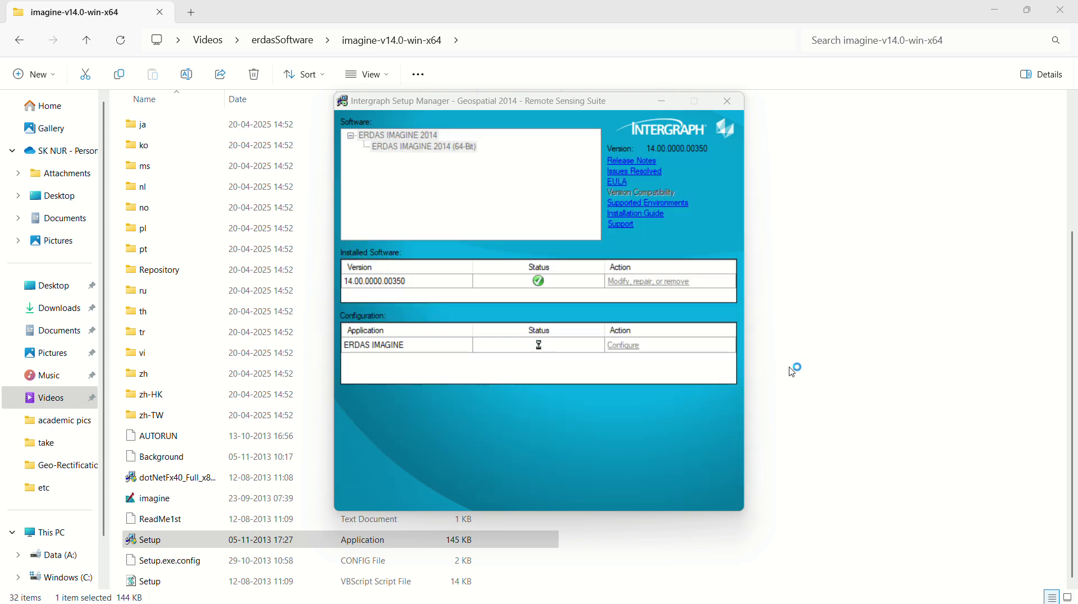
{"action": "left_click", "coordinate": [622, 345]}
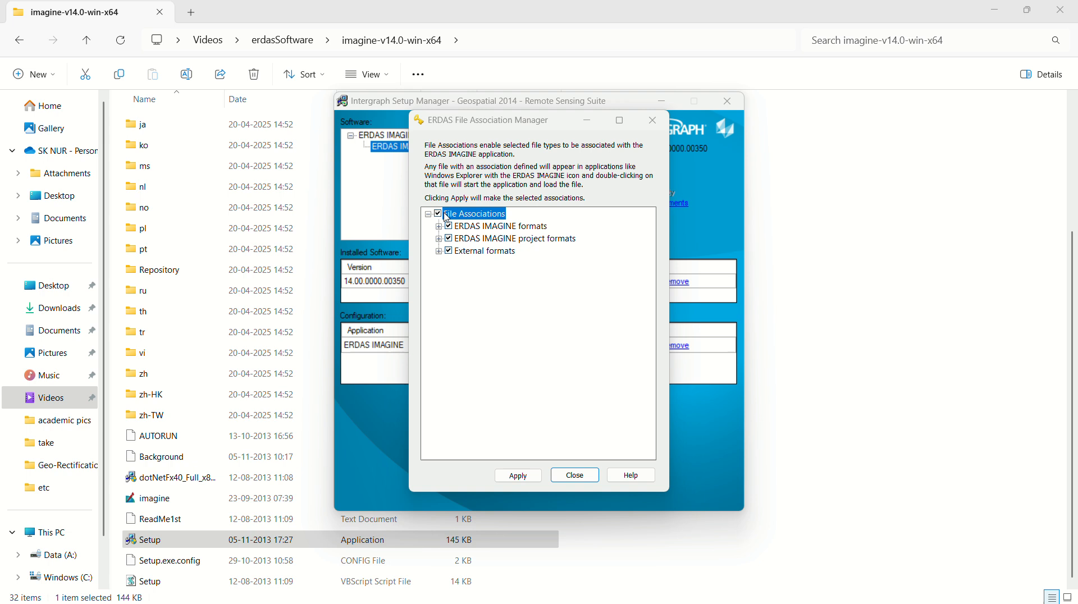
{"action": "mouse_move", "coordinate": [447, 214]}
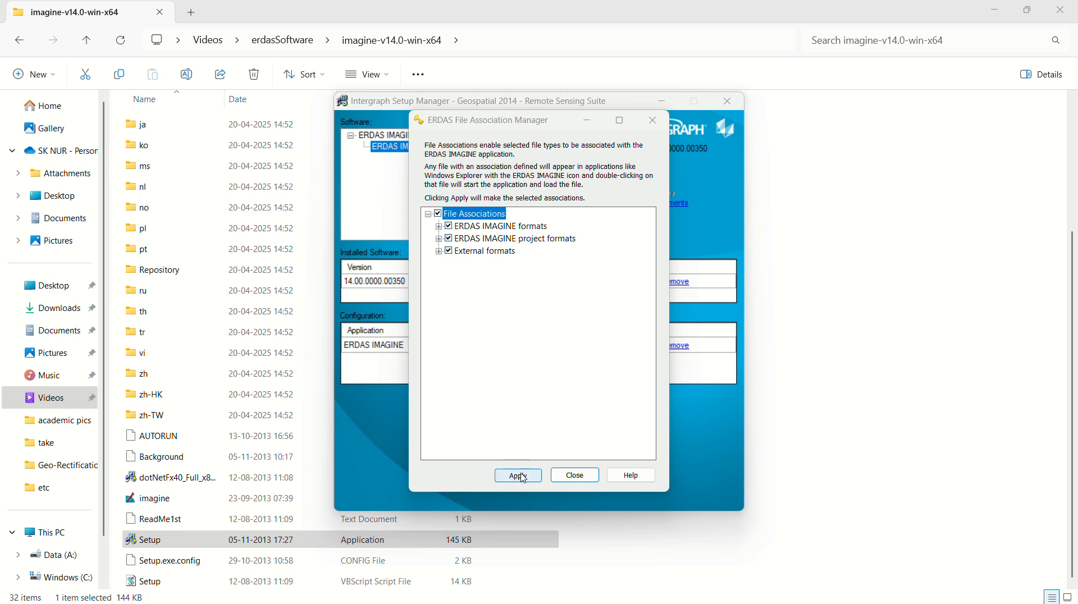
Step: Apply all ERDAS IMAGINE file associations and close the File Association Manager
{"action": "left_click", "coordinate": [518, 475]}
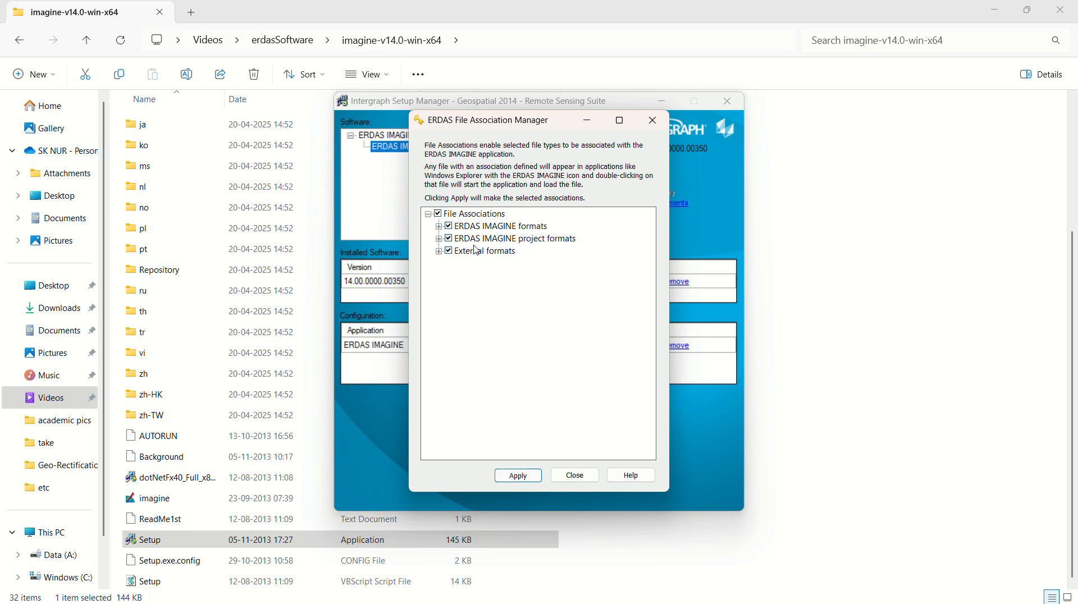
{"action": "left_click", "coordinate": [573, 475]}
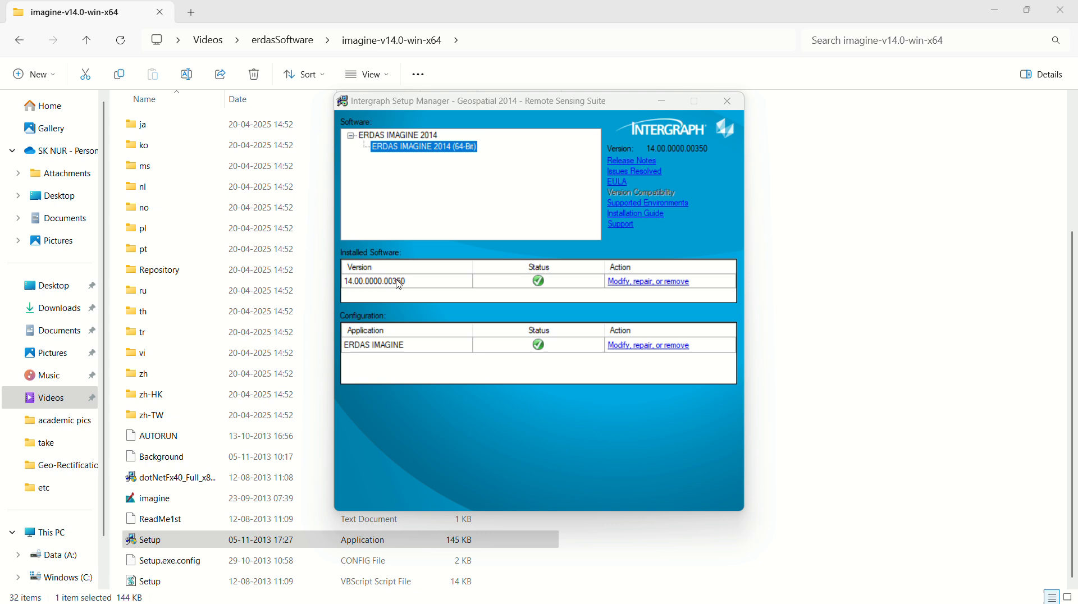
{"action": "mouse_move", "coordinate": [645, 284]}
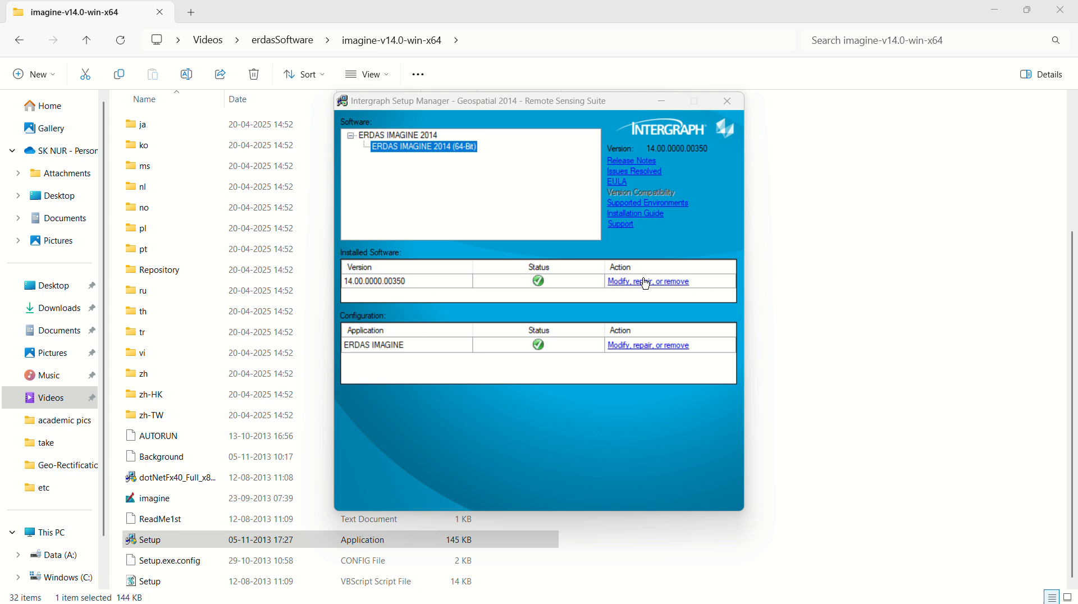
{"action": "mouse_move", "coordinate": [552, 284]}
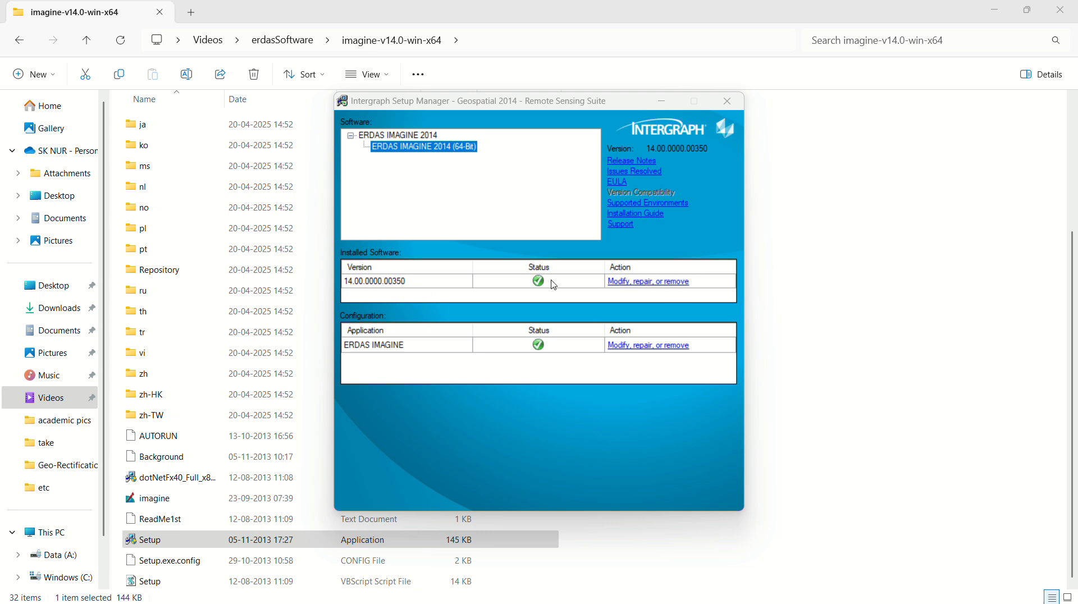
{"action": "mouse_move", "coordinate": [560, 335]}
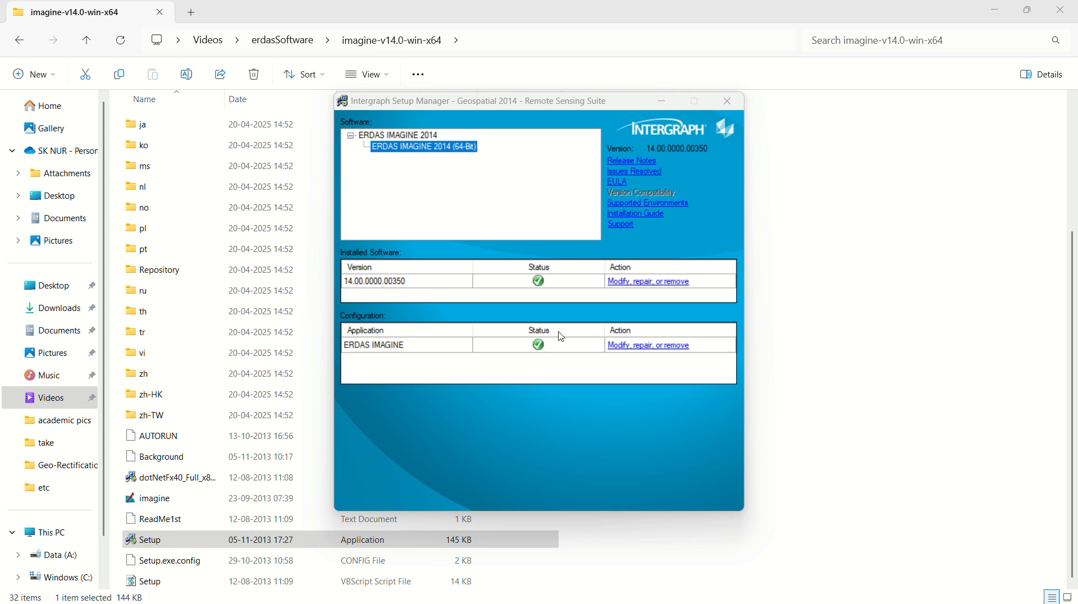
{"action": "mouse_move", "coordinate": [620, 284]}
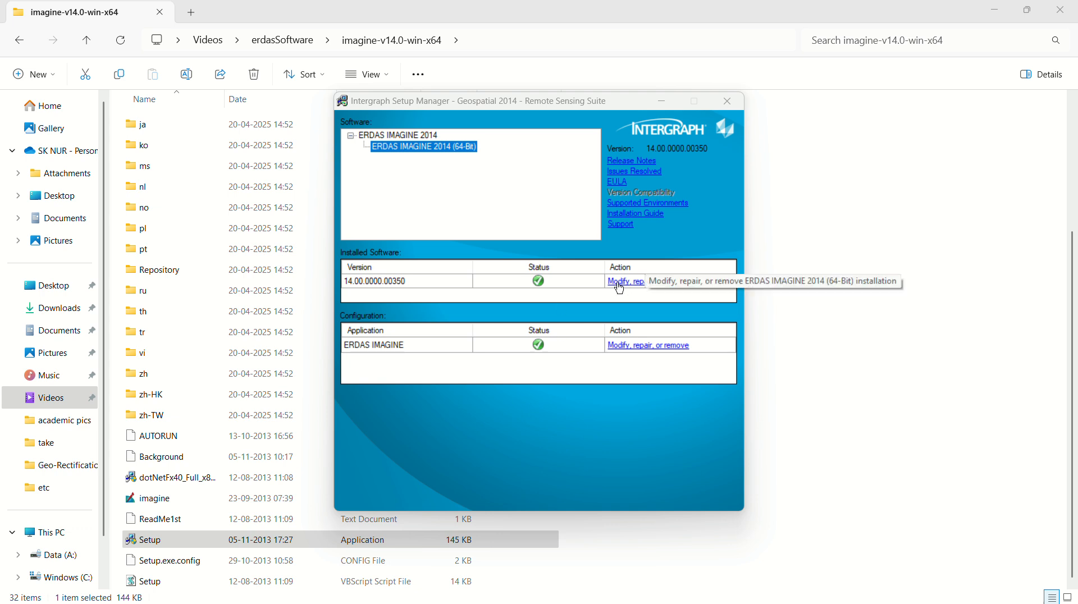
{"action": "mouse_move", "coordinate": [557, 291]}
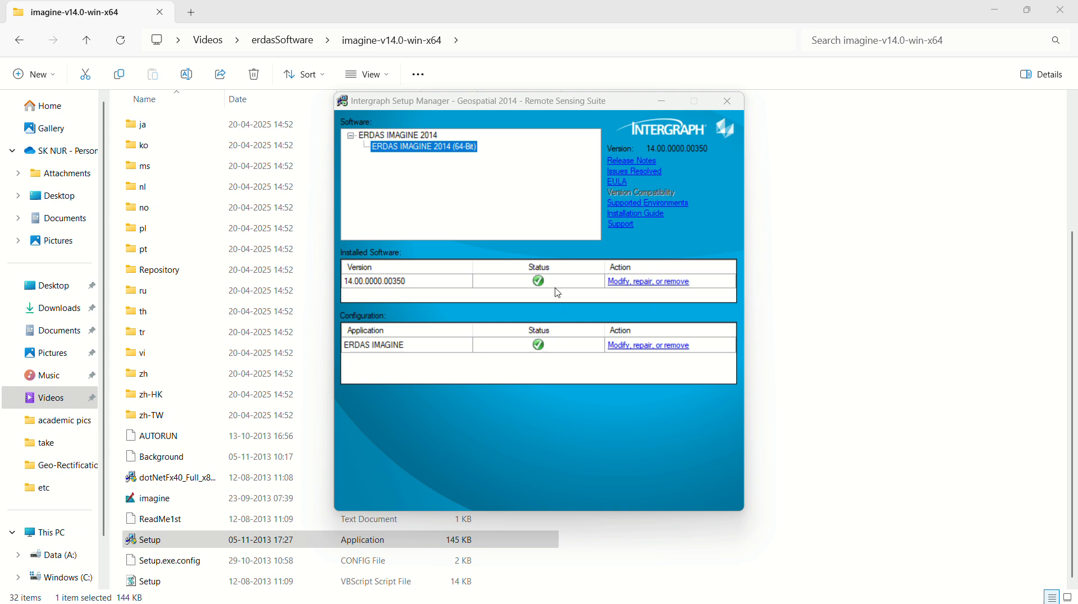
{"action": "mouse_move", "coordinate": [576, 290]}
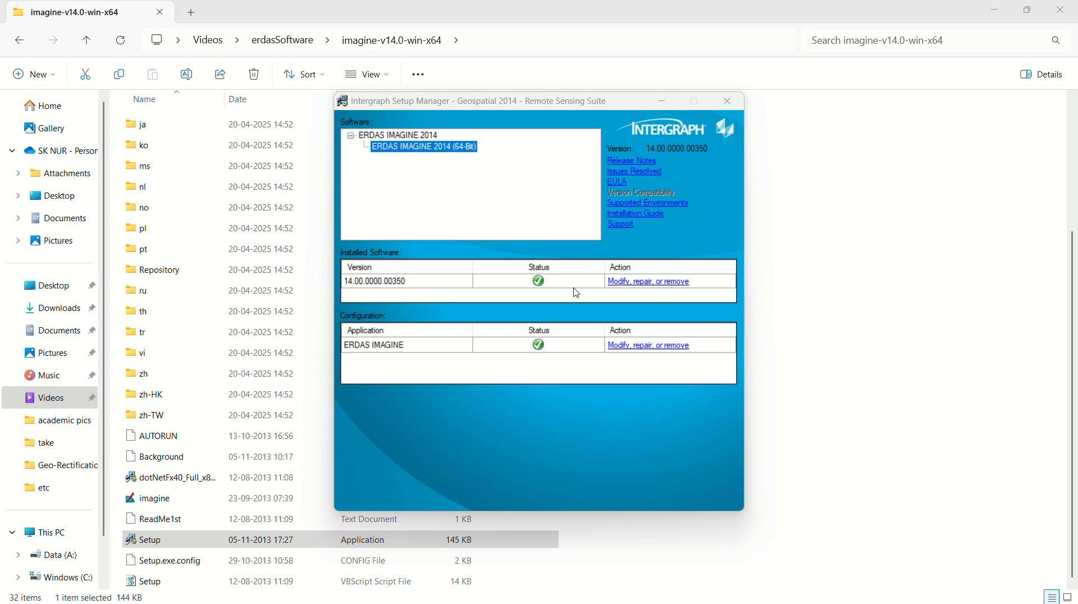
{"action": "mouse_move", "coordinate": [537, 280]}
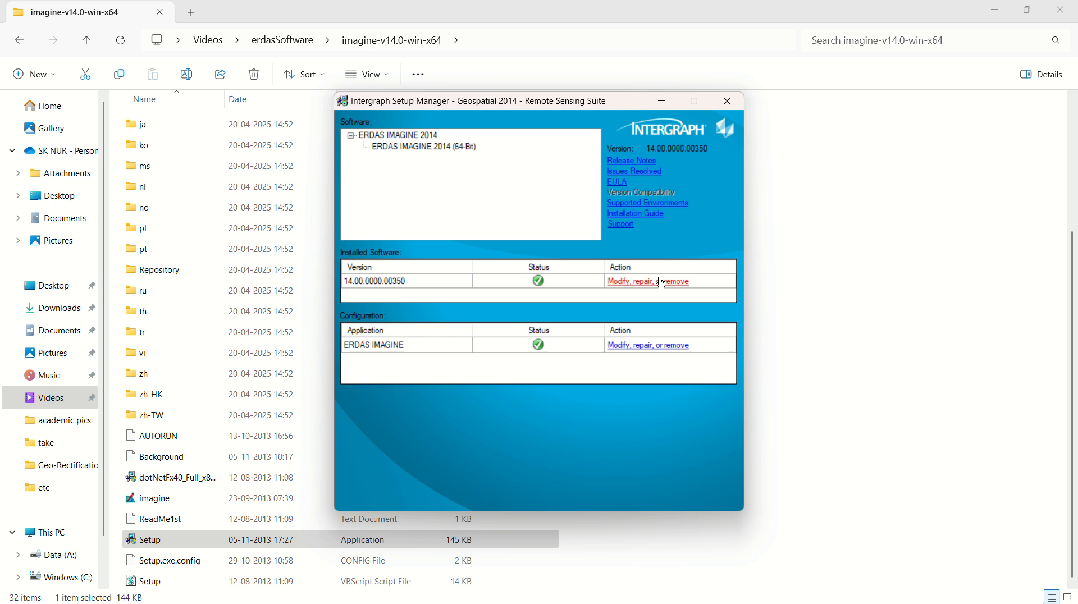
Step: Run the Modify option on ERDAS IMAGINE 2014 and finish its wizard
{"action": "left_click", "coordinate": [647, 281]}
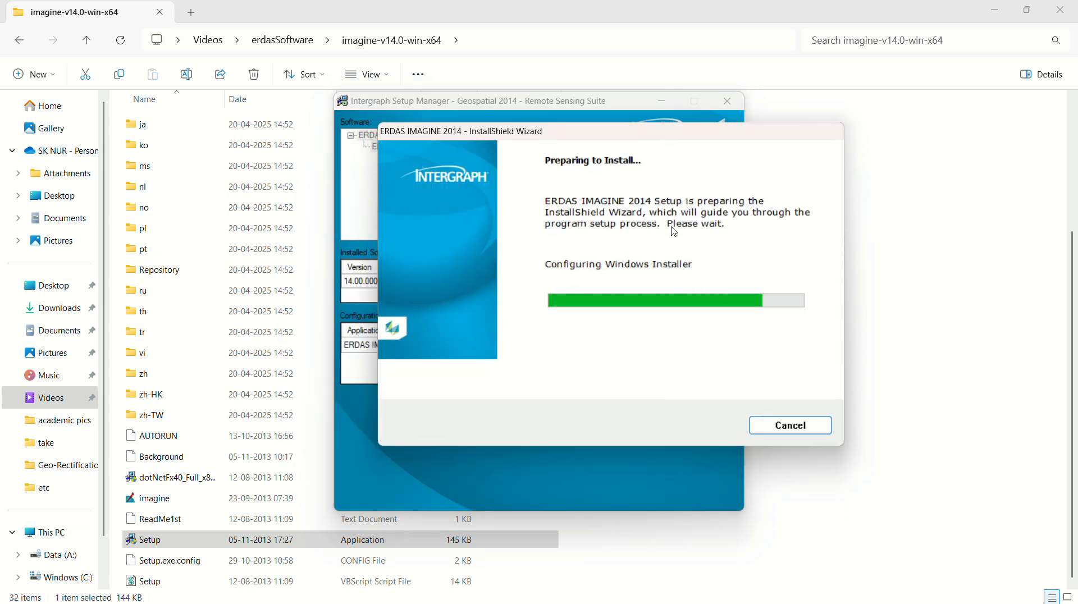
{"action": "mouse_move", "coordinate": [726, 265]}
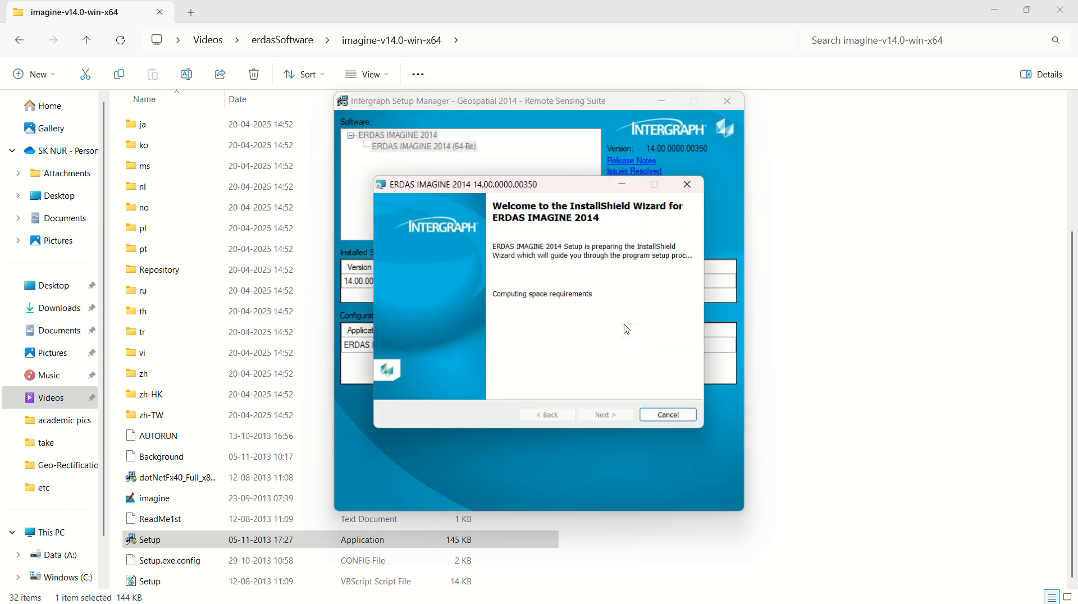
{"action": "left_click", "coordinate": [605, 415]}
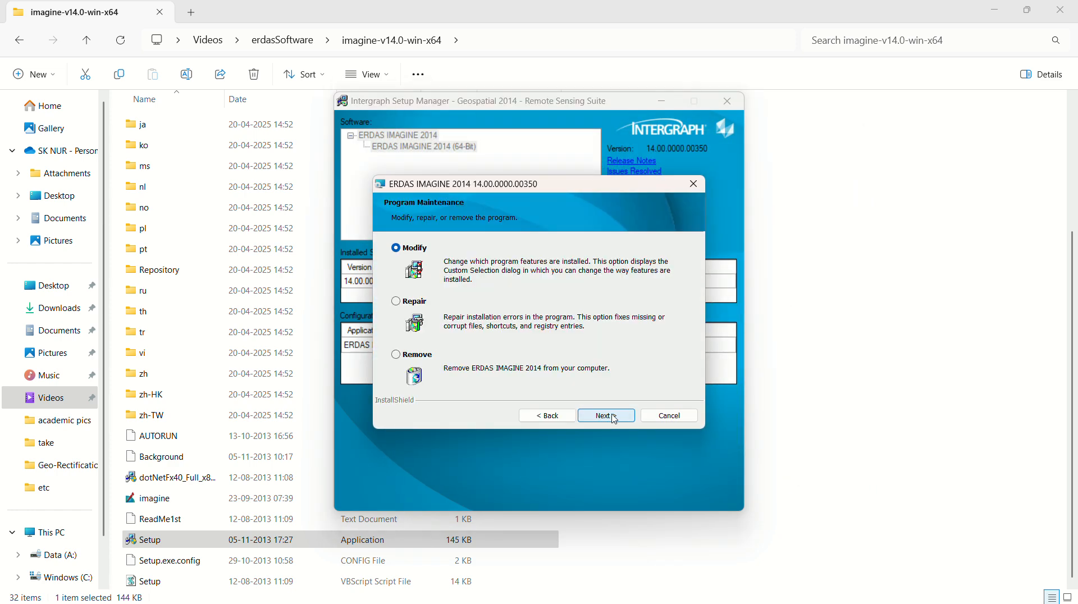
{"action": "left_click", "coordinate": [606, 415]}
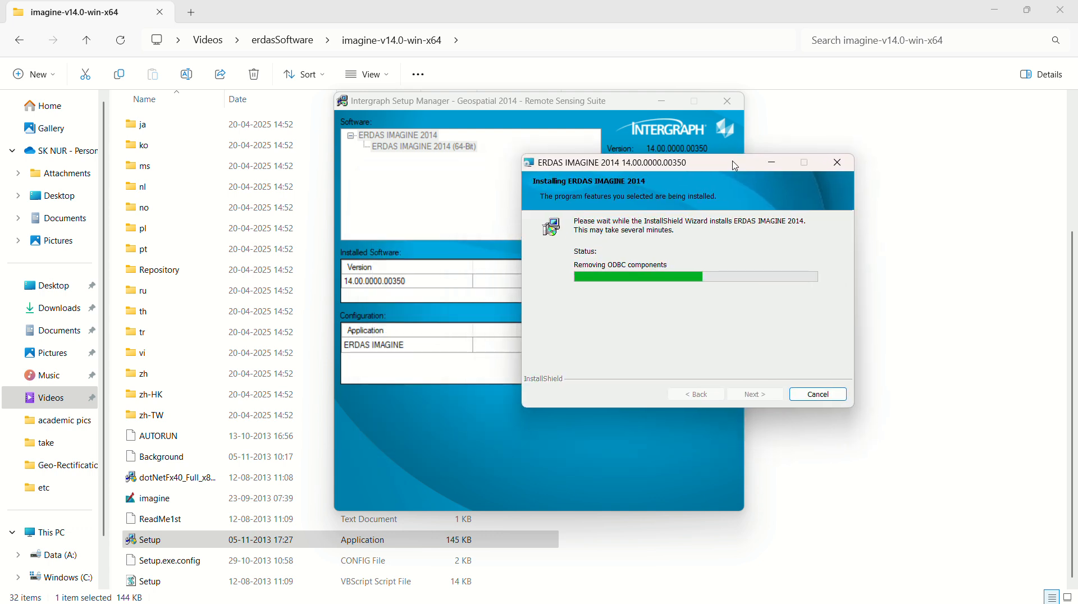
{"action": "mouse_move", "coordinate": [710, 256]}
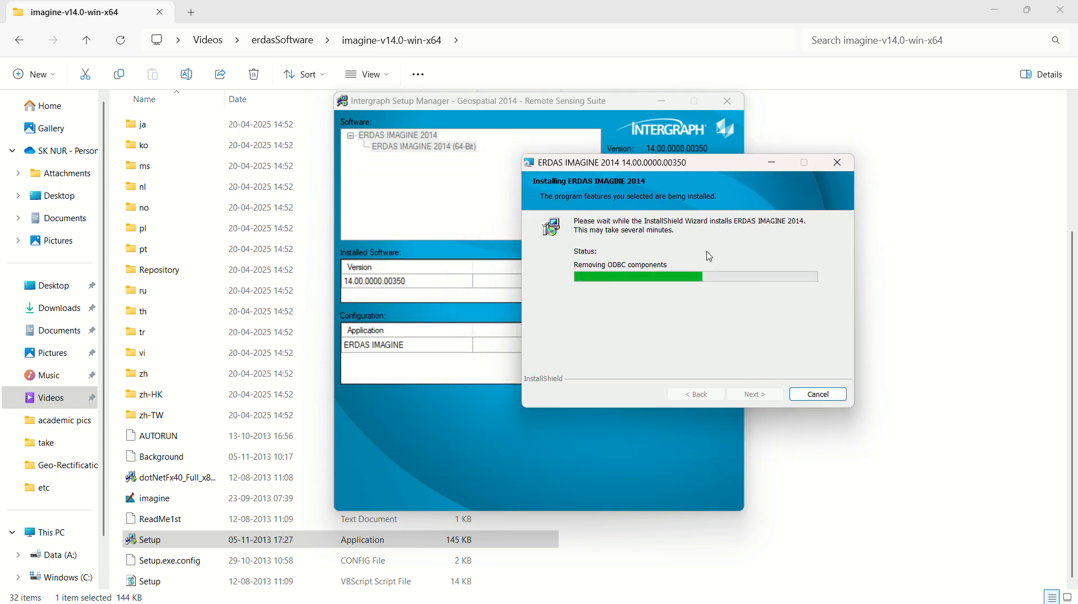
{"action": "mouse_move", "coordinate": [716, 162]}
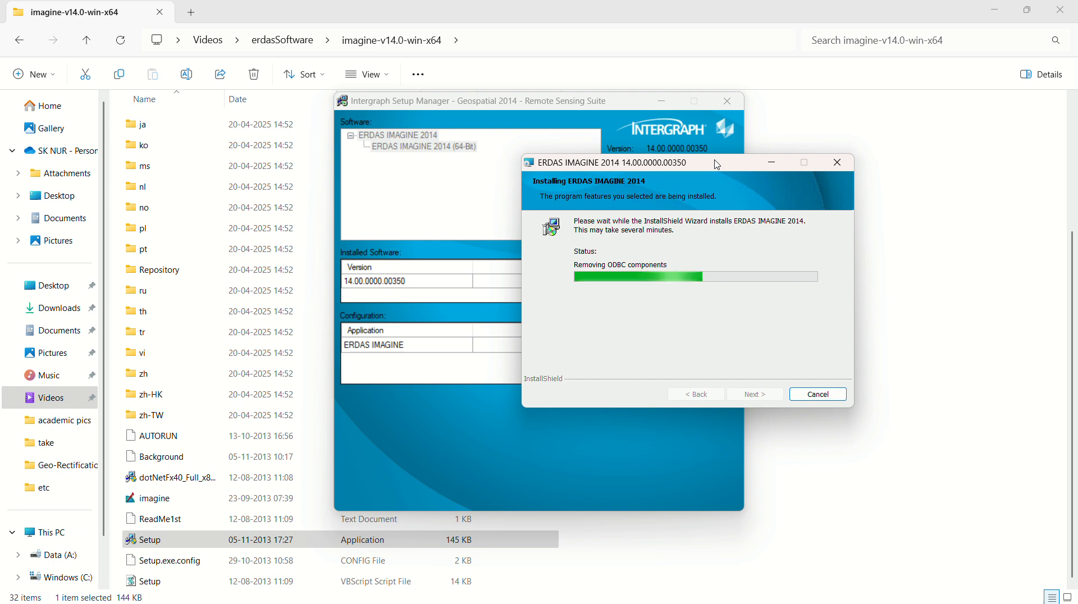
{"action": "mouse_move", "coordinate": [799, 208]}
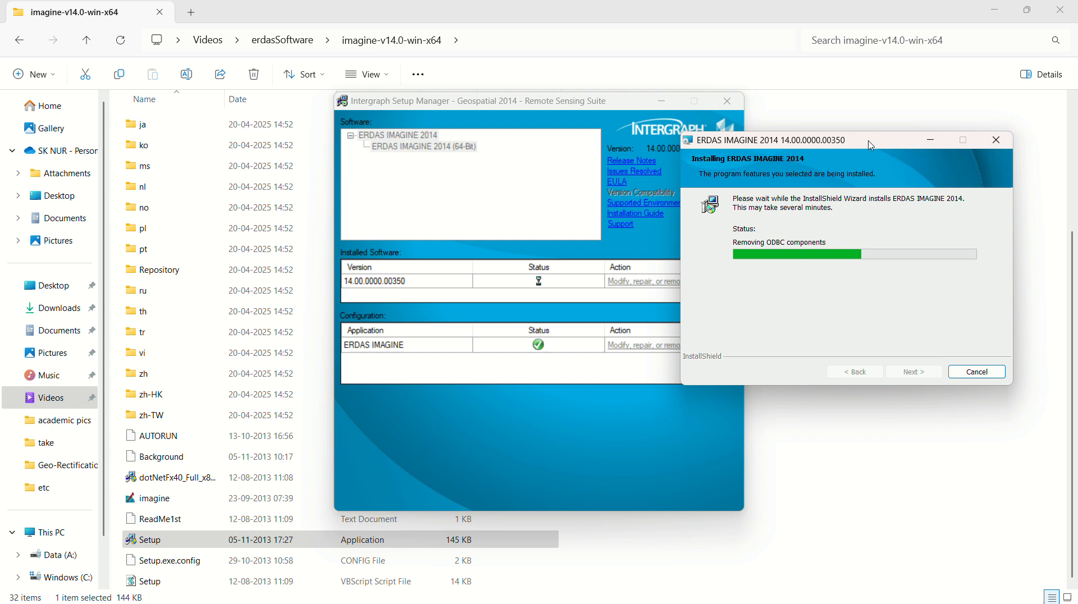
{"action": "mouse_move", "coordinate": [742, 350]}
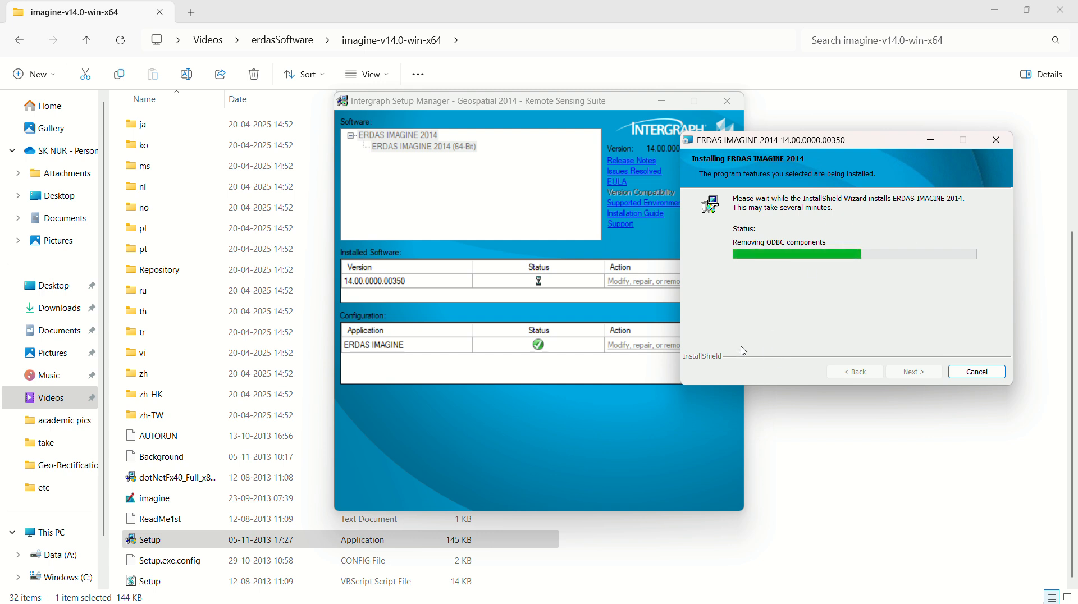
{"action": "left_click", "coordinate": [539, 101]}
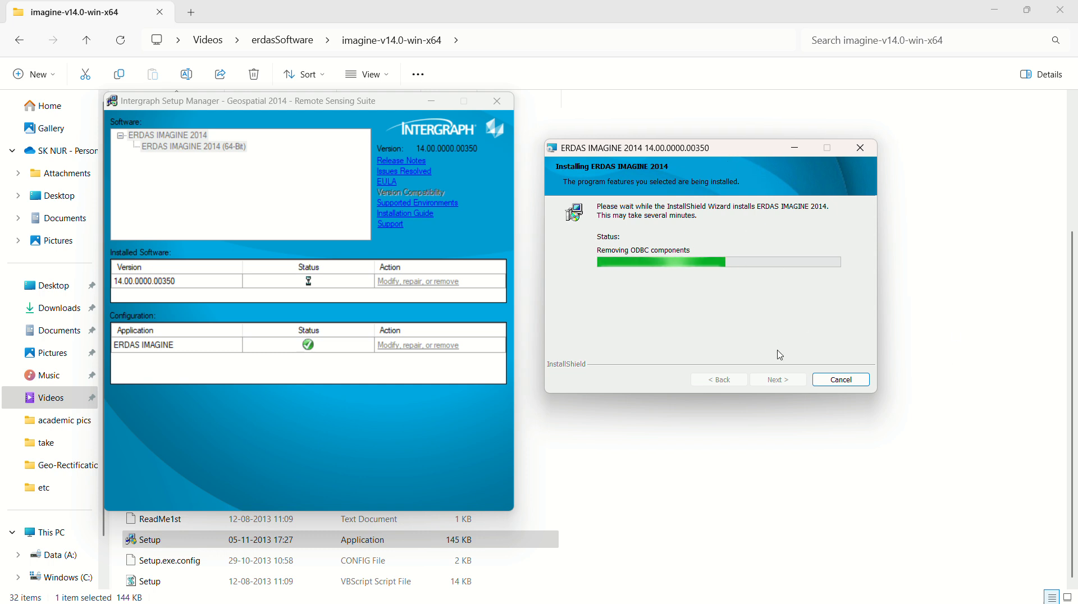
{"action": "mouse_move", "coordinate": [851, 317]}
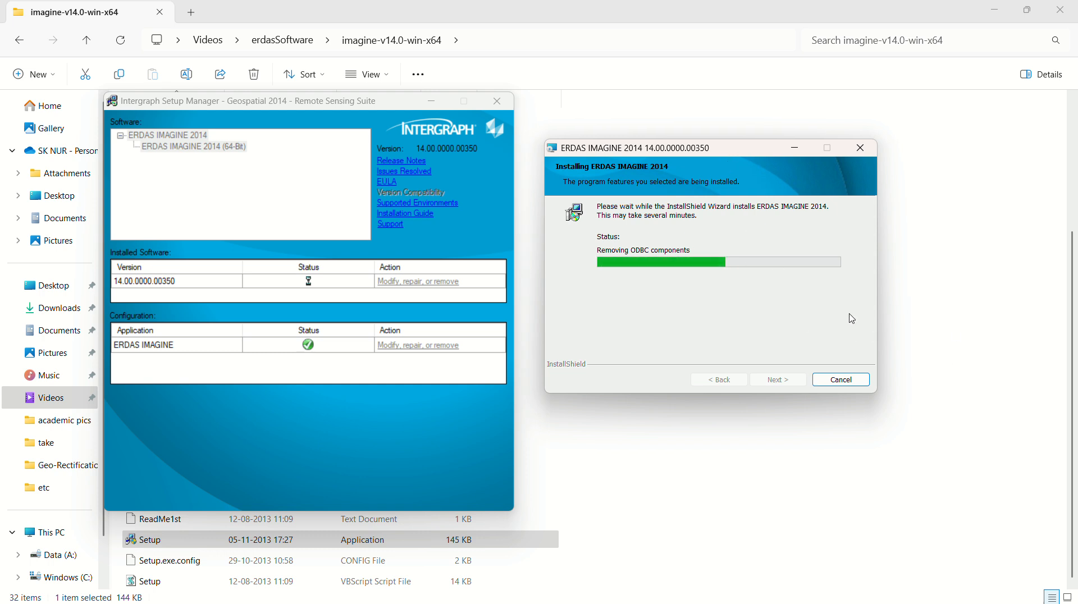
{"action": "mouse_move", "coordinate": [496, 42]}
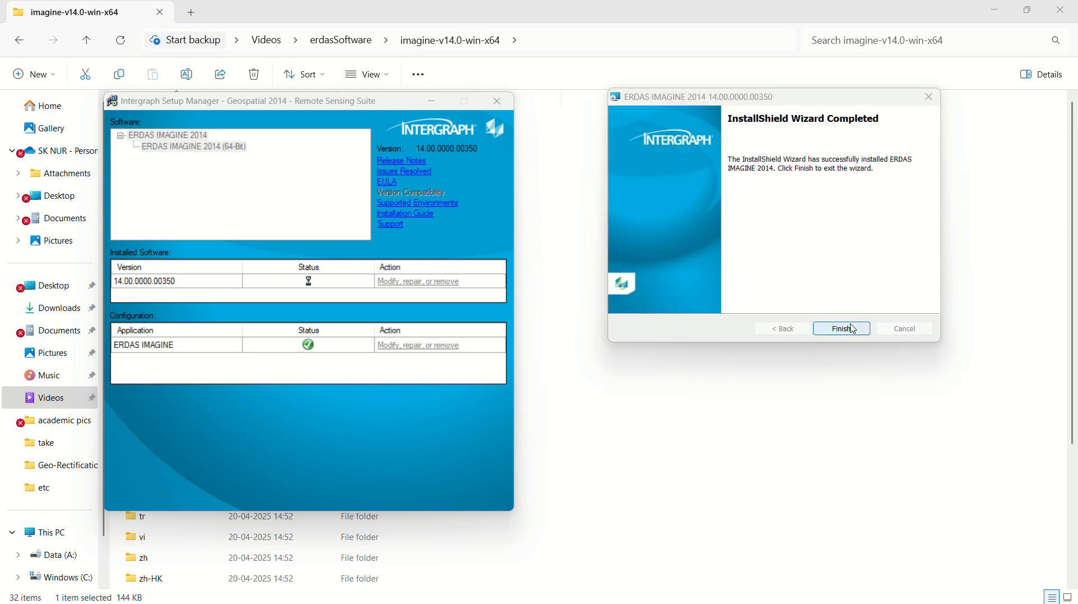
{"action": "left_click", "coordinate": [842, 328]}
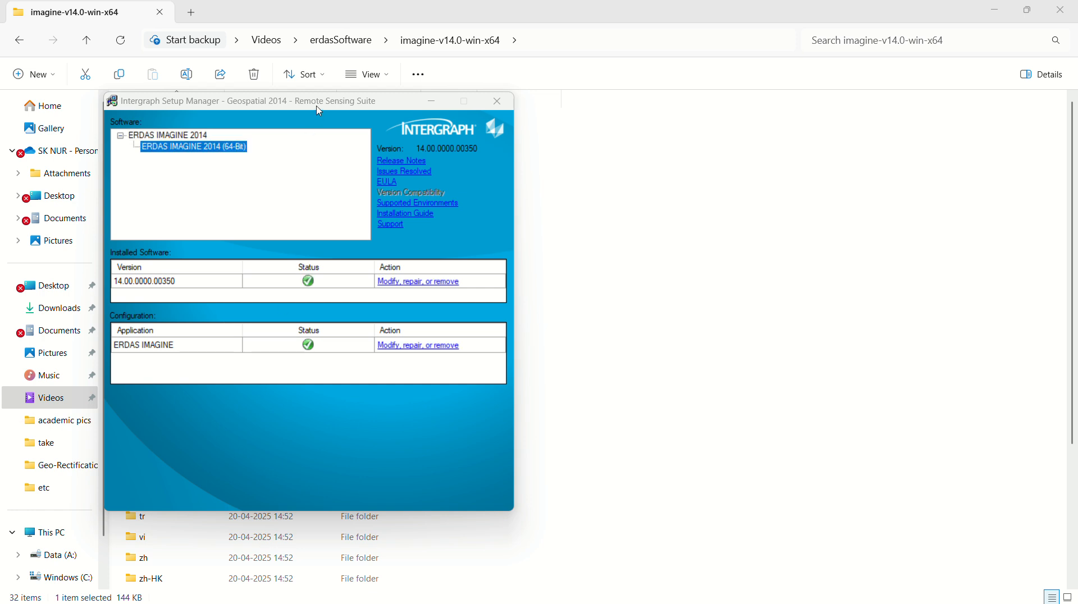
Step: Choose Modify, repair, or remove for ERDAS IMAGINE to bring up the File Association Manager
{"action": "left_click_drag", "start_coordinate": [318, 100], "coordinate": [360, 102]}
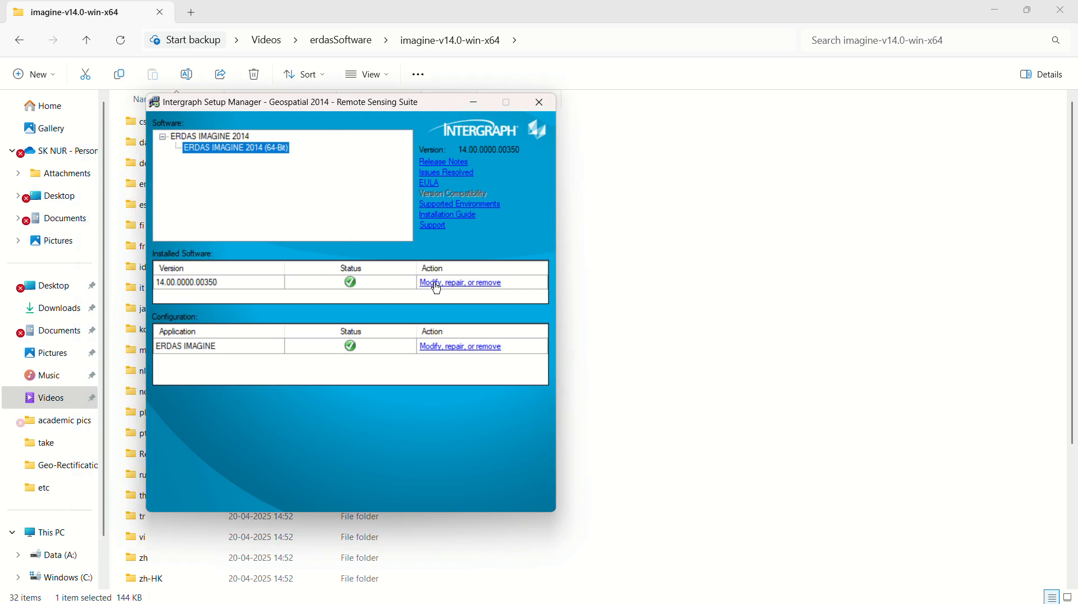
{"action": "mouse_move", "coordinate": [350, 345]}
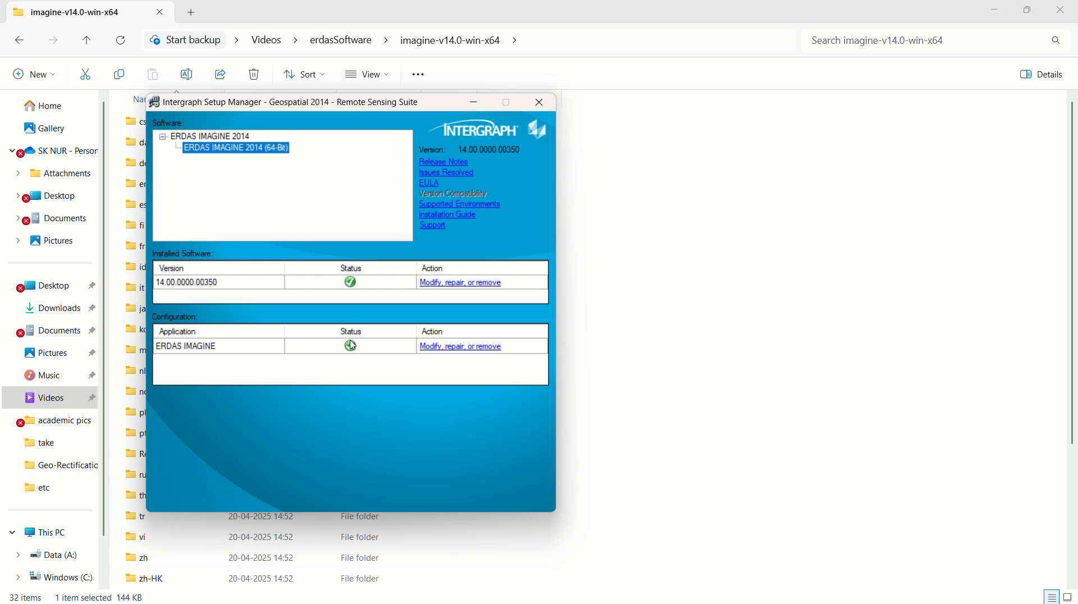
{"action": "mouse_move", "coordinate": [454, 352]}
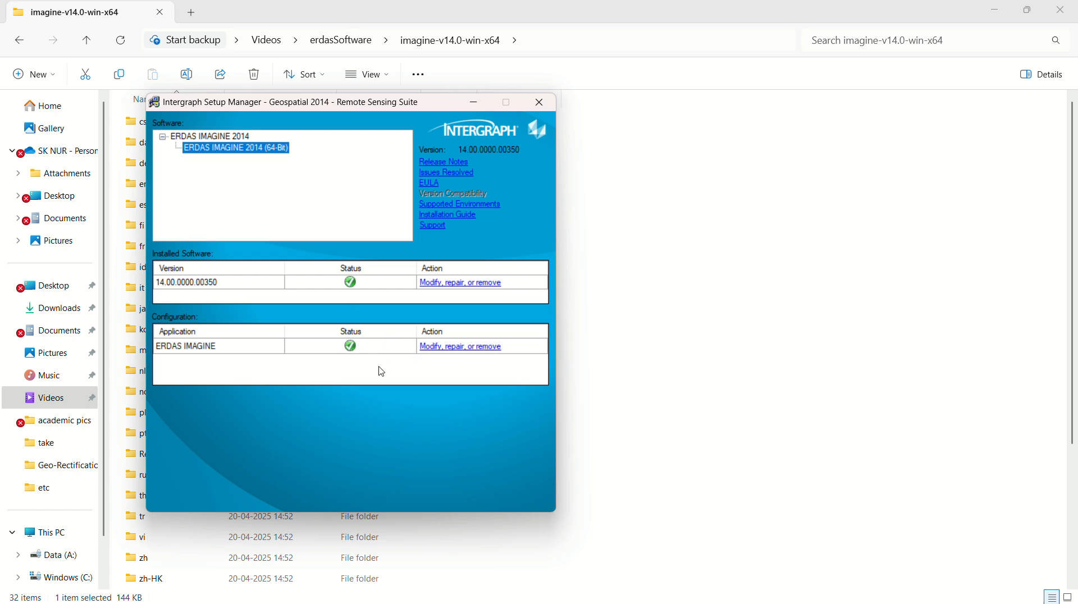
{"action": "mouse_move", "coordinate": [435, 346]}
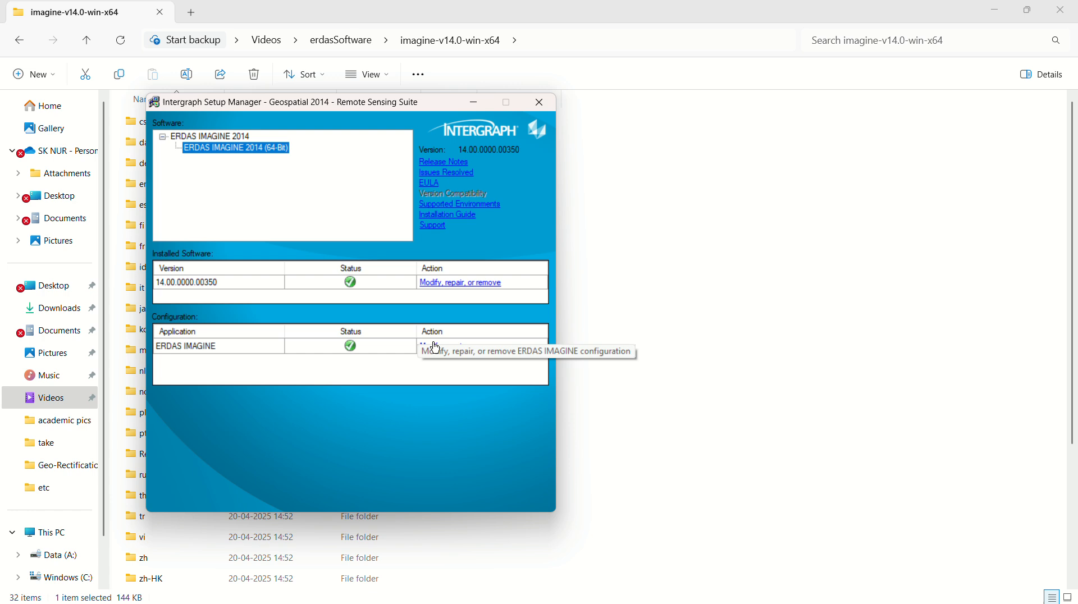
{"action": "left_click", "coordinate": [460, 346]}
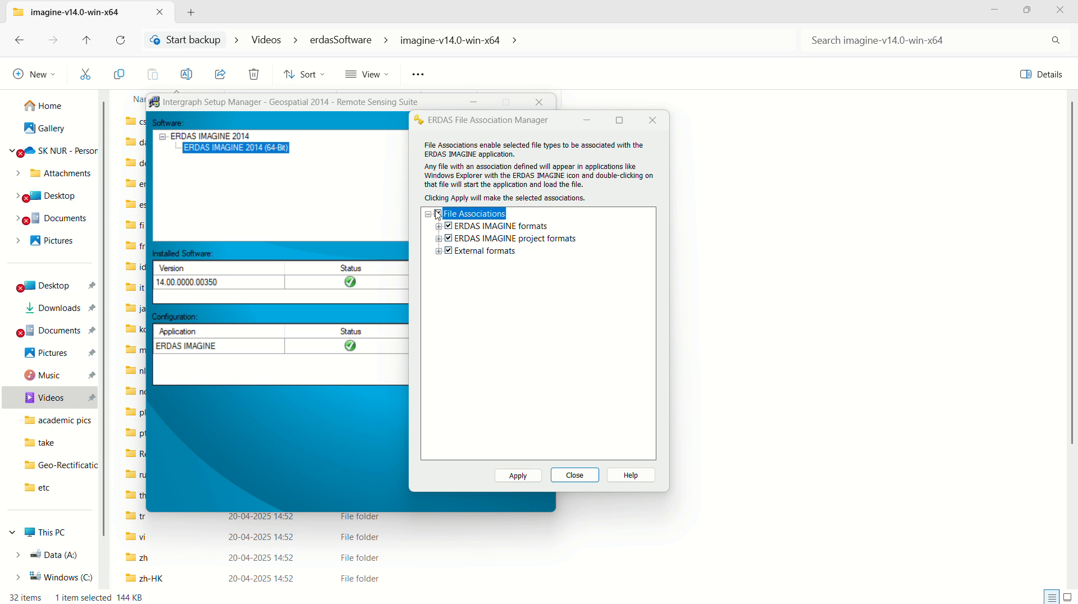
Step: Apply all ERDAS file associations, then close the association manager and Setup Manager
{"action": "left_click", "coordinate": [518, 475]}
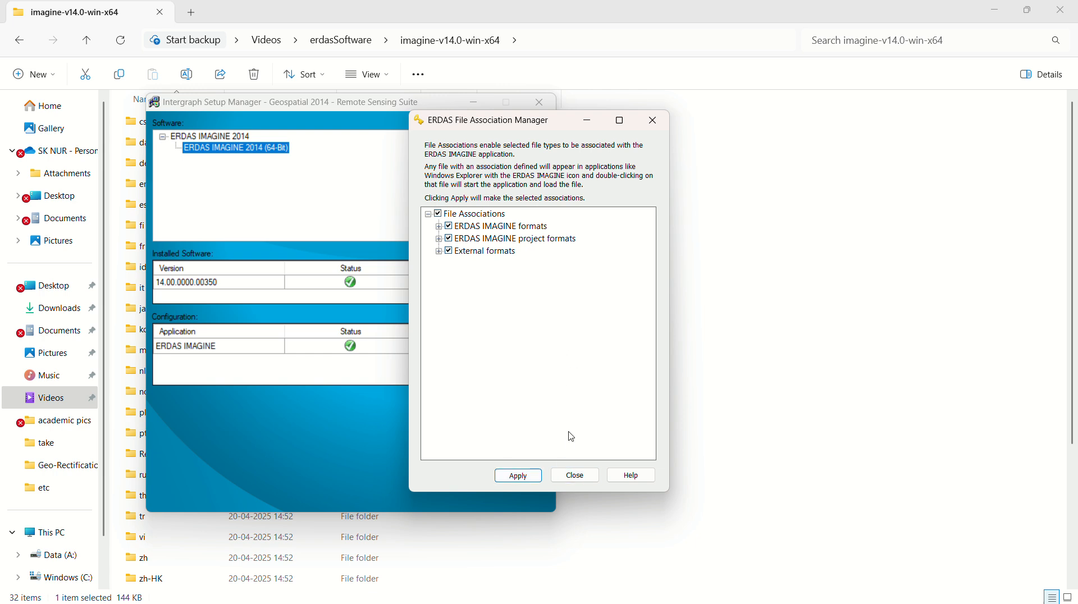
{"action": "left_click", "coordinate": [574, 472]}
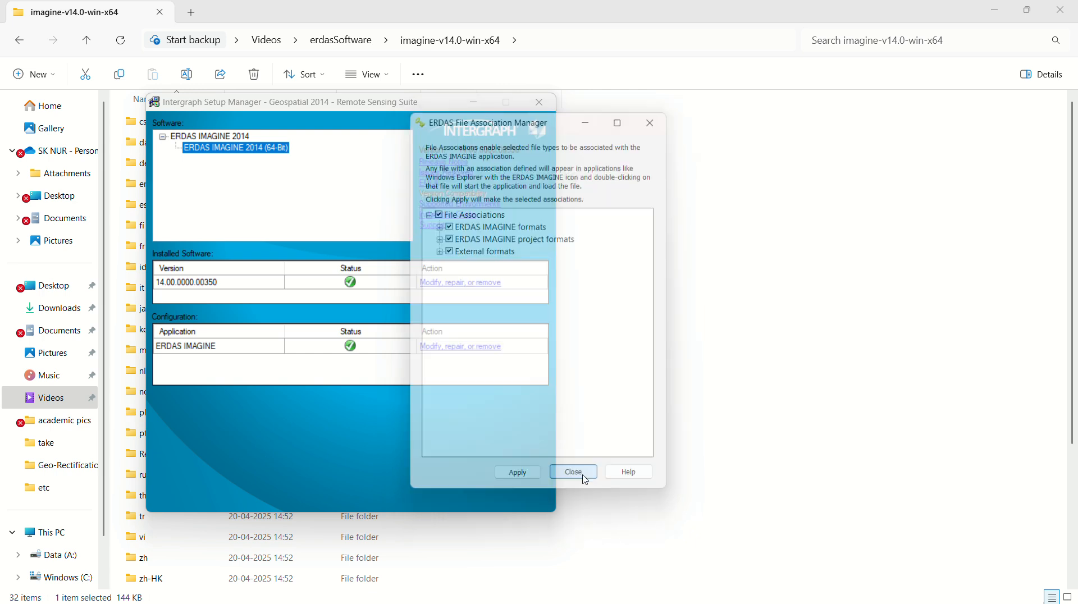
{"action": "left_click", "coordinate": [573, 472]}
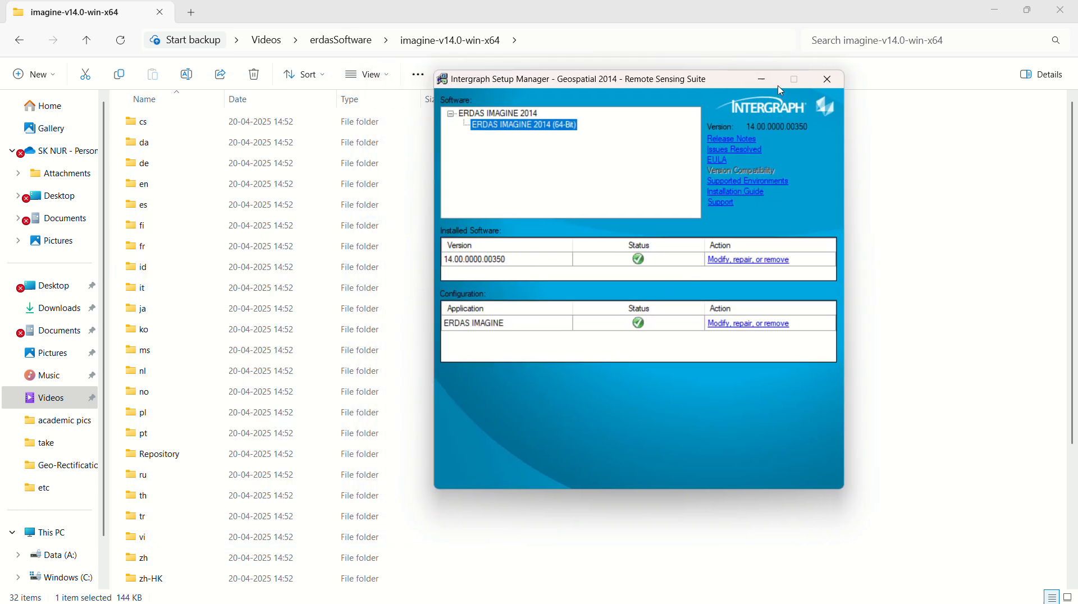
{"action": "left_click", "coordinate": [826, 79]}
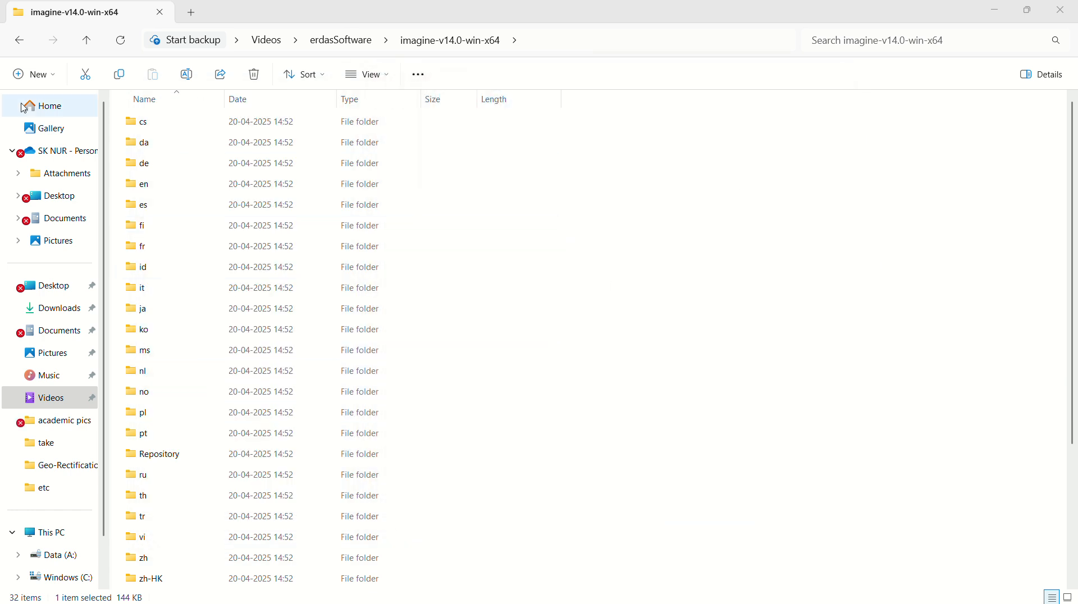
Step: Navigate both Explorer windows to ERDAS IMAGINE 2014 > bin > win32release, patch beside installed
{"action": "left_click", "coordinate": [339, 39]}
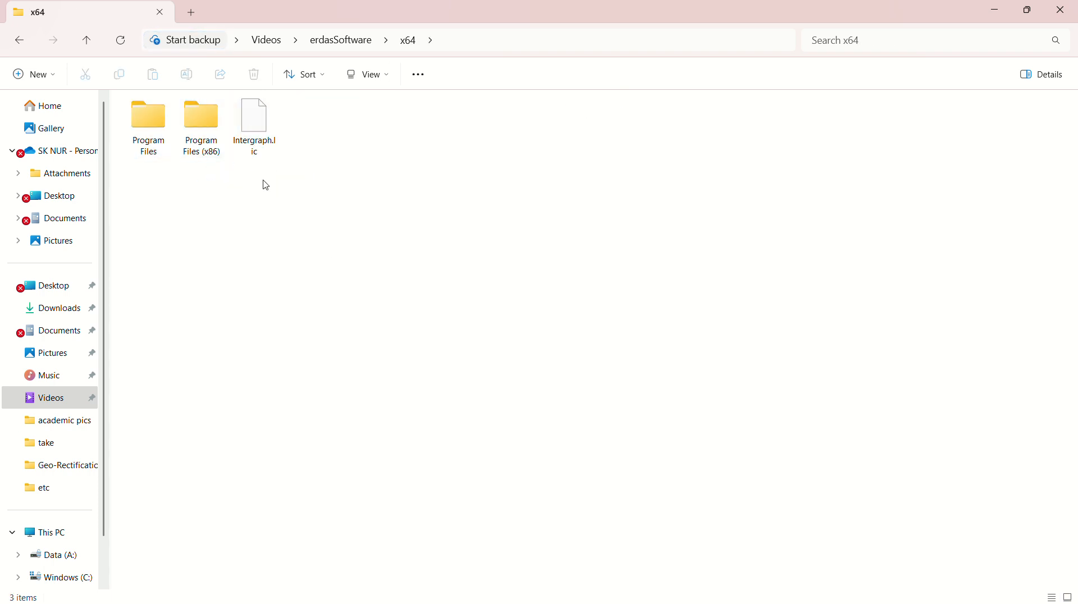
{"action": "mouse_move", "coordinate": [519, 530]}
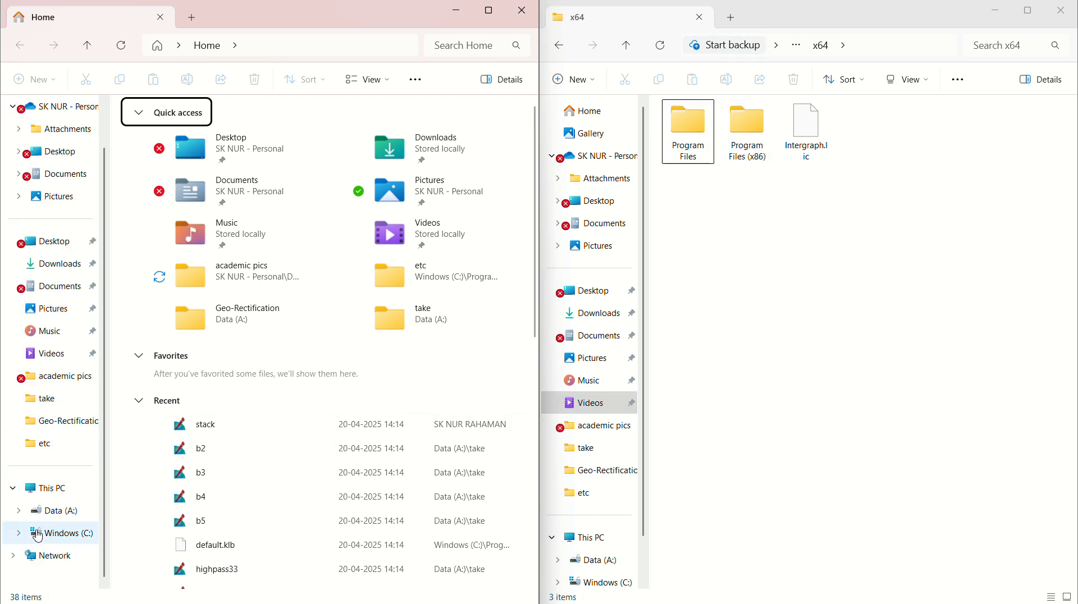
{"action": "mouse_move", "coordinate": [70, 557]}
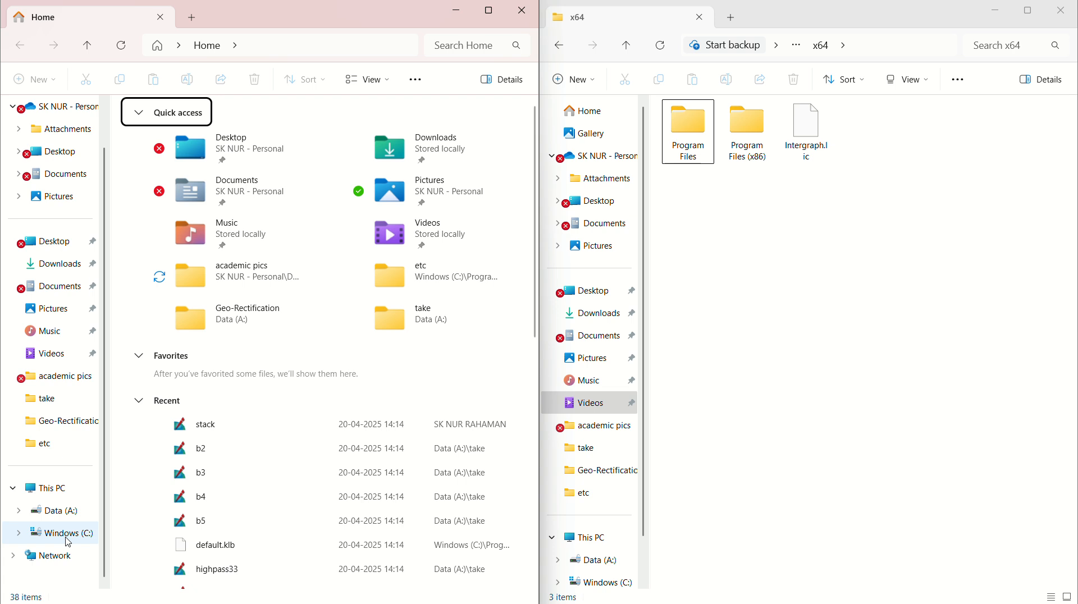
{"action": "left_click", "coordinate": [61, 532]}
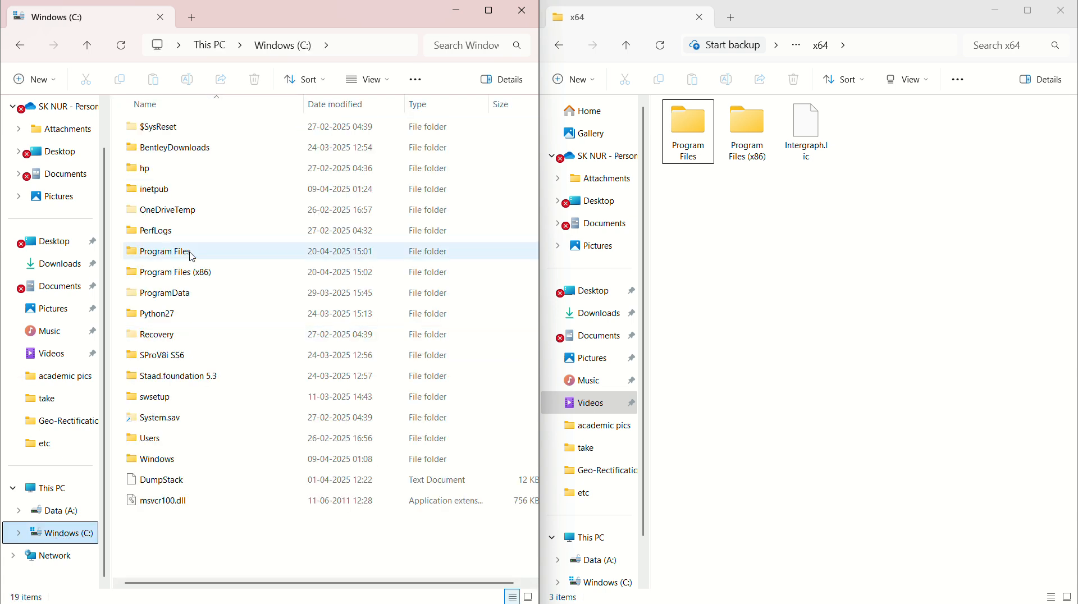
{"action": "left_click", "coordinate": [174, 272]}
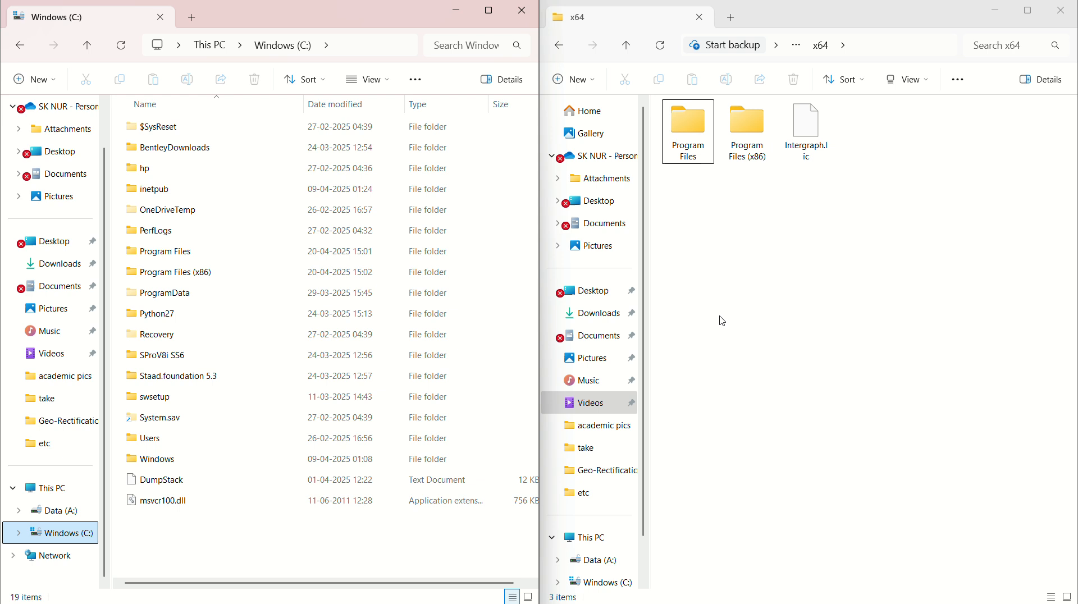
{"action": "mouse_move", "coordinate": [216, 275]}
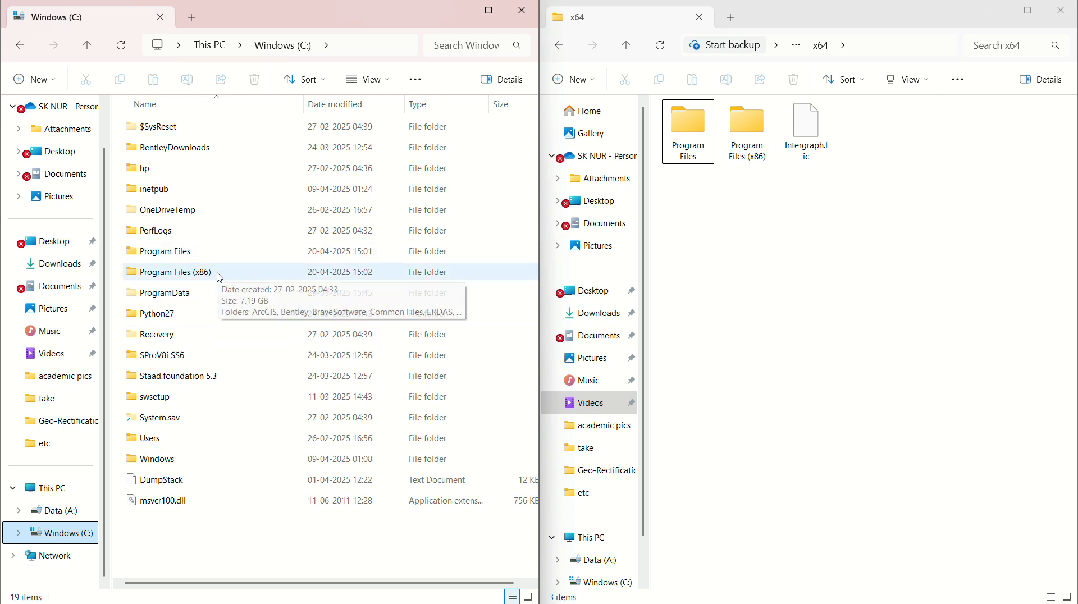
{"action": "double_click", "coordinate": [687, 119]}
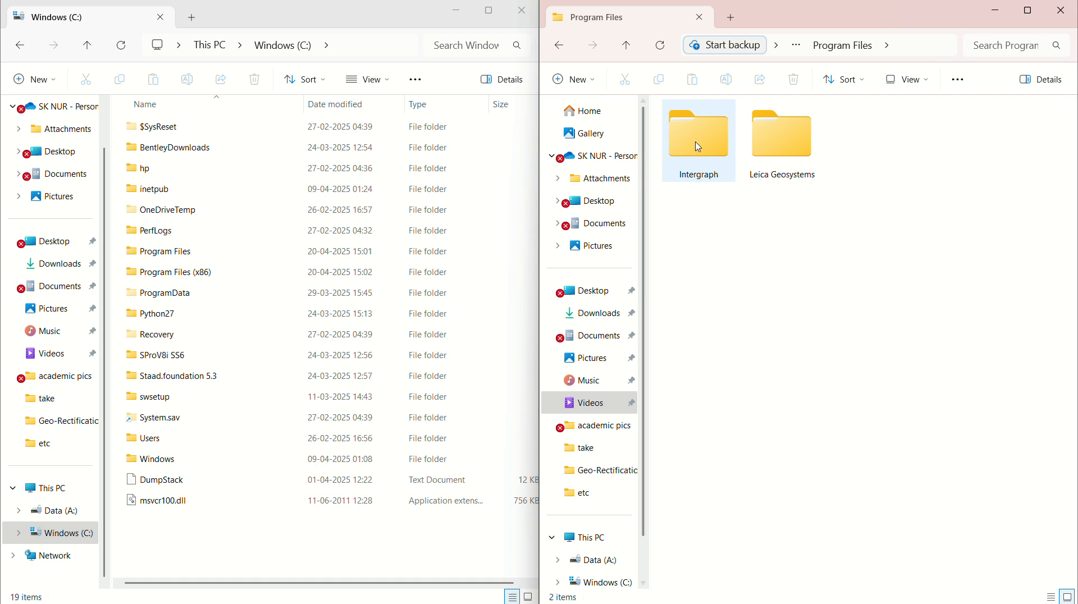
{"action": "double_click", "coordinate": [698, 132]}
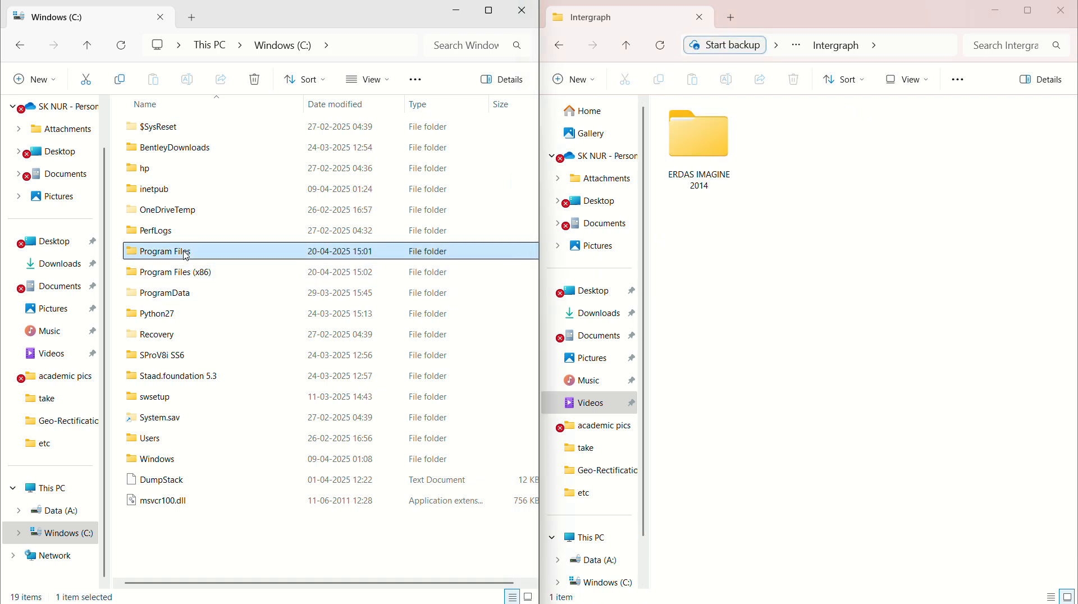
{"action": "double_click", "coordinate": [164, 250]}
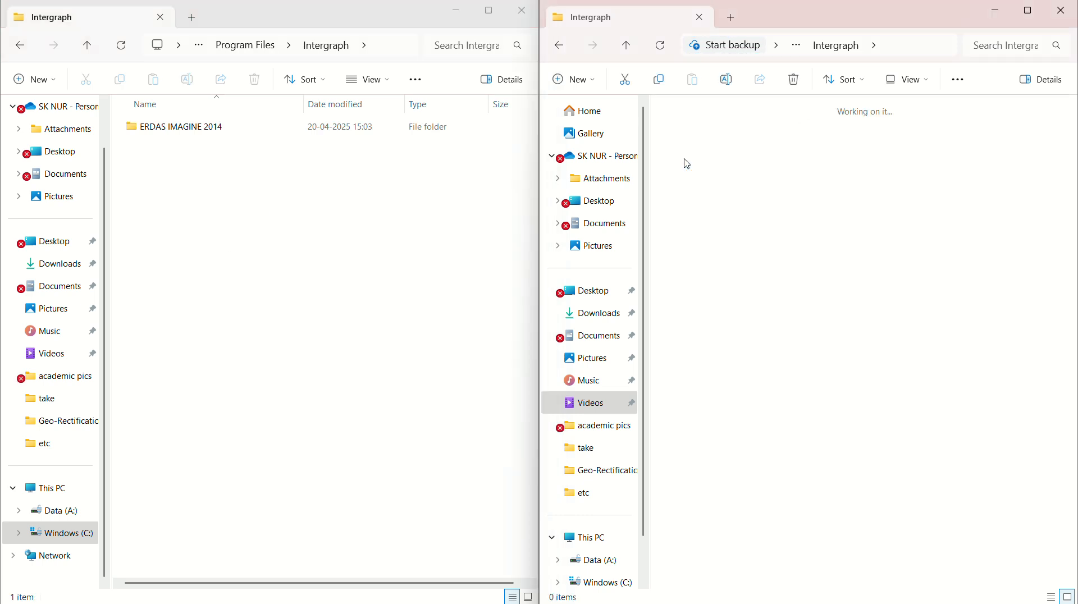
{"action": "double_click", "coordinate": [180, 126]}
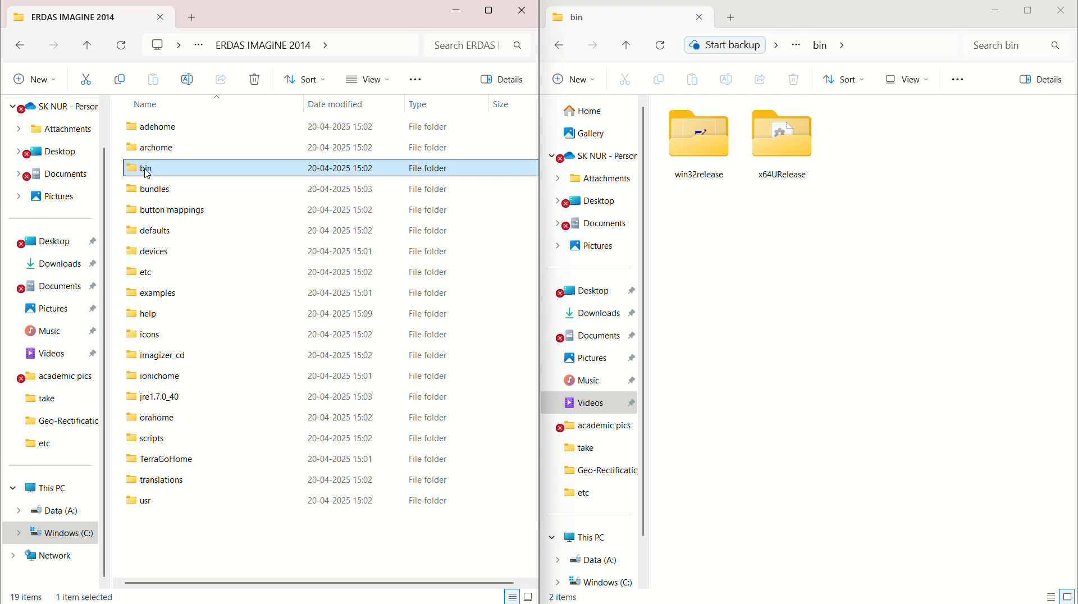
{"action": "double_click", "coordinate": [699, 133]}
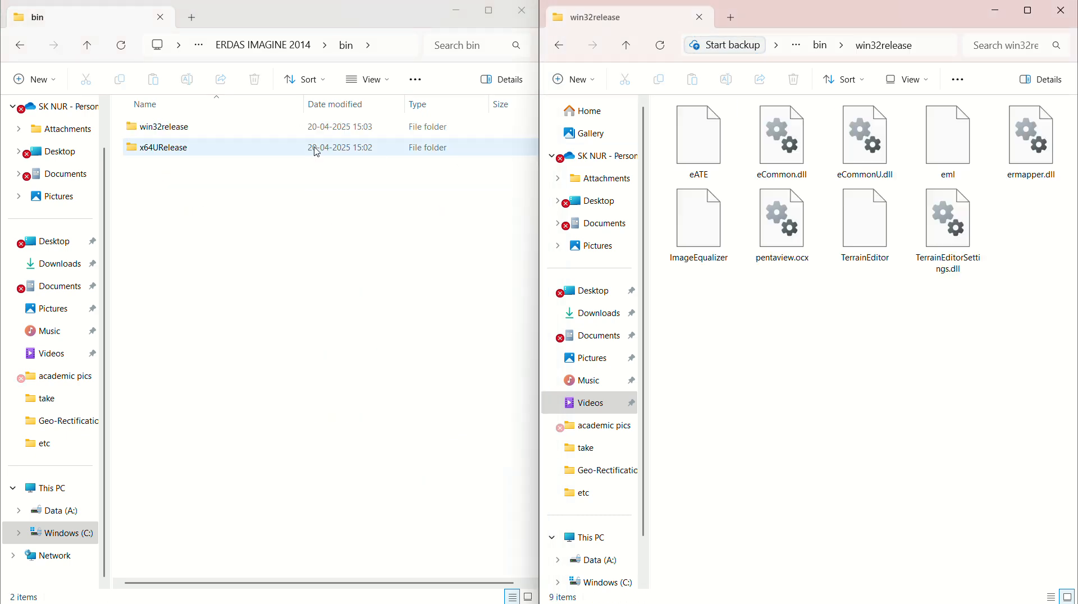
{"action": "double_click", "coordinate": [164, 126]}
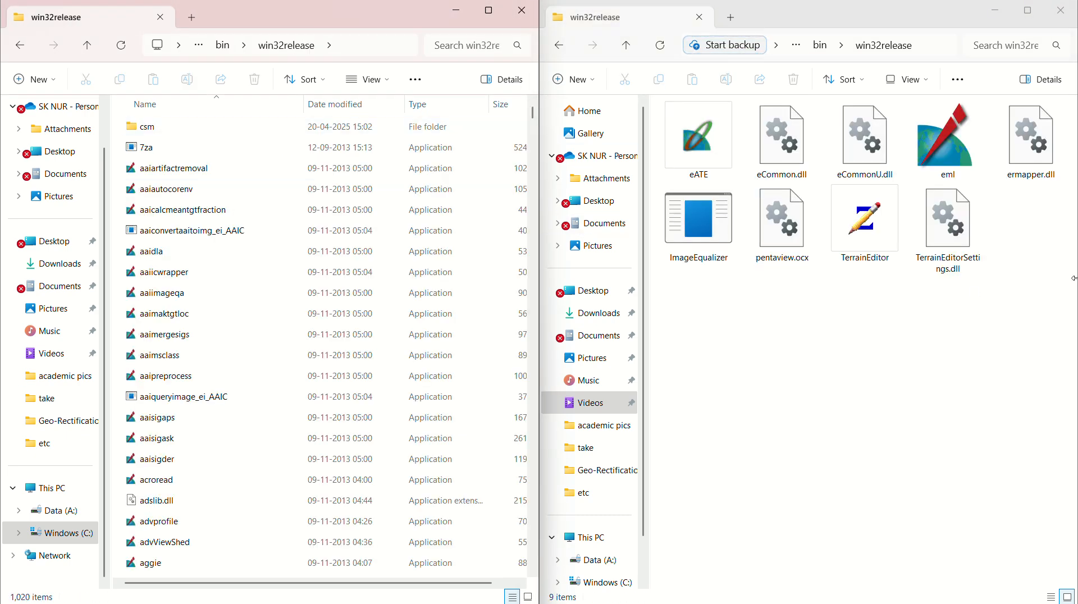
Step: Copy all nine patch files into the installed win32release folder, replacing the existing ones
{"action": "key", "text": "ctrl+a"}
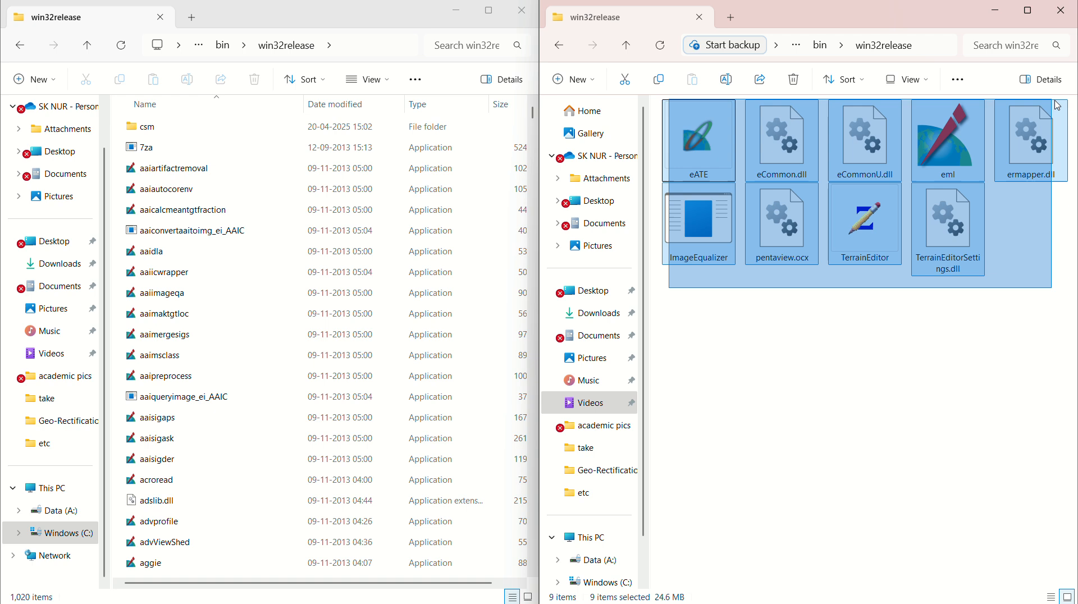
{"action": "left_click", "coordinate": [624, 79]}
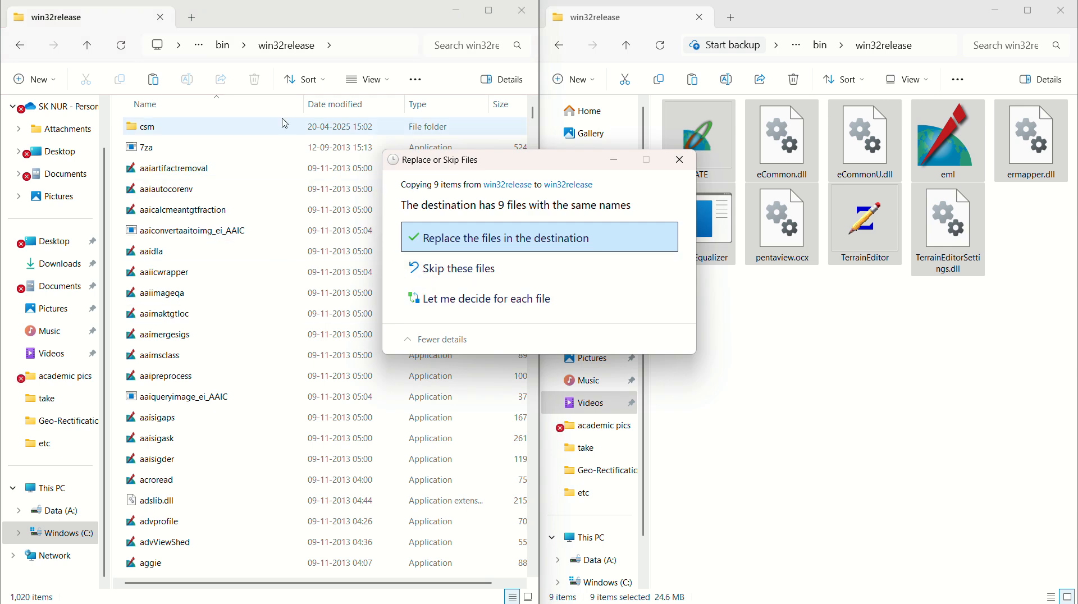
{"action": "mouse_move", "coordinate": [549, 235]}
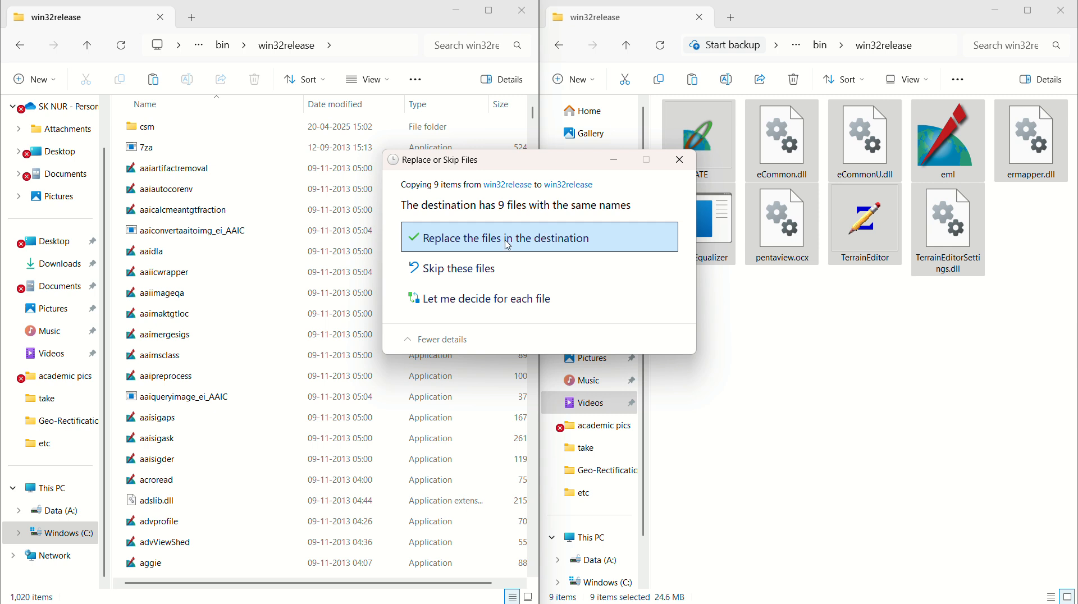
{"action": "mouse_move", "coordinate": [454, 241]}
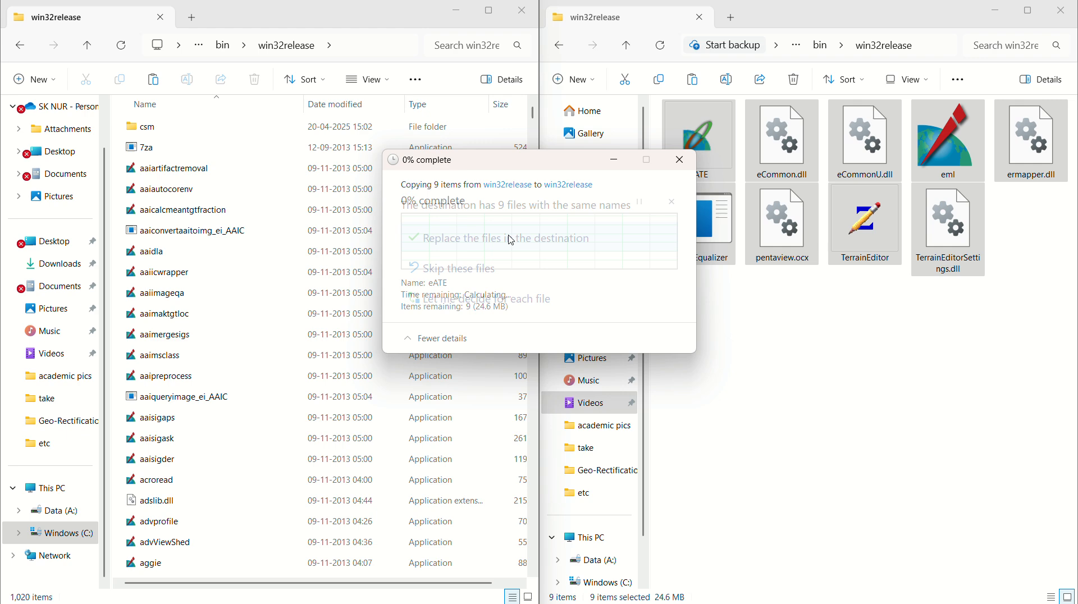
{"action": "left_click", "coordinate": [481, 239]}
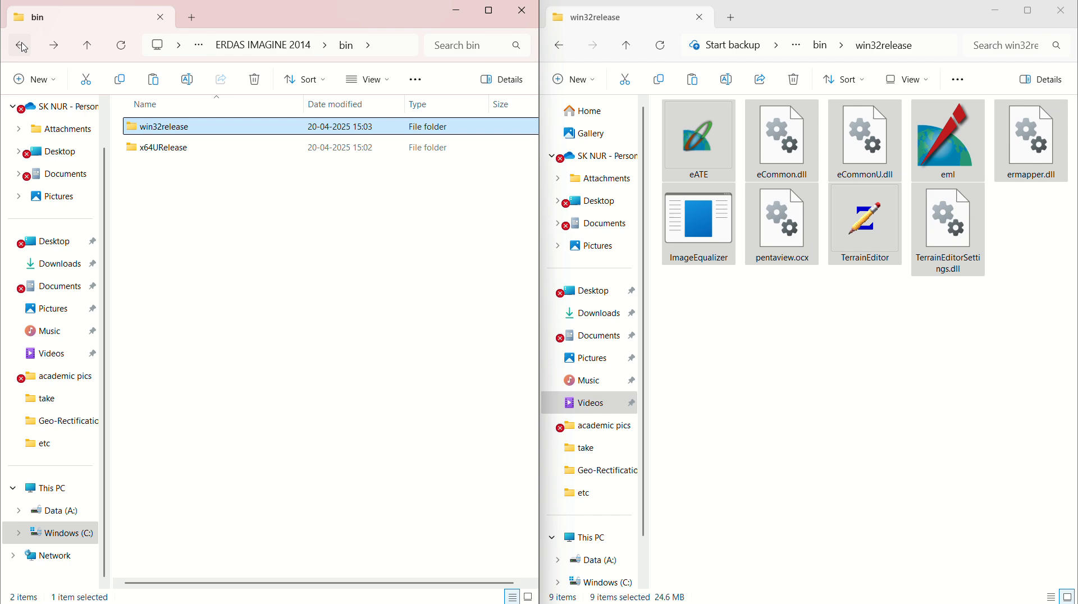
Step: Paste the four patch files into installed x64URelease with windows side by side, then back up the patch folders
{"action": "double_click", "coordinate": [161, 147]}
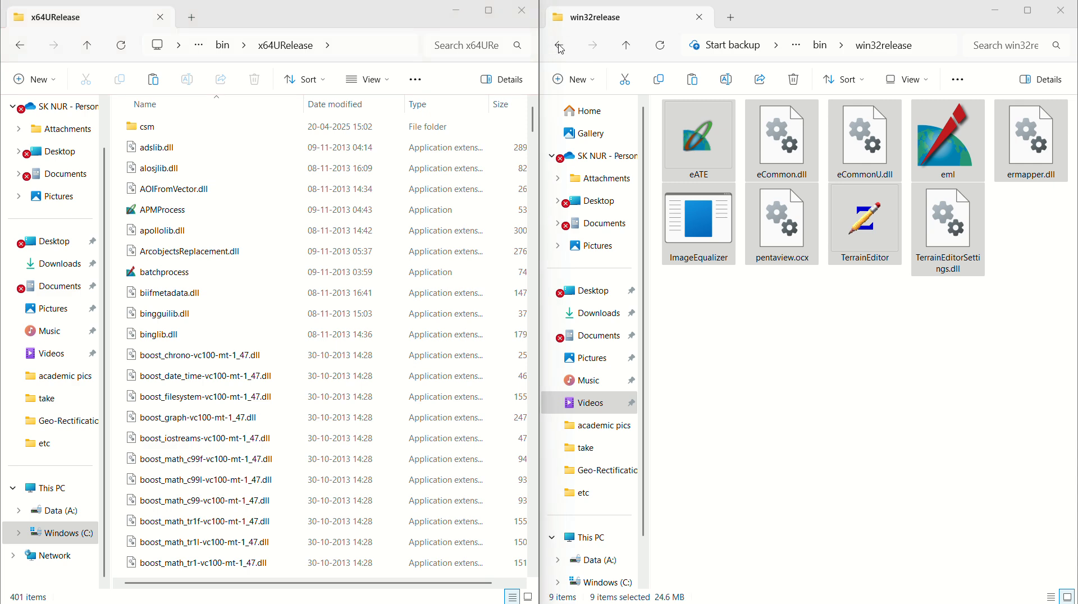
{"action": "mouse_move", "coordinate": [1026, 12]}
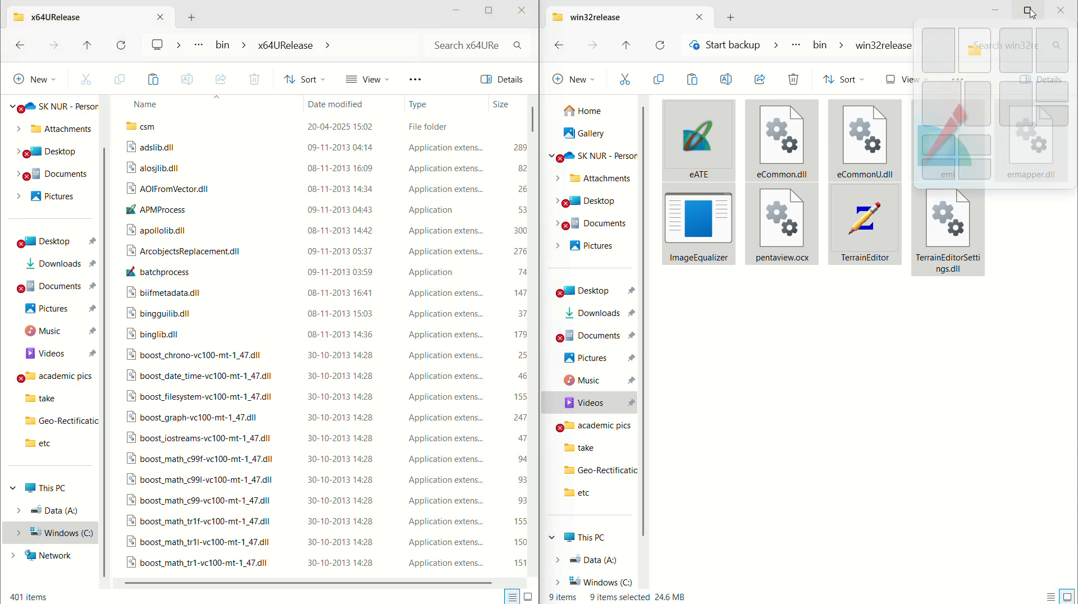
{"action": "left_click", "coordinate": [1025, 11]}
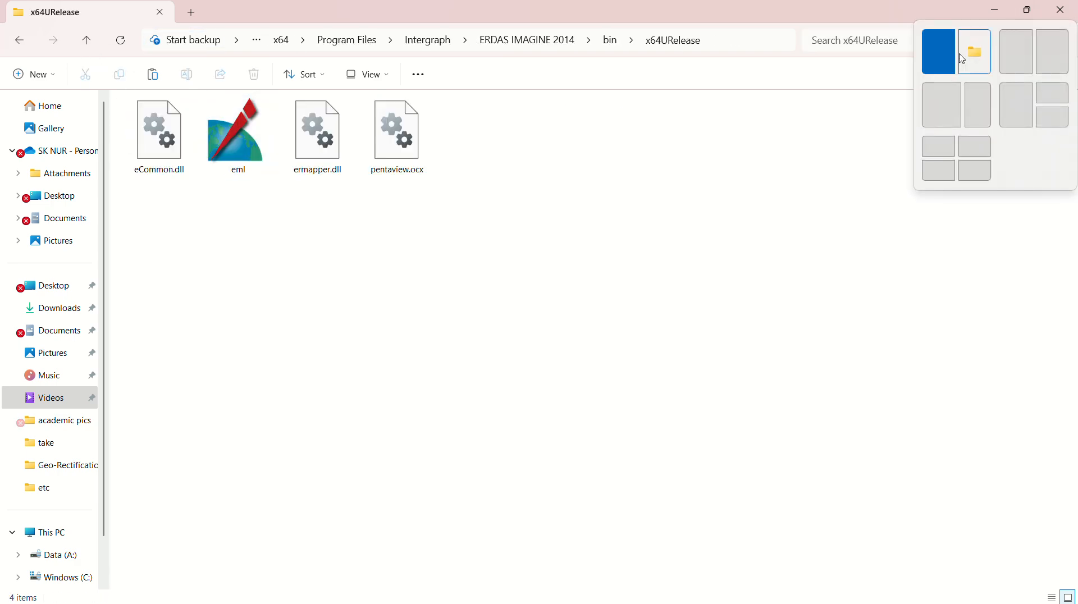
{"action": "left_click", "coordinate": [975, 52]}
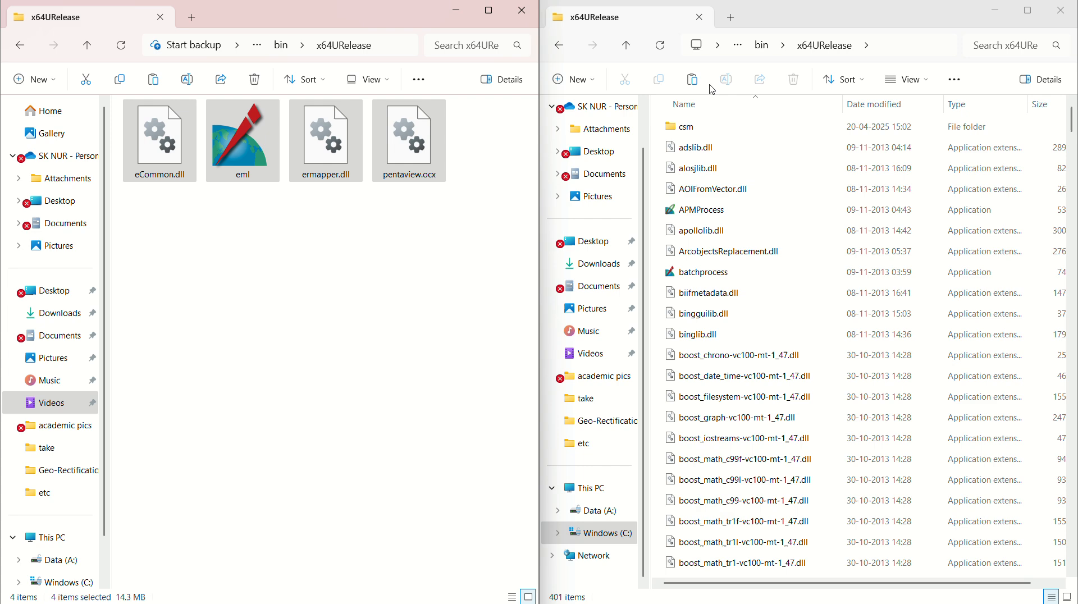
{"action": "left_click", "coordinate": [692, 79]}
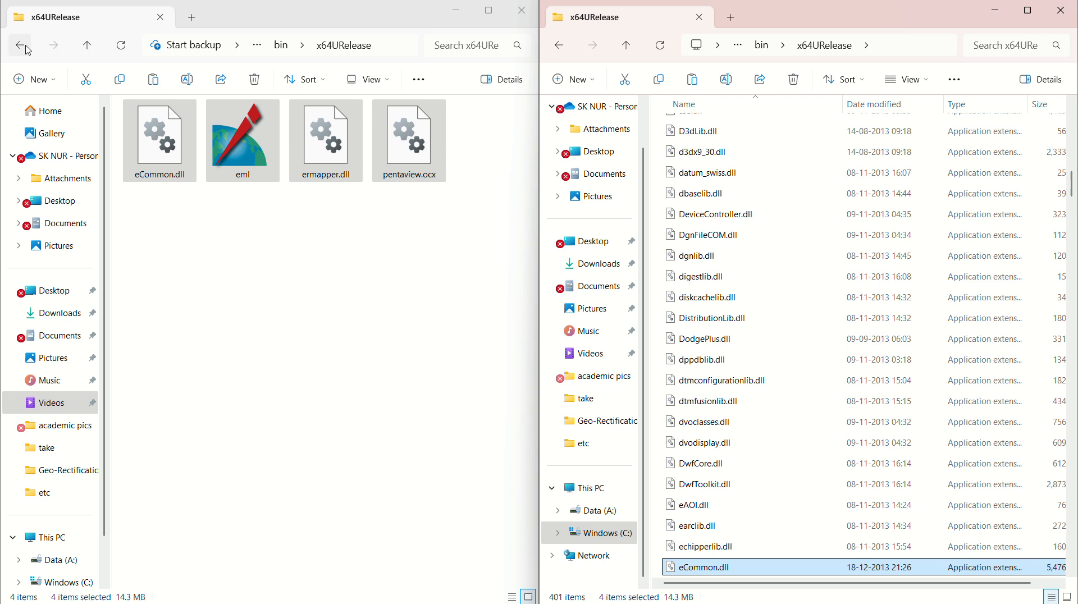
{"action": "left_click", "coordinate": [21, 44]}
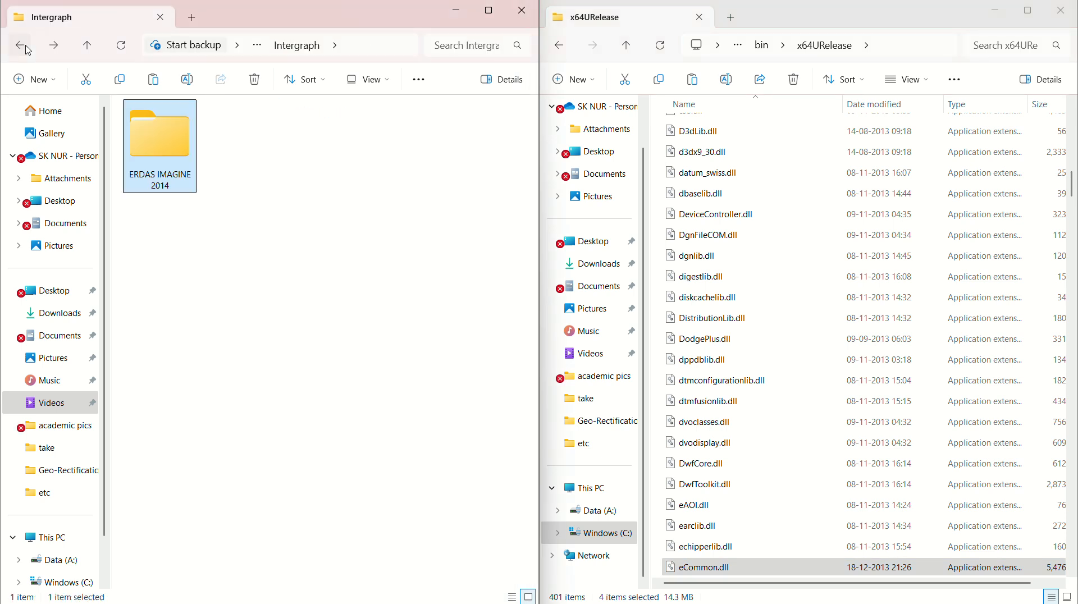
{"action": "left_click", "coordinate": [20, 44]}
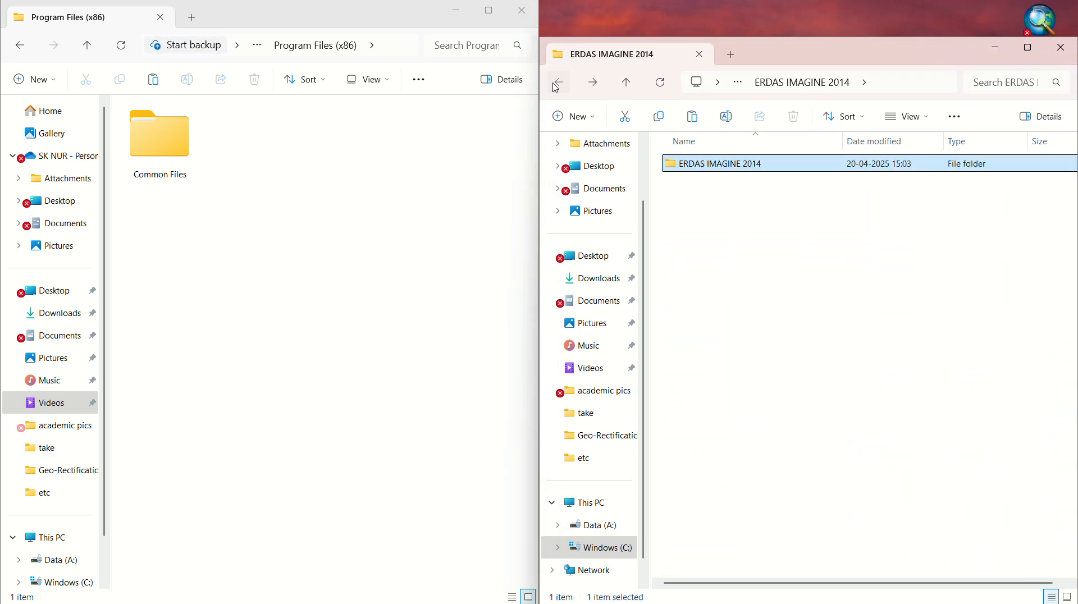
Step: Navigate both windows to Common Files > Intergraph > Licensing > 11.11.1 > Program
{"action": "left_click", "coordinate": [559, 82]}
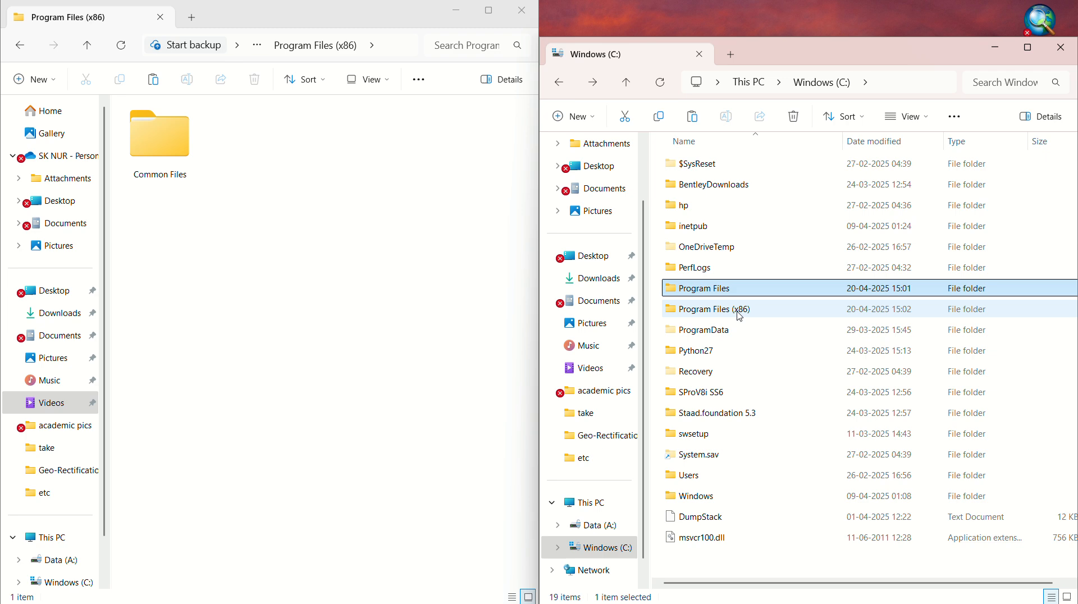
{"action": "double_click", "coordinate": [714, 308]}
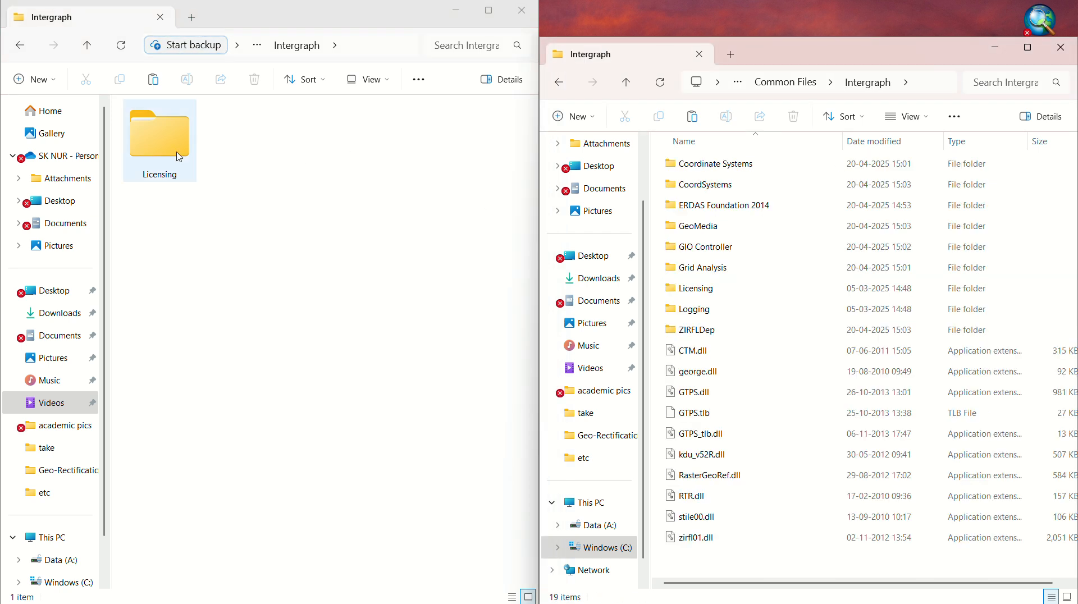
{"action": "double_click", "coordinate": [160, 134]}
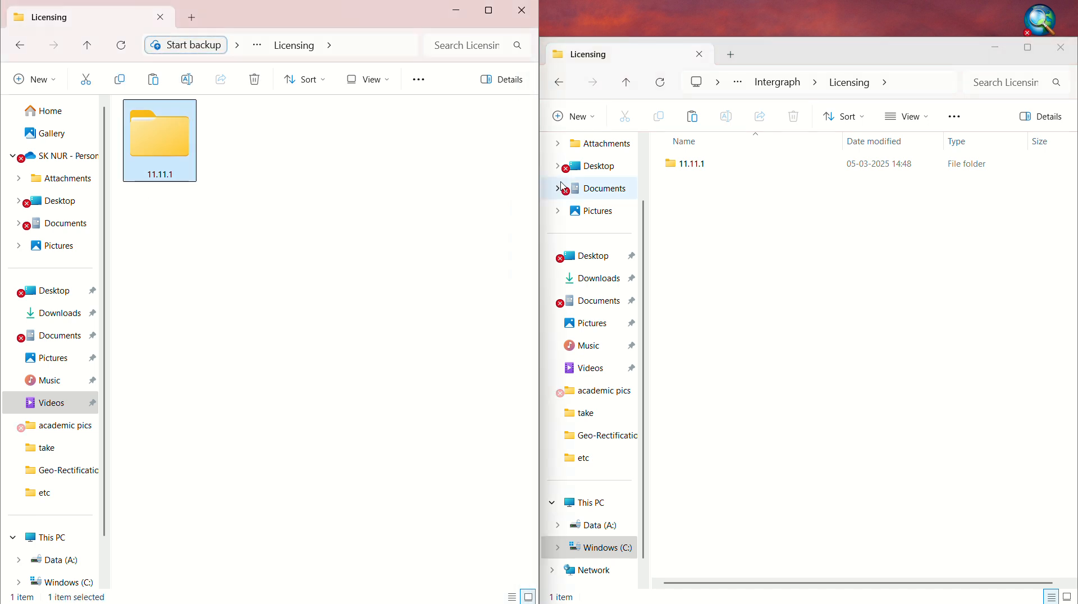
{"action": "double_click", "coordinate": [160, 135]}
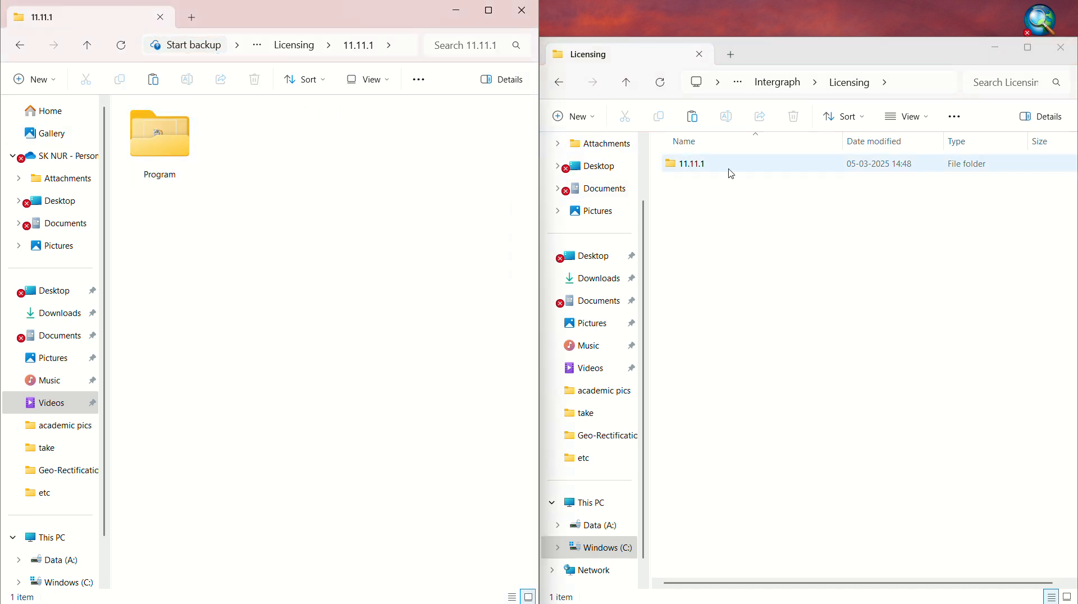
{"action": "double_click", "coordinate": [692, 163]}
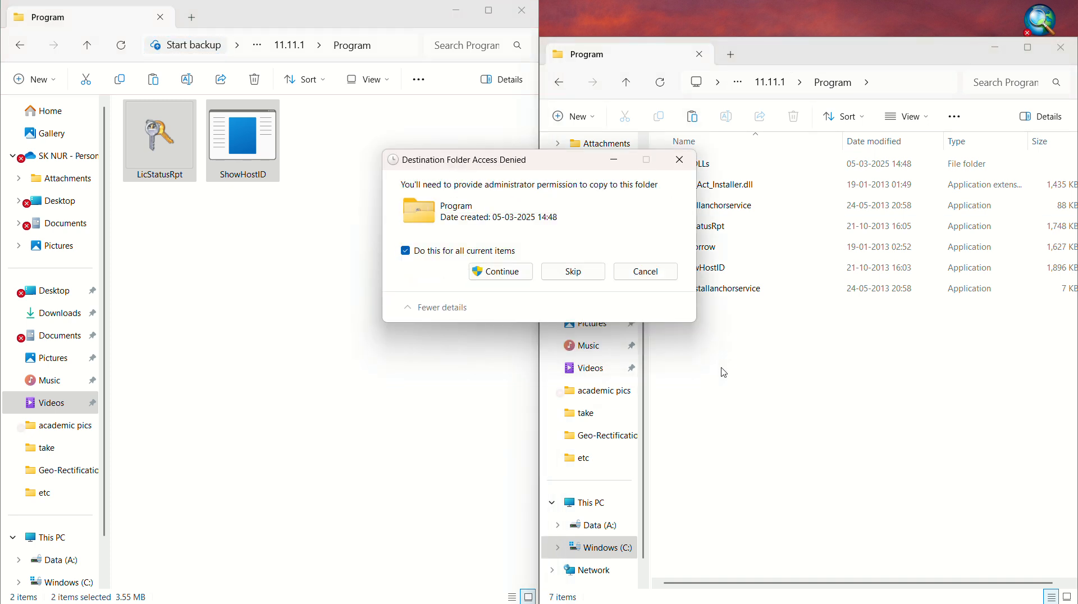
Step: Replace LicStatusRpt and ShowHostID with administrator permission and close the installed Program window
{"action": "left_click", "coordinate": [501, 271]}
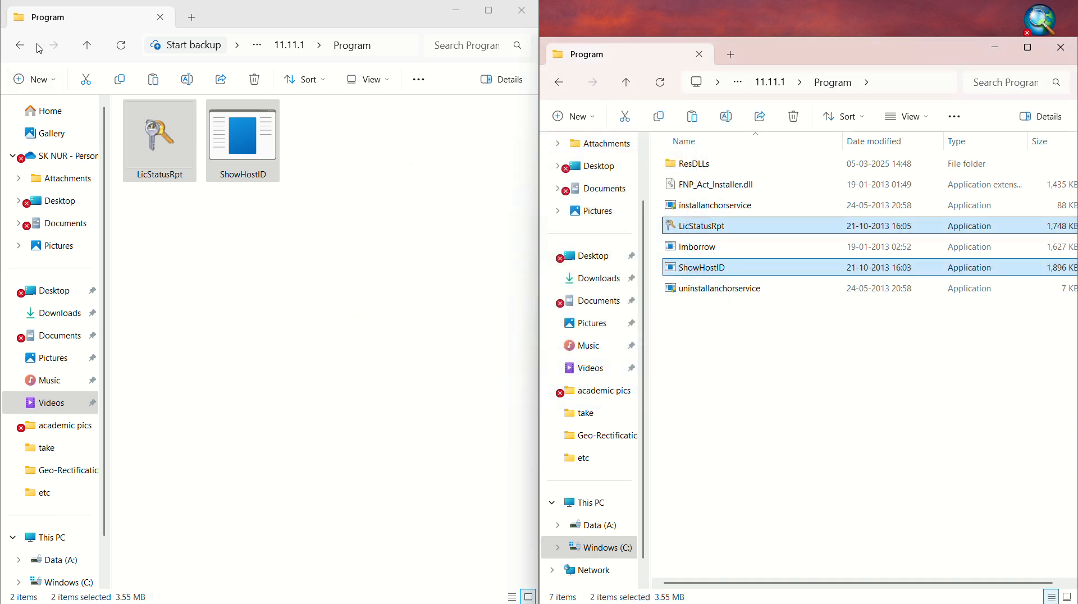
{"action": "left_click", "coordinate": [20, 44]}
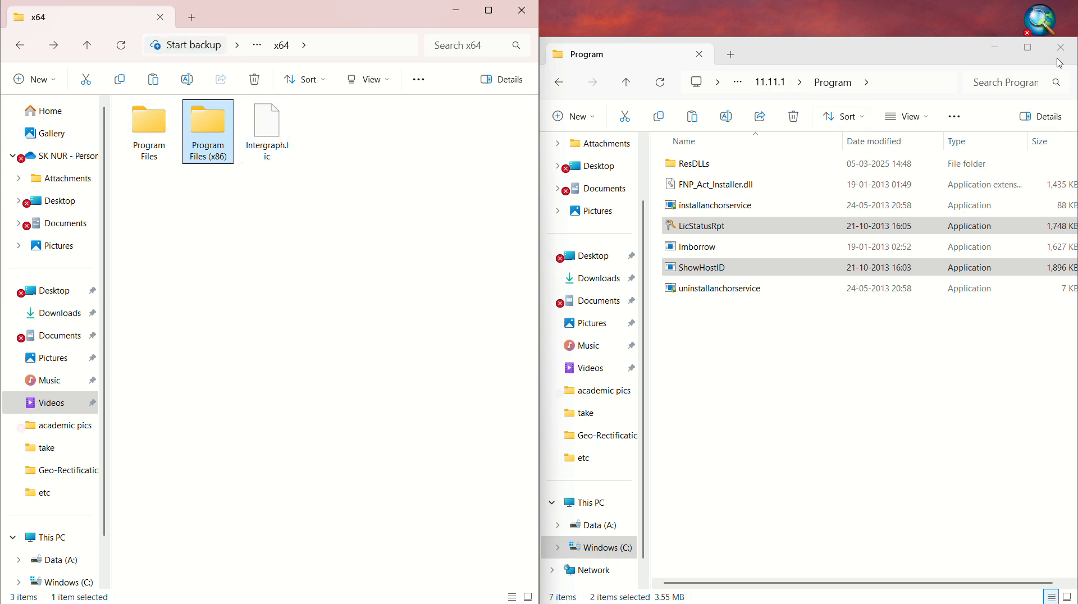
{"action": "left_click", "coordinate": [1055, 46]}
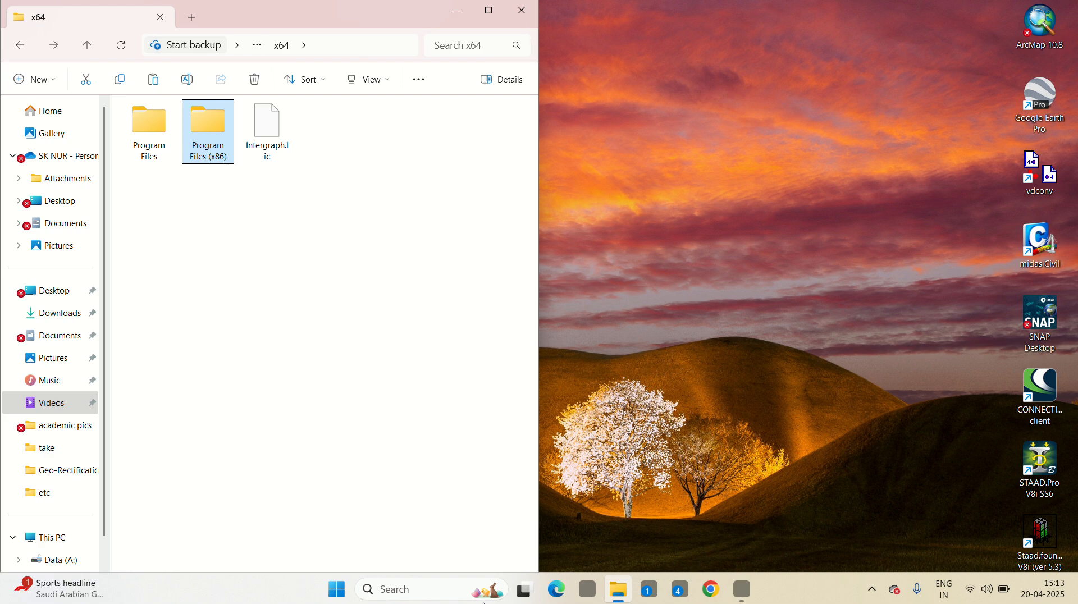
Step: Search Start for 'intergraph License Adminis' and pick Intergraph License Administration
{"action": "left_click", "coordinate": [416, 589]}
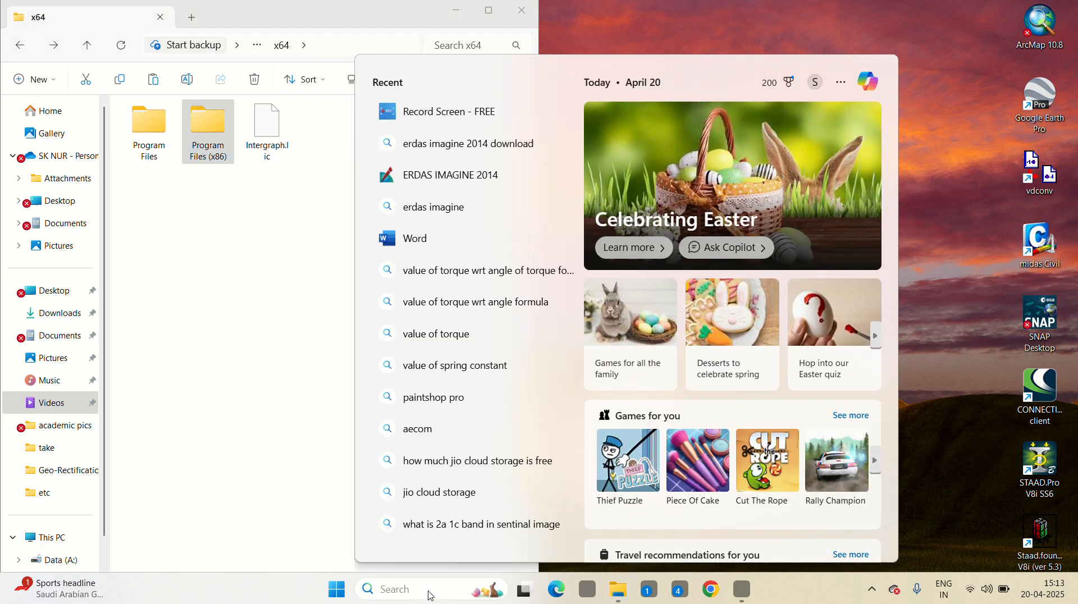
{"action": "type", "text": "intergraph License Adminis"}
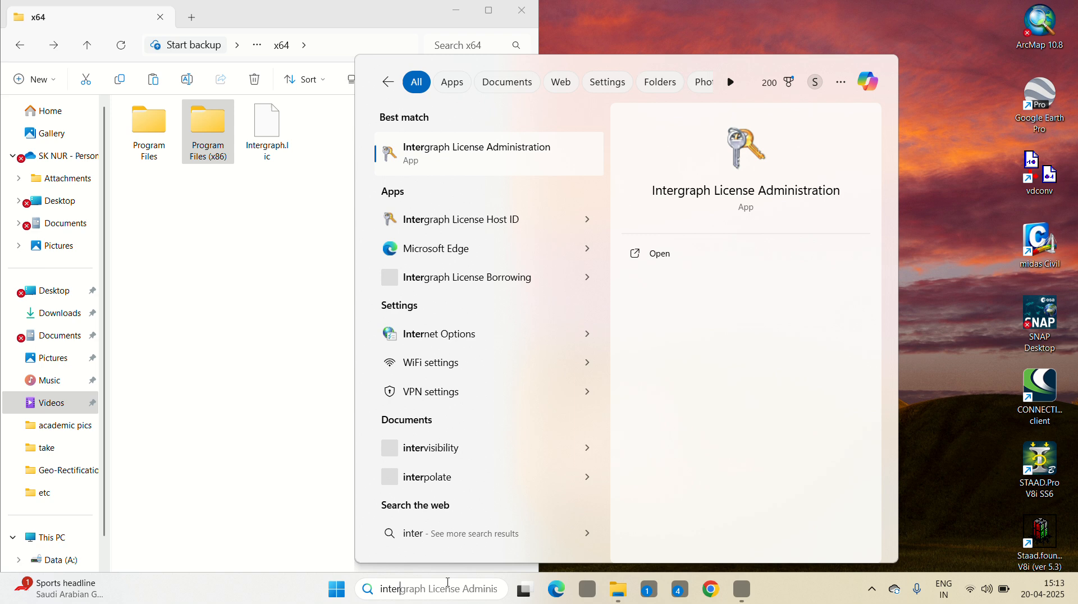
{"action": "left_click", "coordinate": [476, 153]}
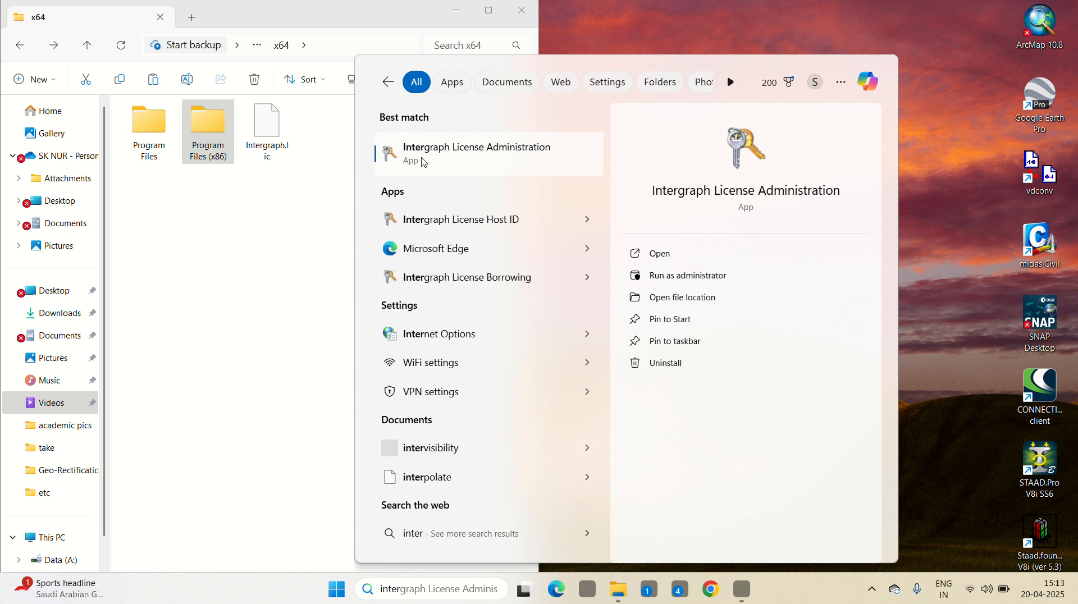
{"action": "mouse_move", "coordinate": [553, 159]}
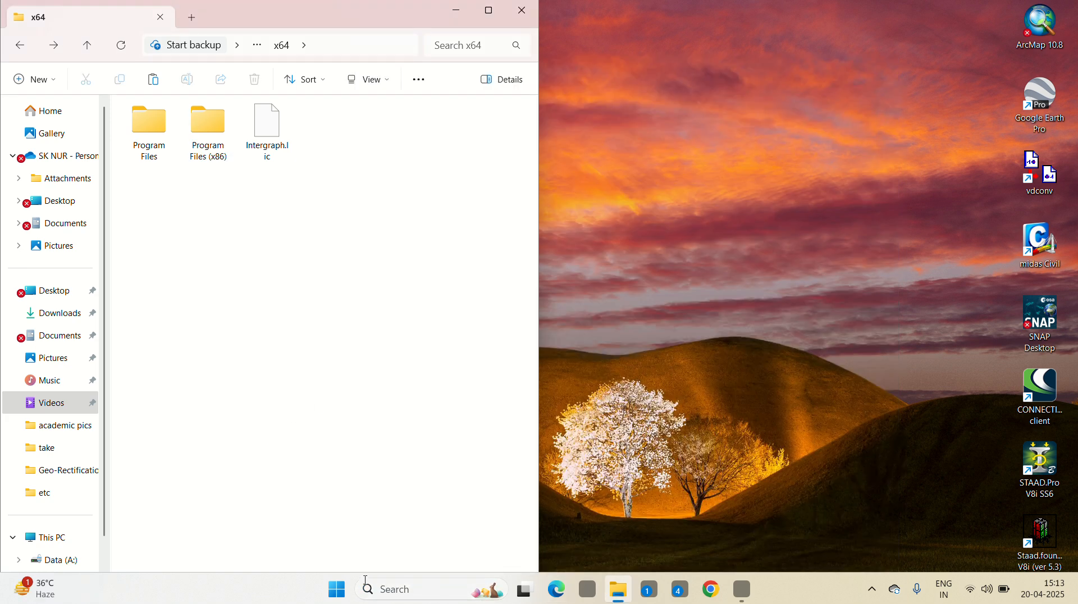
Step: Launch Intergraph License Administration from the Intergraph Licensing 11.11.1 group in the All apps list
{"action": "left_click", "coordinate": [337, 589]}
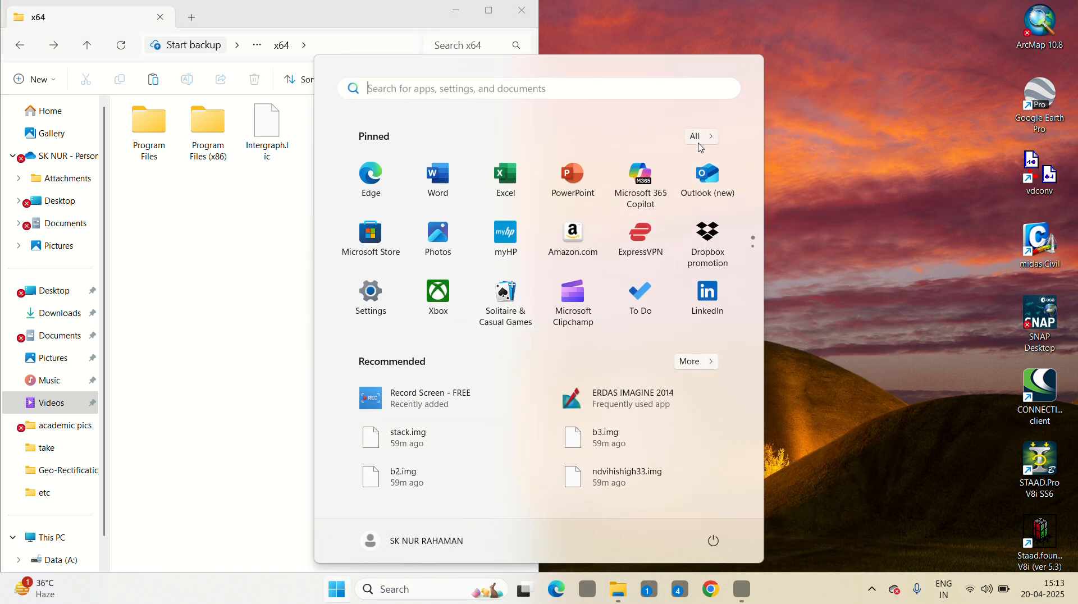
{"action": "left_click", "coordinate": [694, 136]}
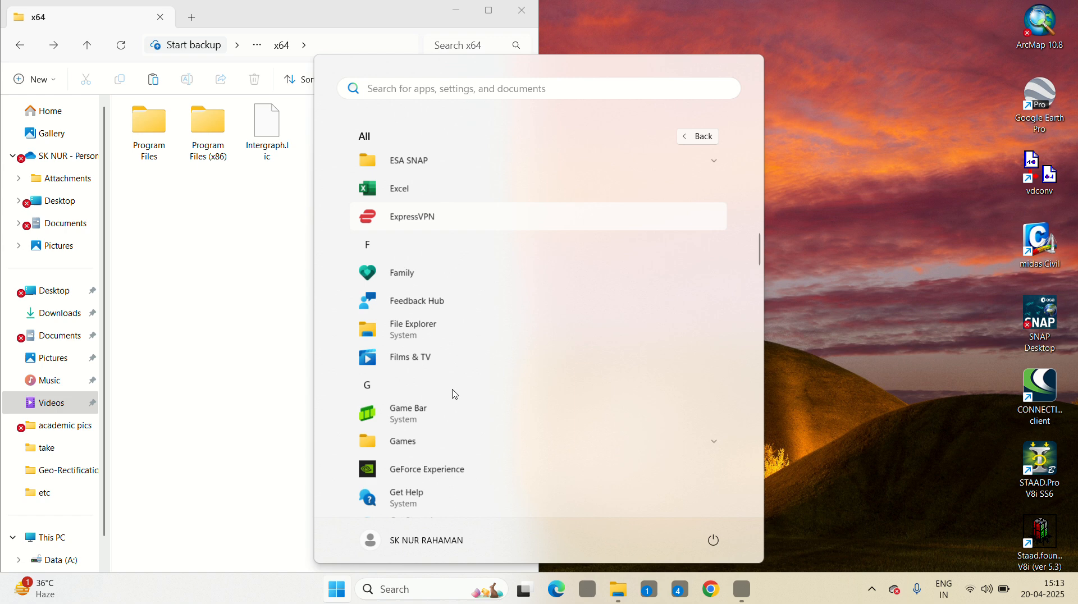
{"action": "scroll", "scroll_direction": "down", "scroll_amount": 3}
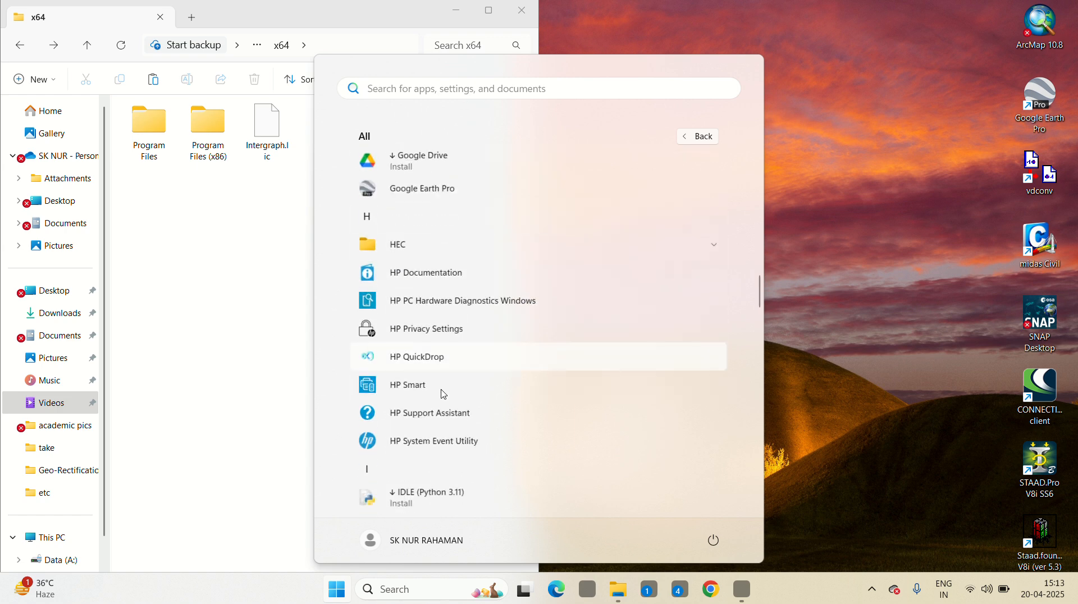
{"action": "scroll", "scroll_direction": "down", "scroll_amount": 3}
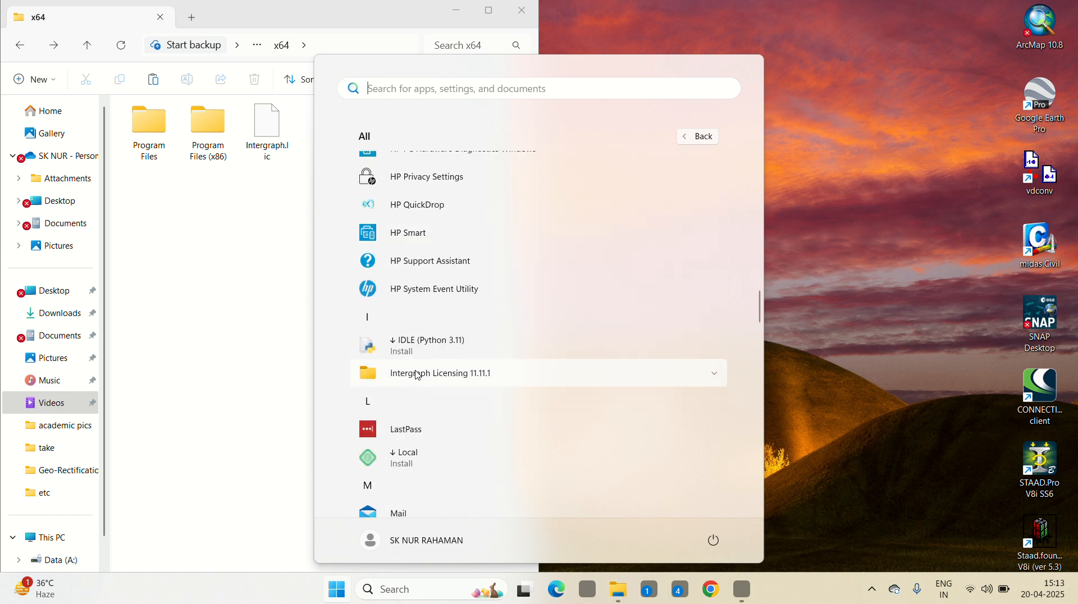
{"action": "left_click", "coordinate": [441, 373]}
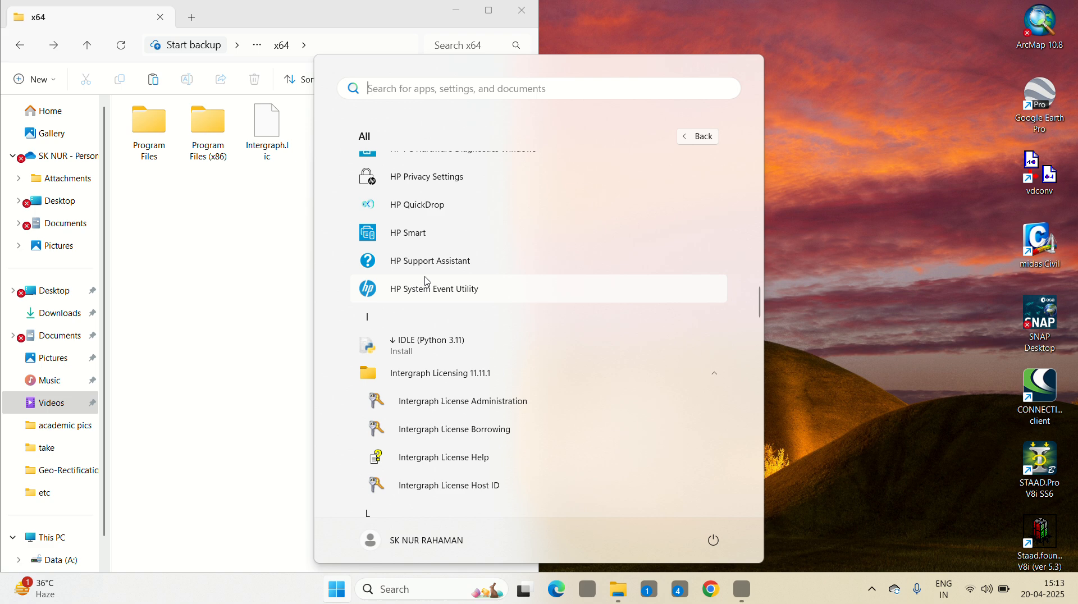
{"action": "scroll", "scroll_direction": "down", "scroll_amount": 3}
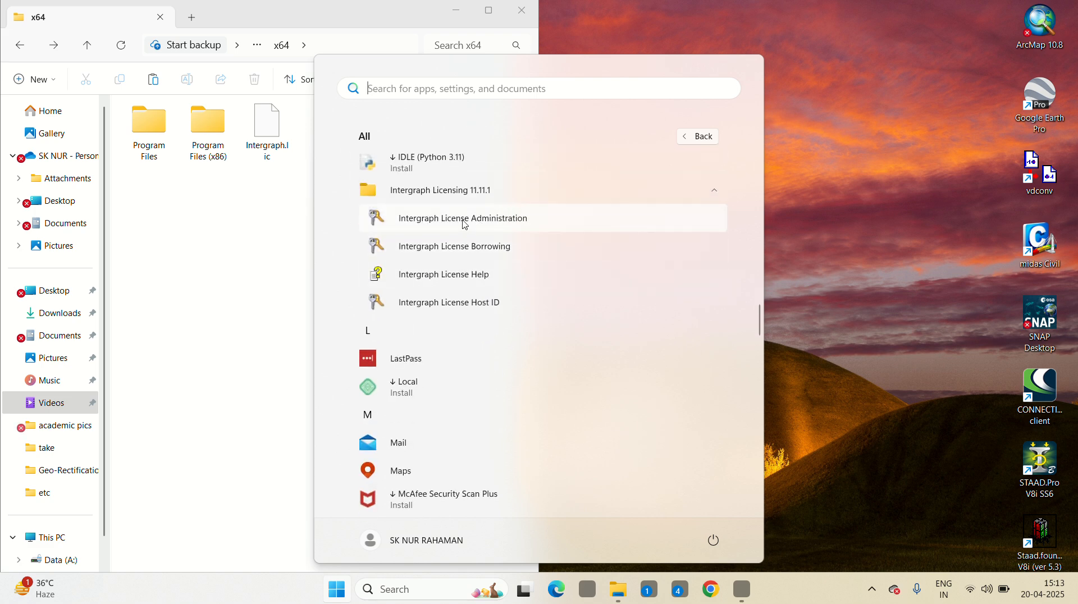
{"action": "mouse_move", "coordinate": [474, 221]}
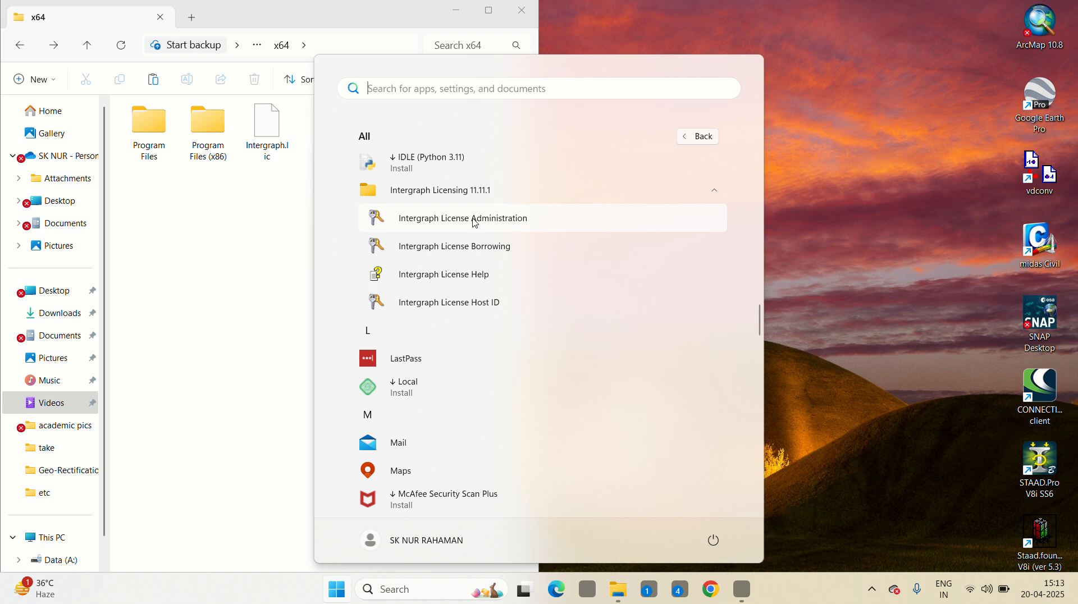
{"action": "mouse_move", "coordinate": [506, 218]}
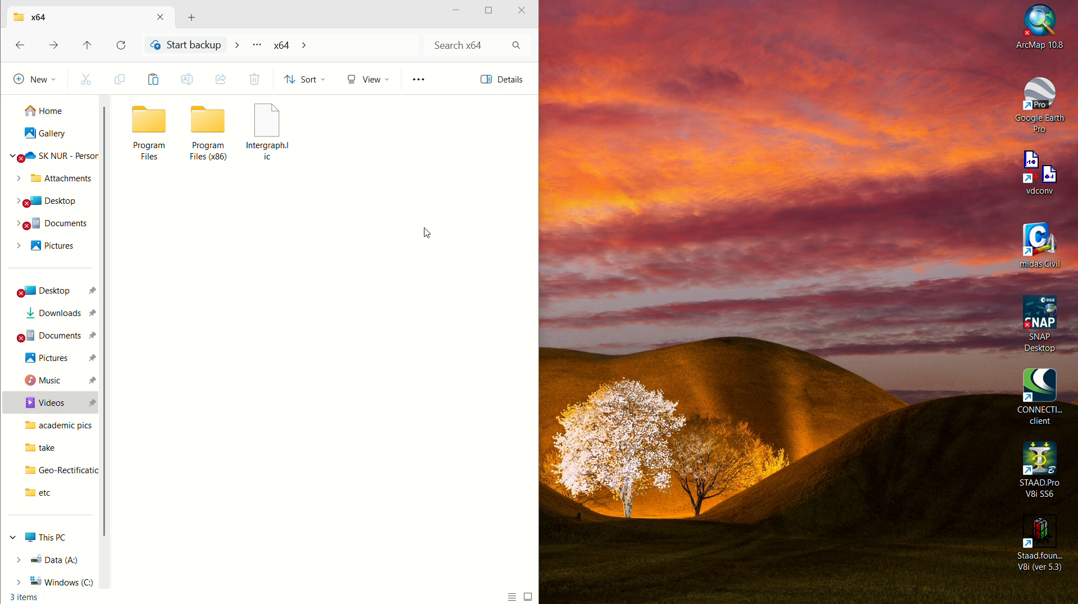
{"action": "double_click", "coordinate": [266, 119]}
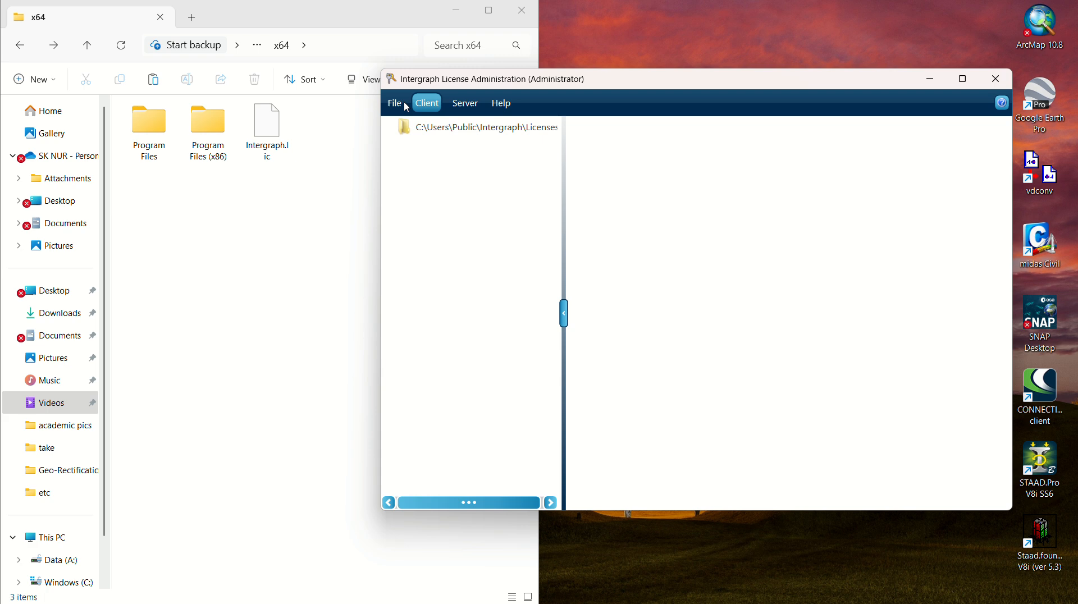
Step: Import the Intergraph.lic license file from the x64 folder via File > Import License File
{"action": "left_click", "coordinate": [393, 102]}
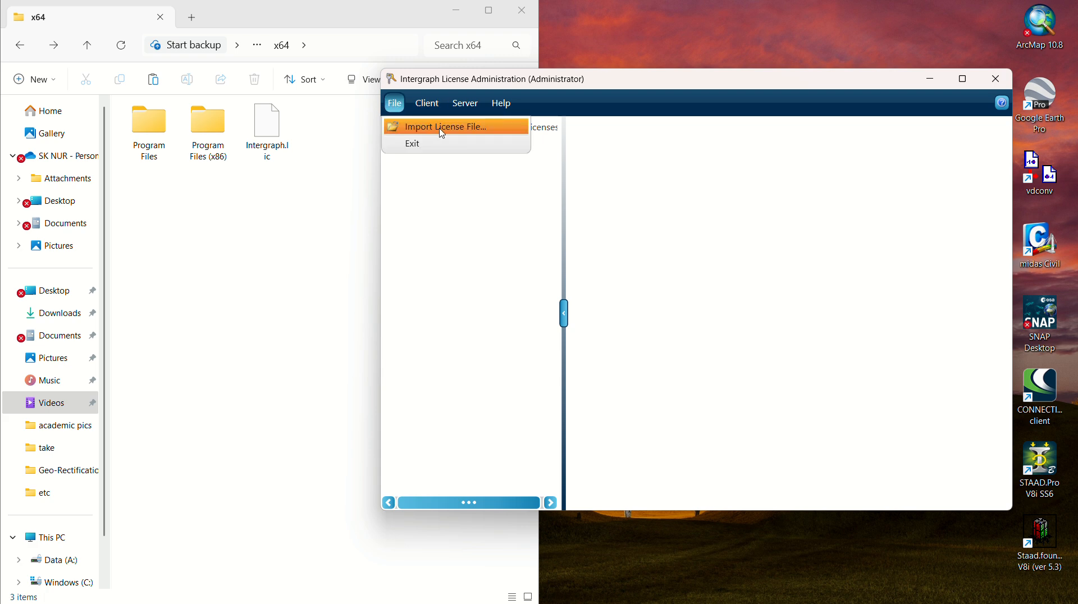
{"action": "left_click", "coordinate": [447, 126]}
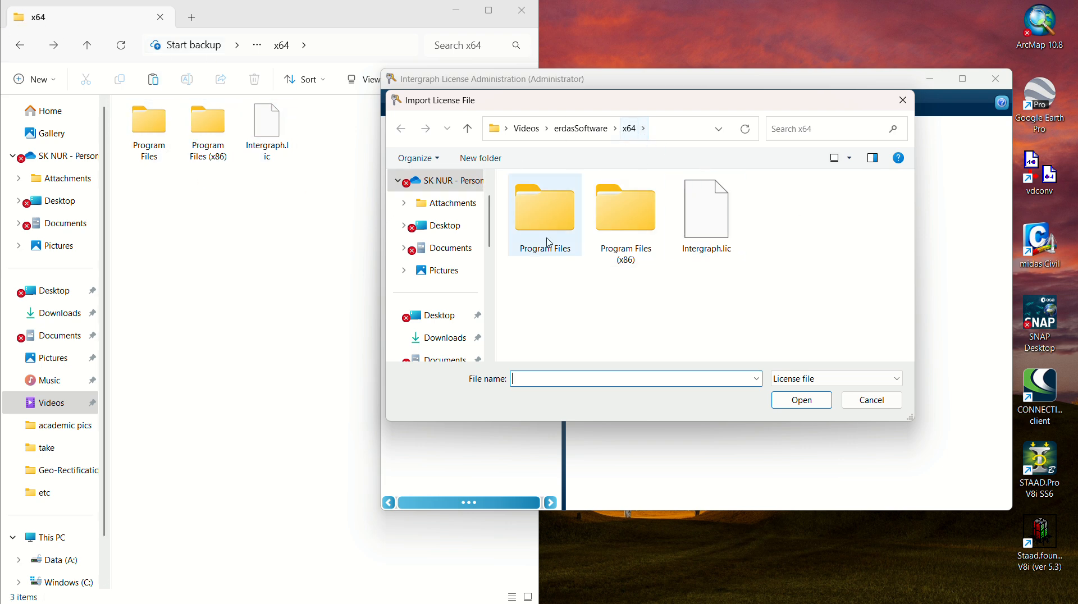
{"action": "left_click", "coordinate": [626, 209]}
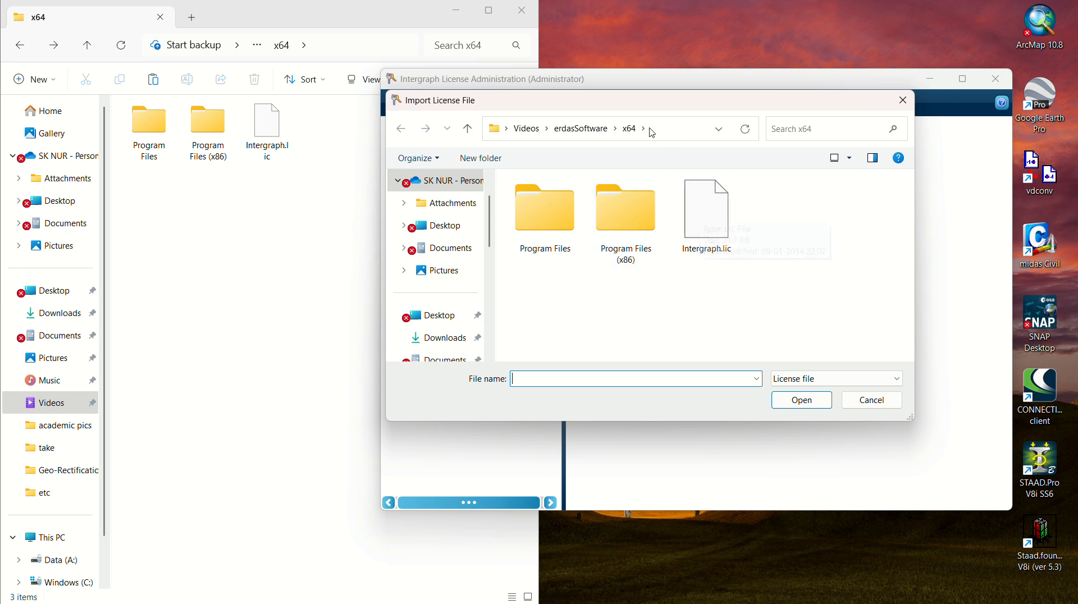
{"action": "left_click", "coordinate": [706, 208]}
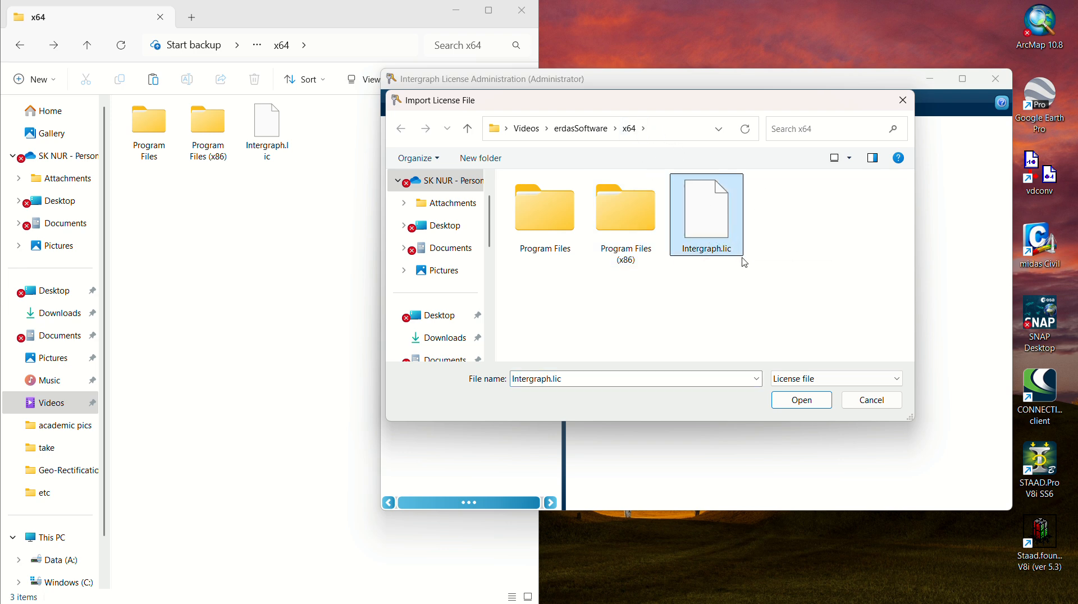
{"action": "left_click", "coordinate": [802, 400]}
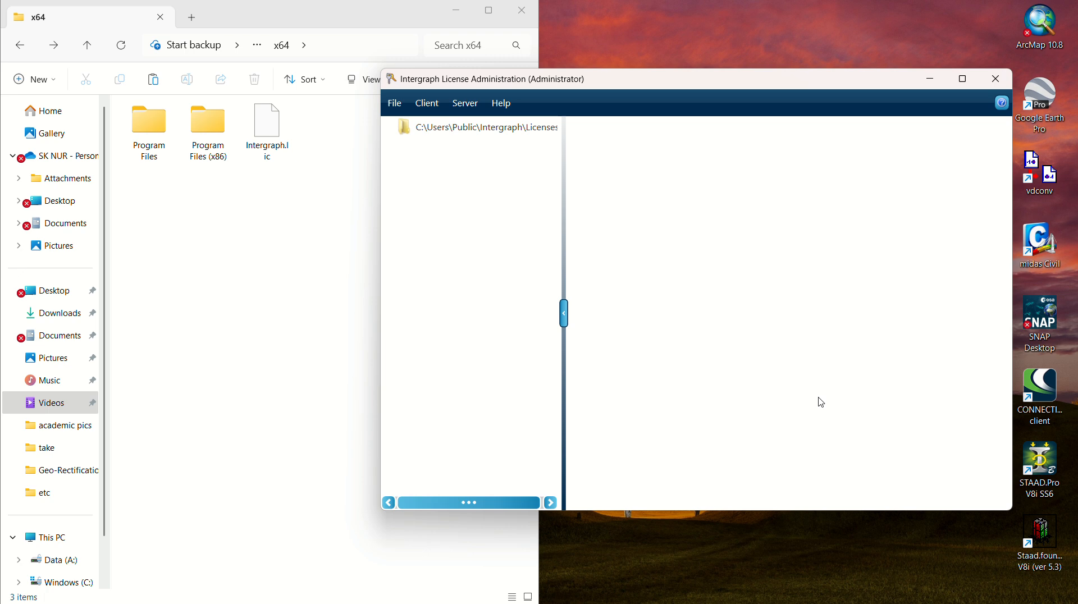
{"action": "mouse_move", "coordinate": [853, 199]}
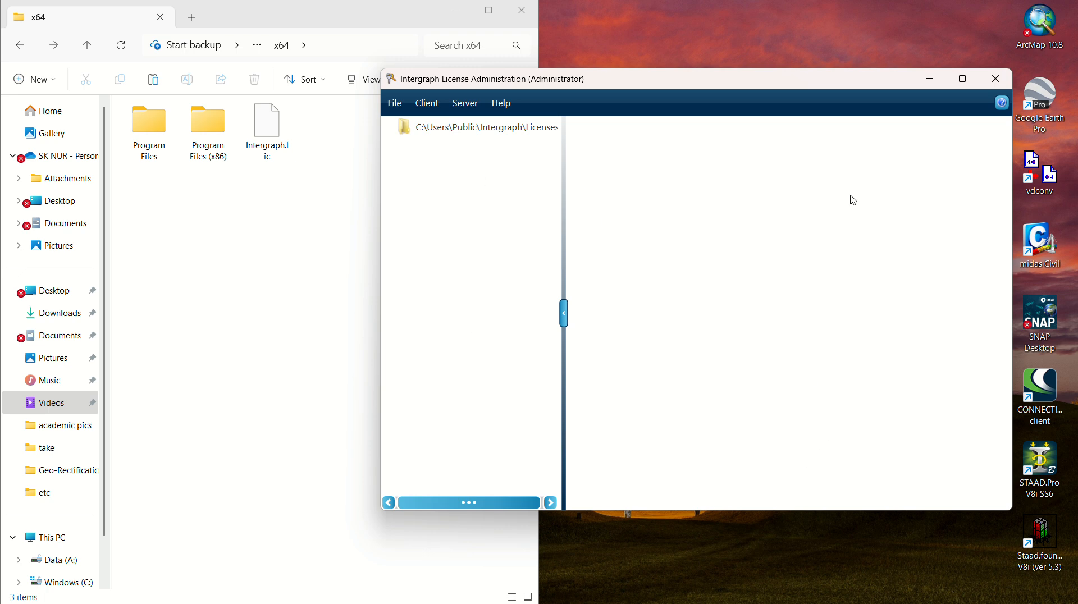
{"action": "mouse_move", "coordinate": [658, 197]}
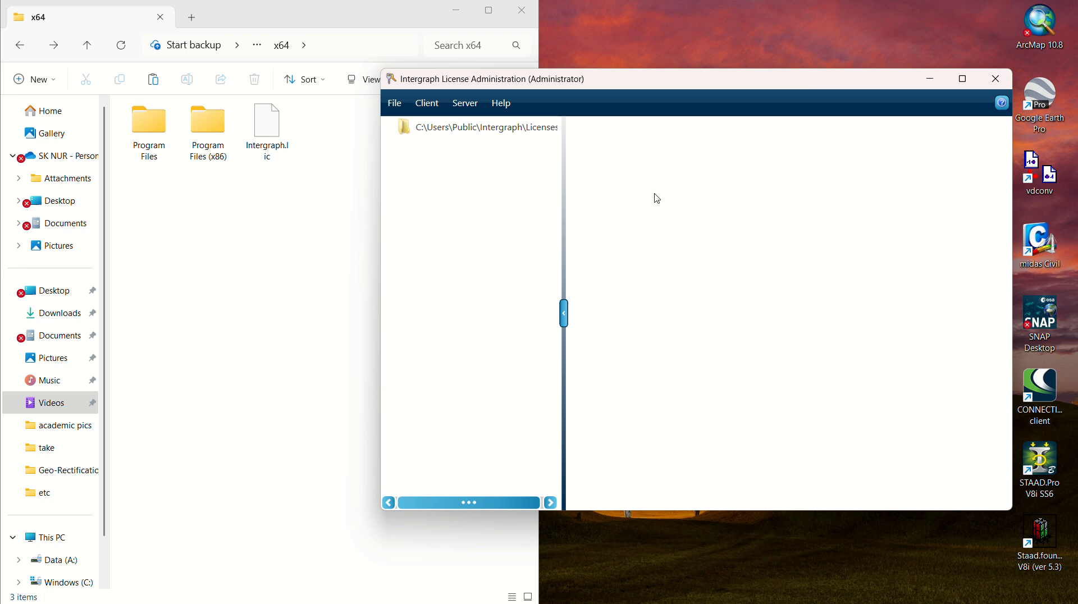
{"action": "mouse_move", "coordinate": [1072, 61]}
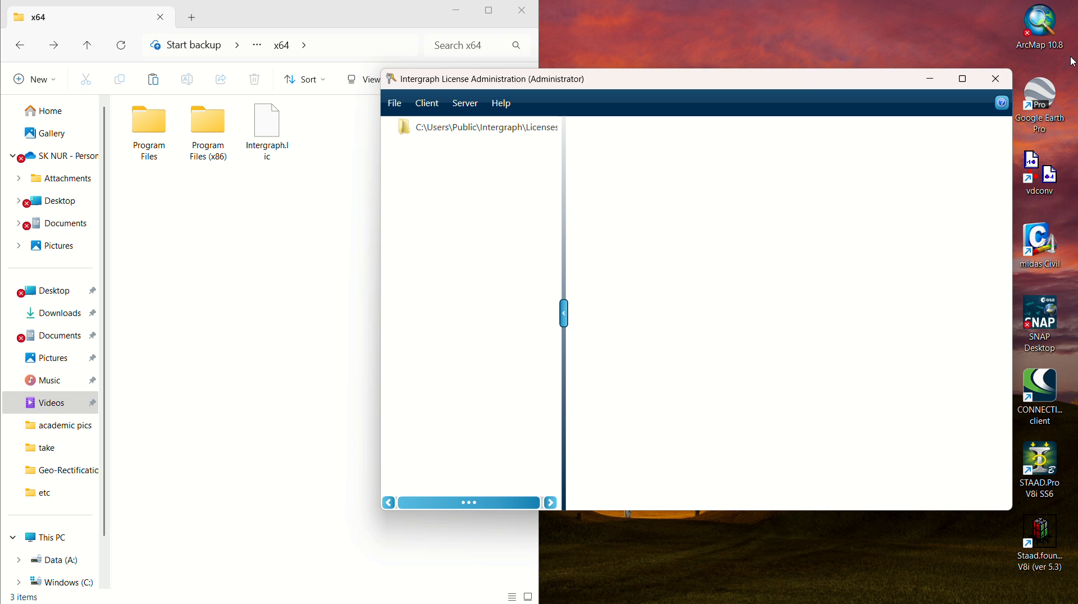
{"action": "left_click", "coordinate": [996, 79]}
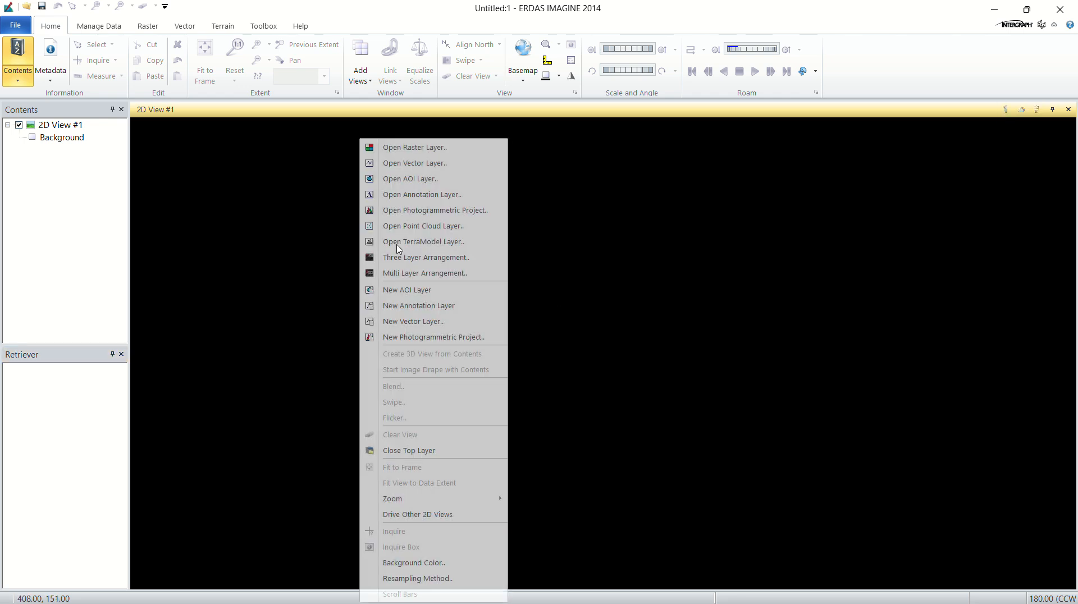
{"action": "mouse_move", "coordinate": [424, 147]}
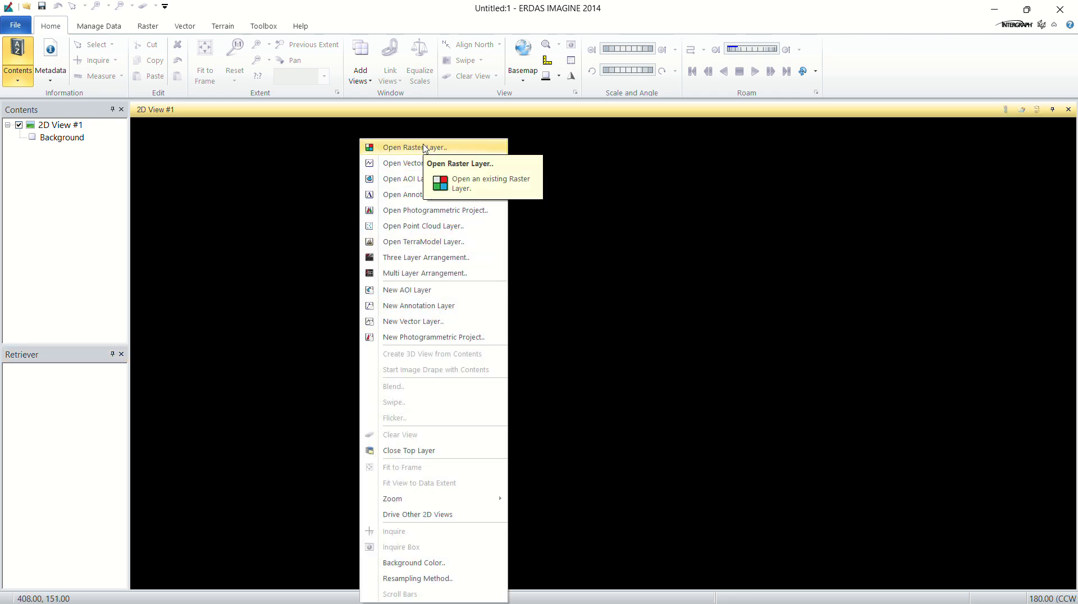
{"action": "mouse_move", "coordinate": [395, 157]}
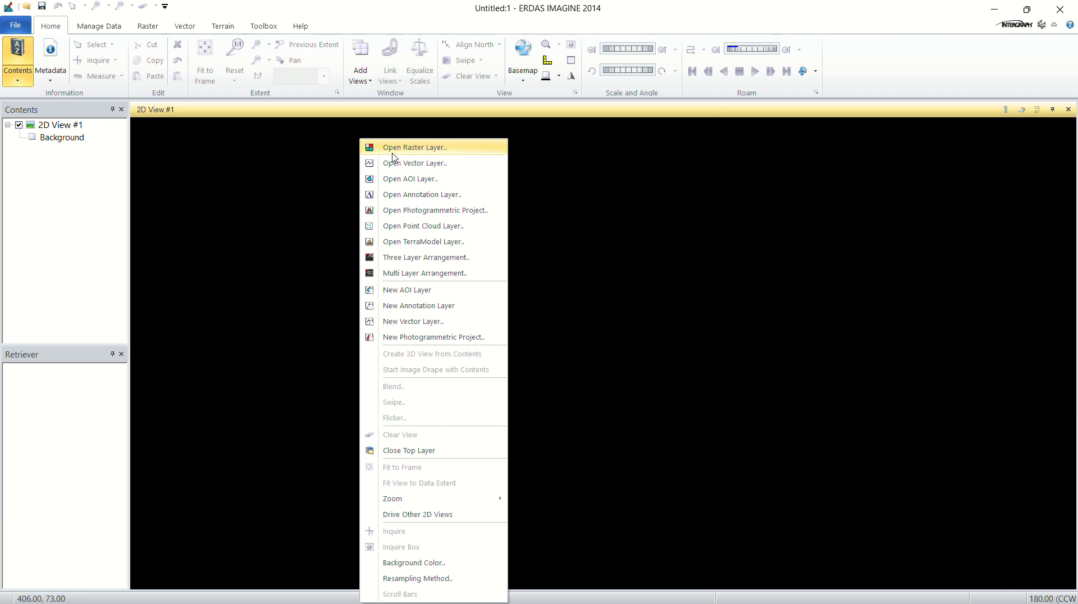
{"action": "mouse_move", "coordinate": [411, 150]}
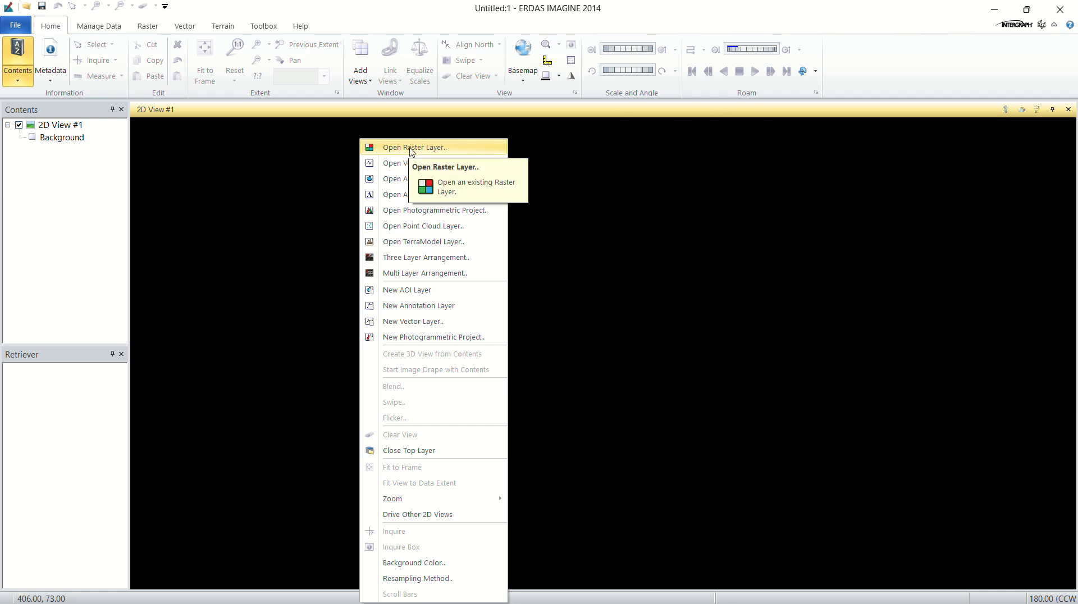
Step: Load b2.img–b5.img from Data (A:) > take as raster layers and fit the view to frame
{"action": "left_click", "coordinate": [416, 147]}
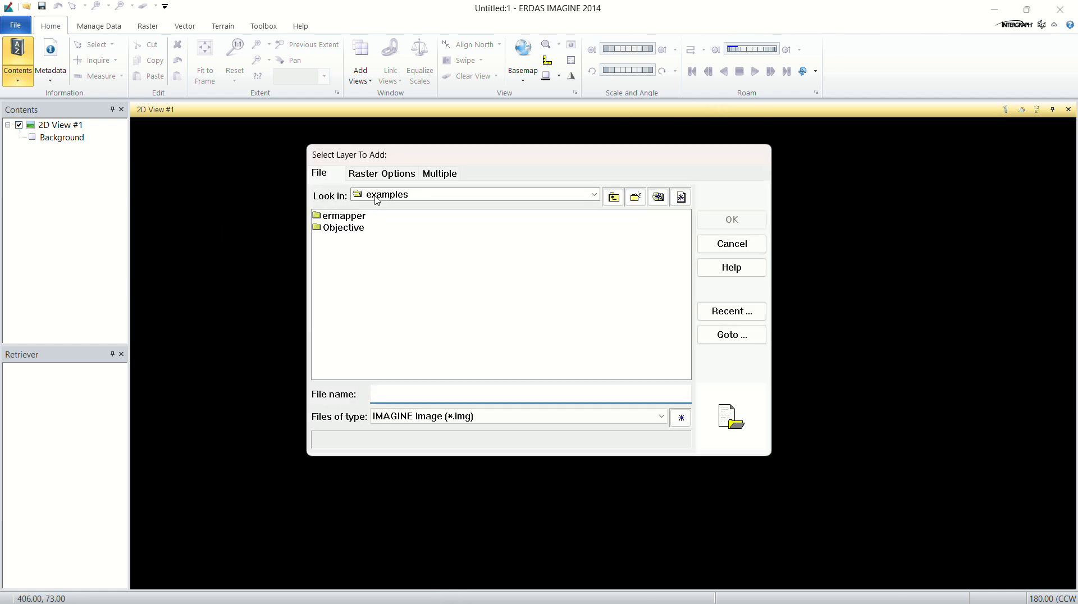
{"action": "left_click", "coordinate": [593, 194]}
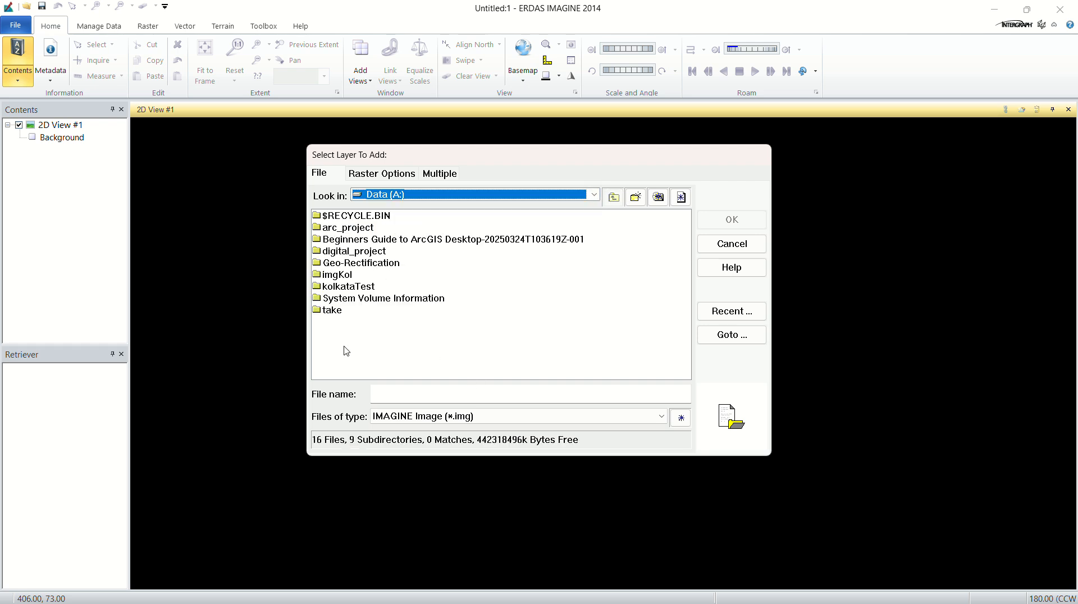
{"action": "double_click", "coordinate": [332, 309]}
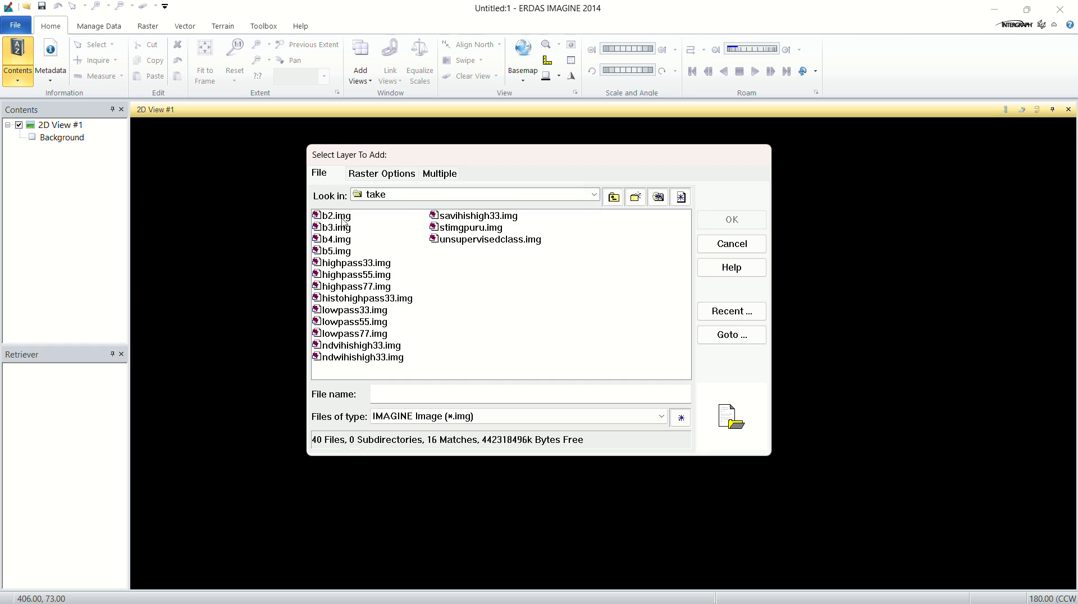
{"action": "mouse_move", "coordinate": [358, 219]}
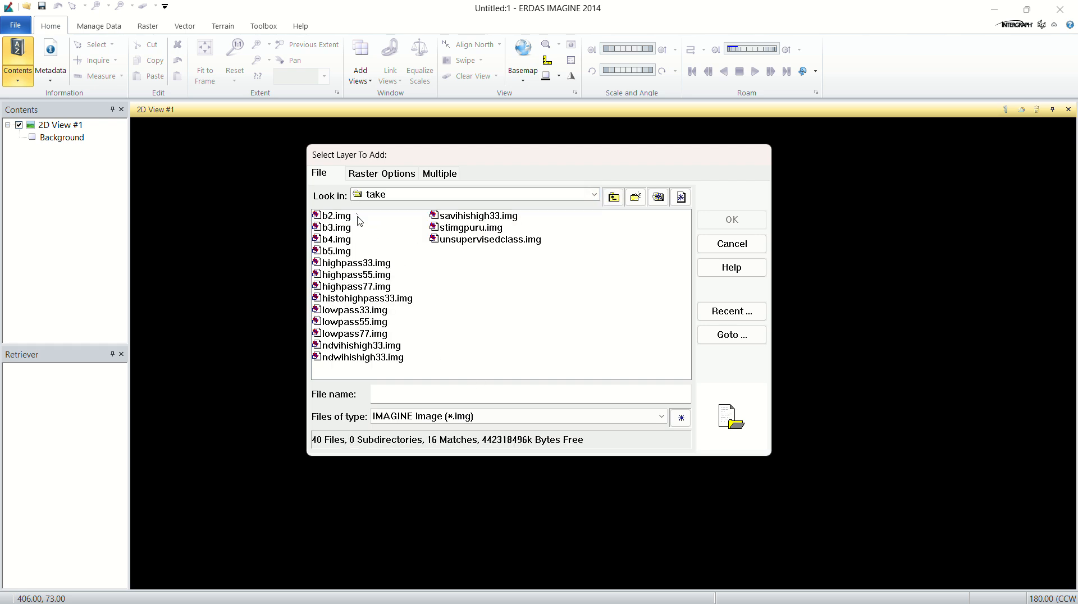
{"action": "left_click_drag", "start_coordinate": [335, 215], "coordinate": [336, 250]}
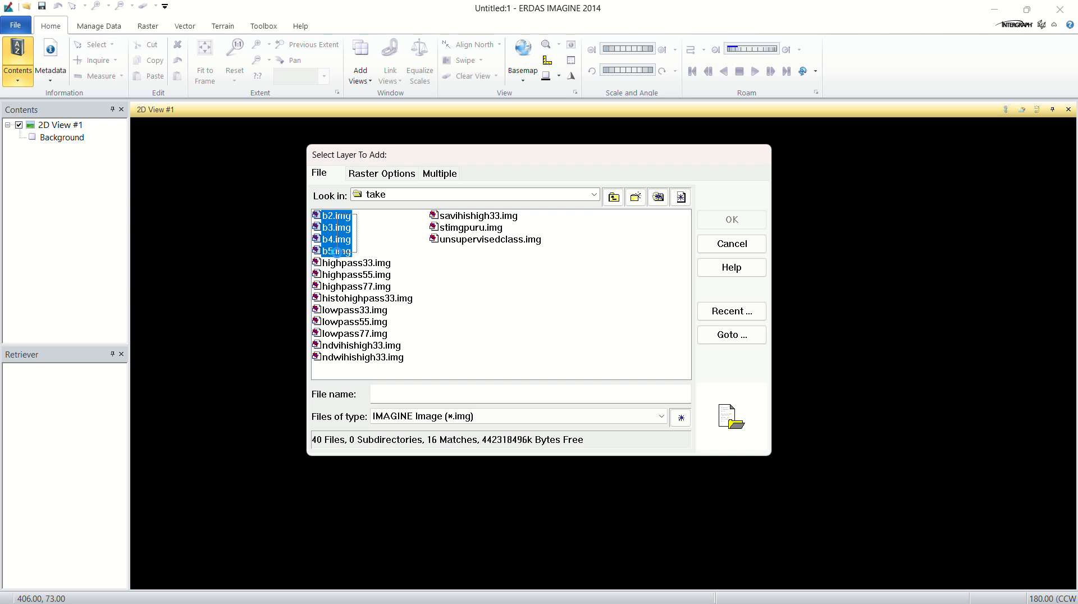
{"action": "left_click", "coordinate": [335, 250]}
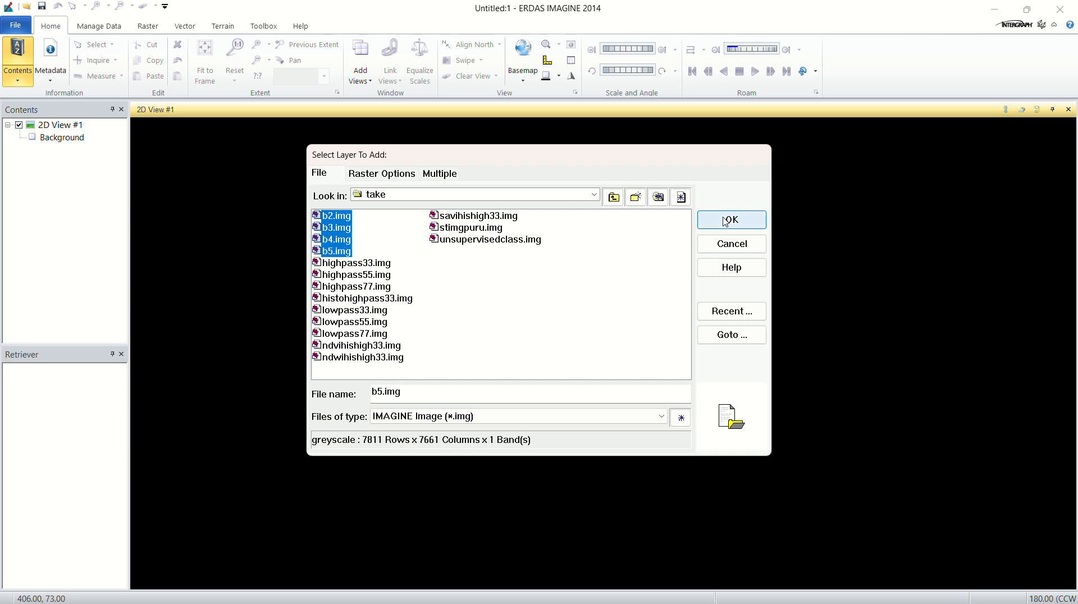
{"action": "left_click", "coordinate": [732, 221]}
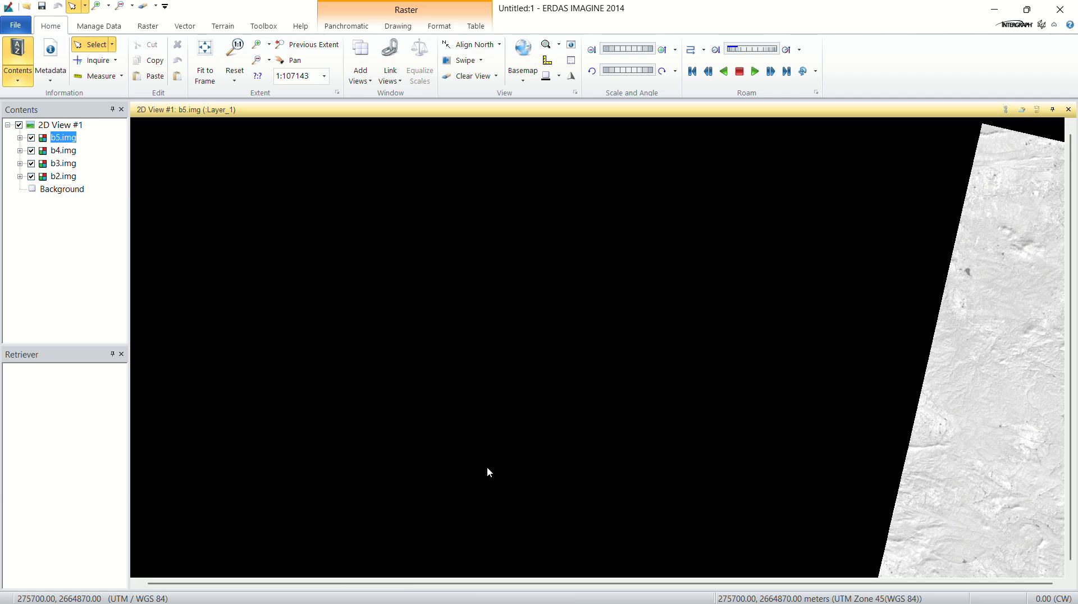
{"action": "left_click", "coordinate": [205, 60]}
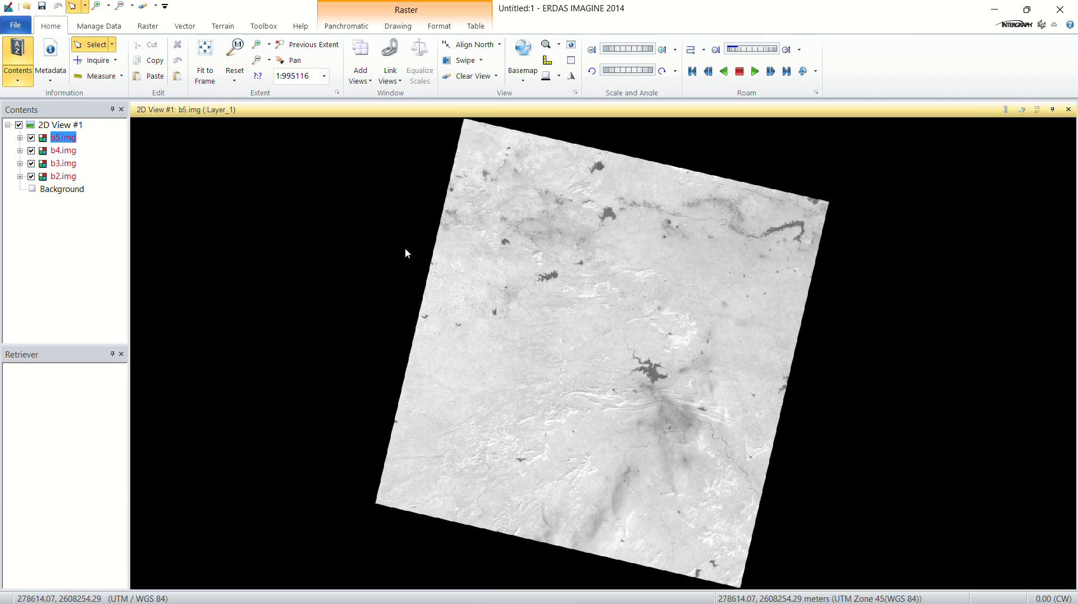
{"action": "mouse_move", "coordinate": [798, 266]}
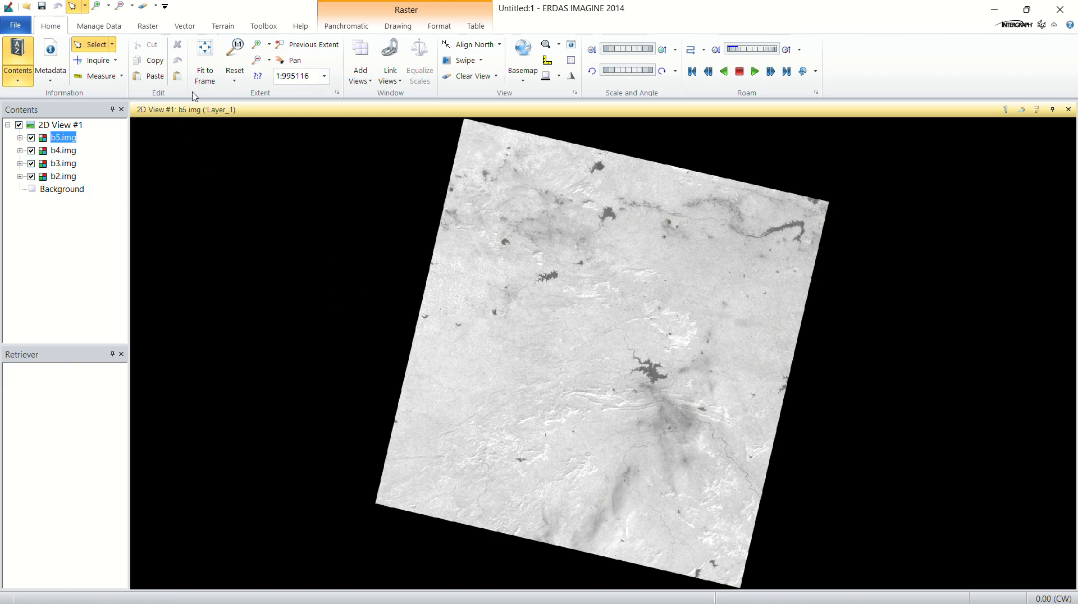
Step: Start Layer Selection and Stacking and add b2.img and b3.img as inputs
{"action": "left_click", "coordinate": [148, 26]}
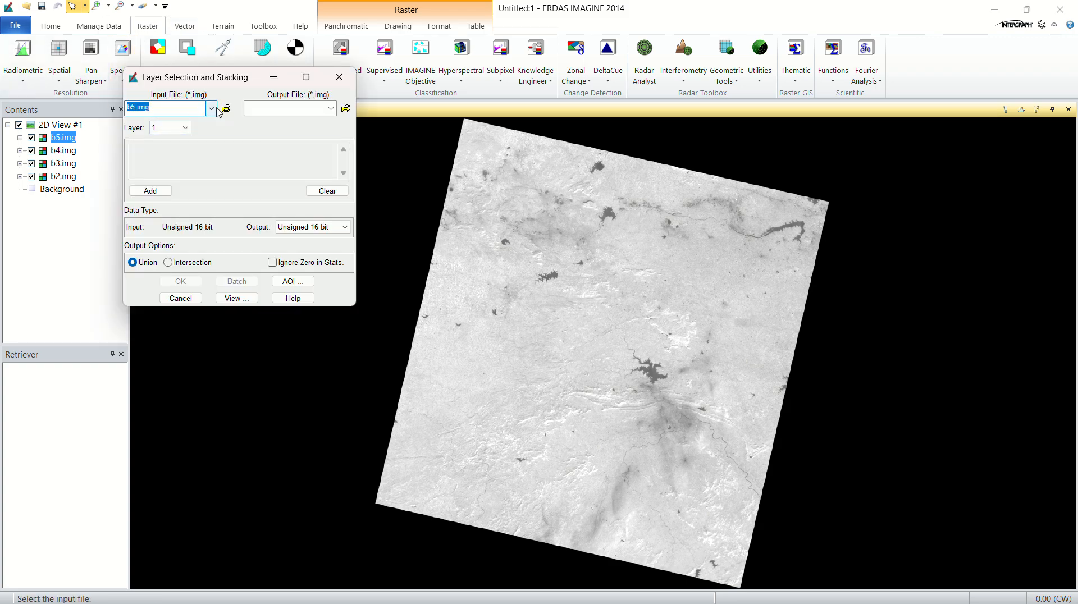
{"action": "left_click", "coordinate": [226, 108]}
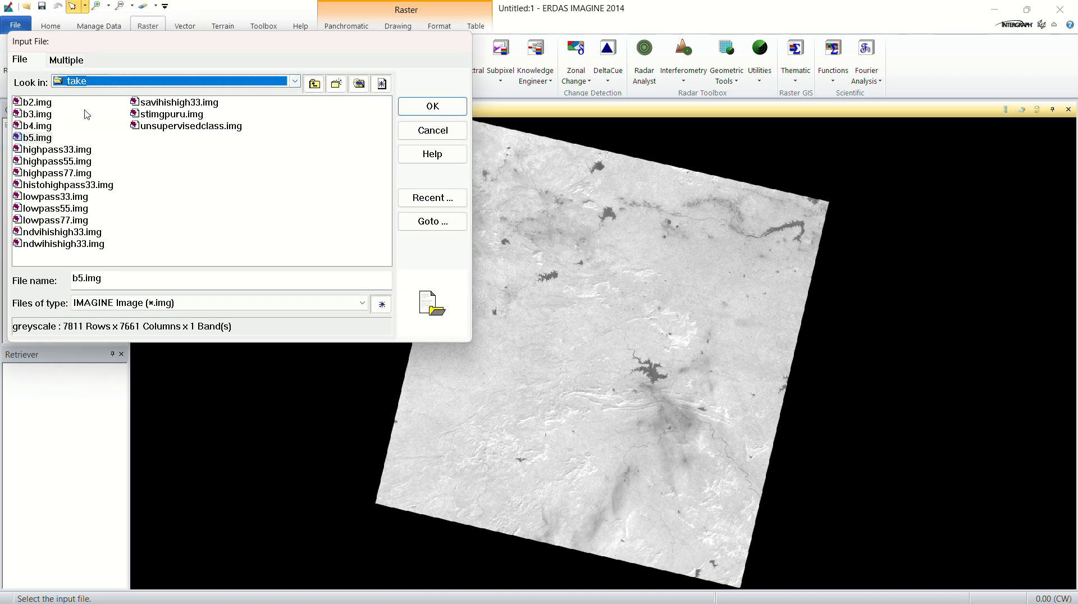
{"action": "left_click", "coordinate": [34, 103]}
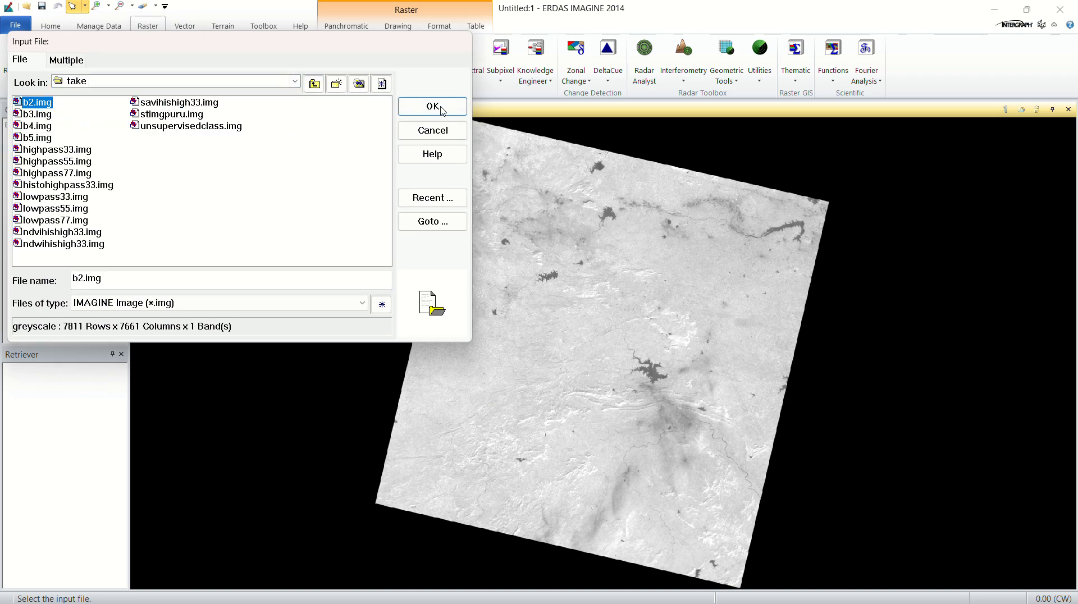
{"action": "left_click", "coordinate": [432, 105]}
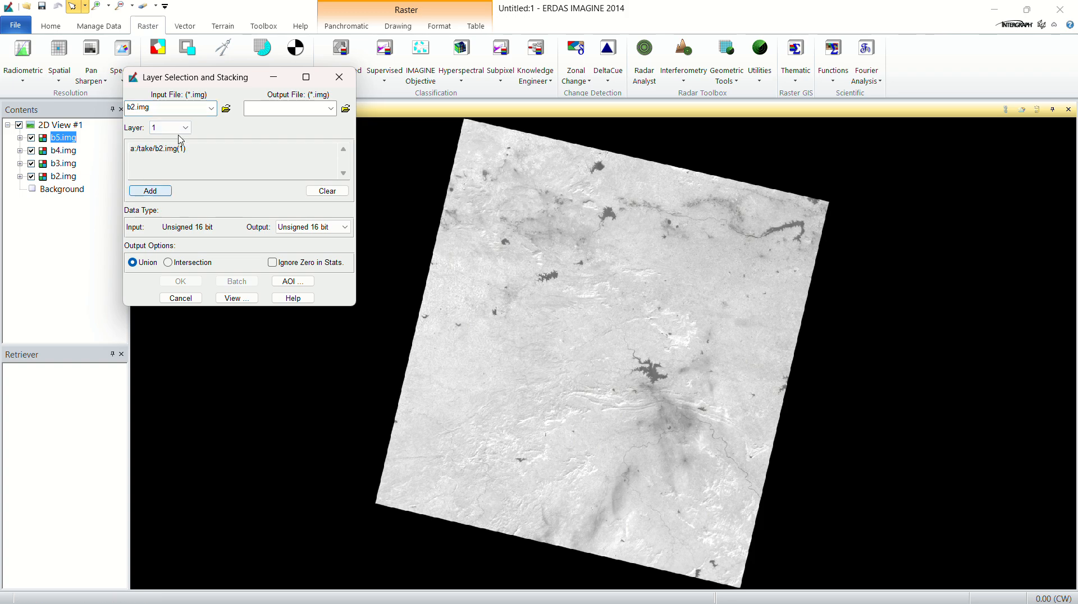
{"action": "left_click", "coordinate": [224, 108]}
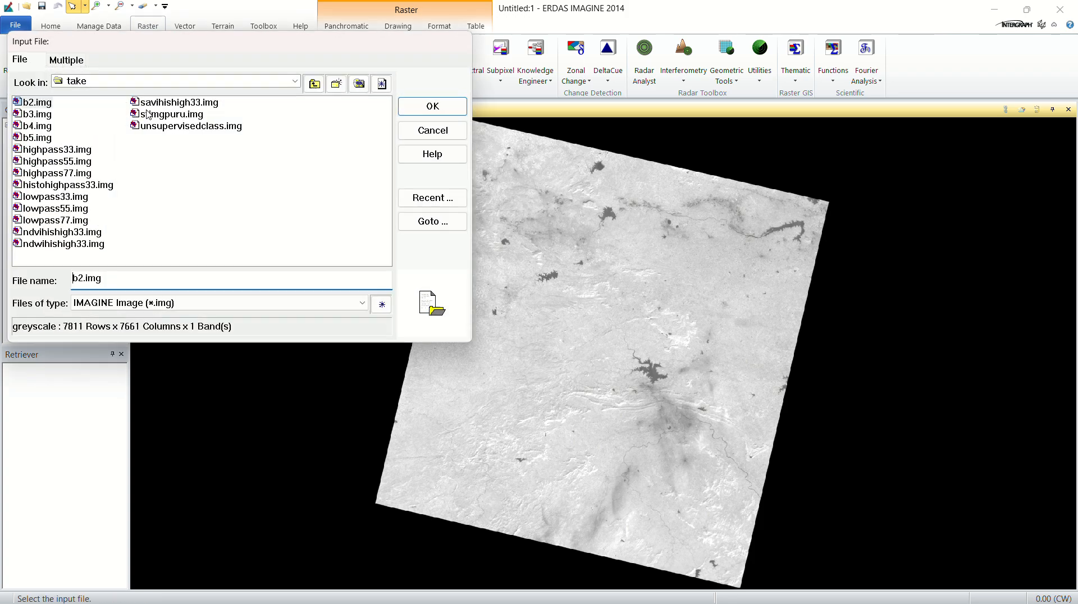
{"action": "left_click", "coordinate": [35, 114]}
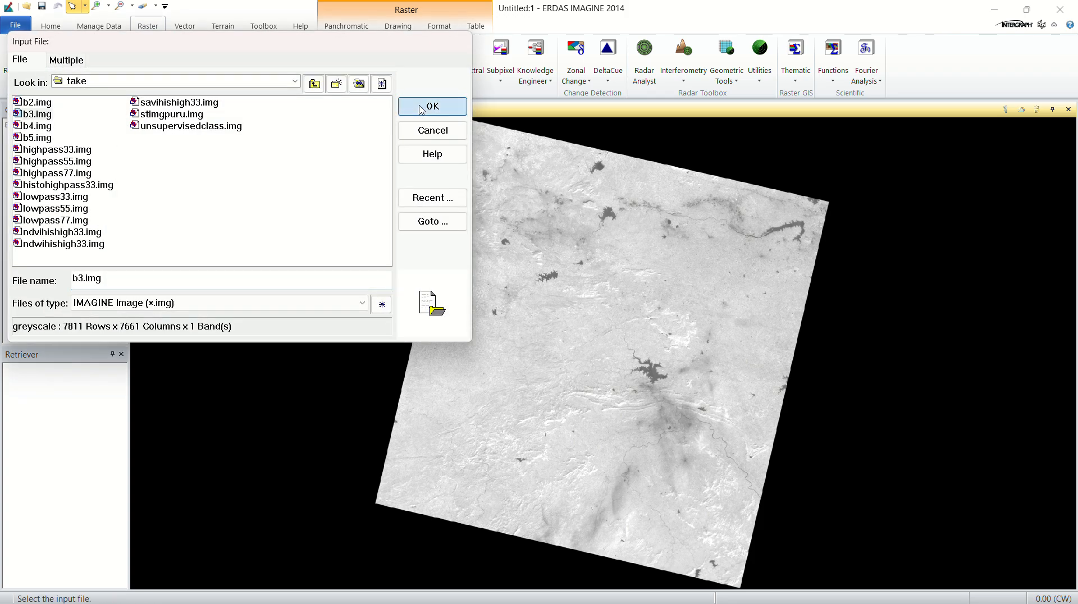
{"action": "left_click", "coordinate": [431, 105]}
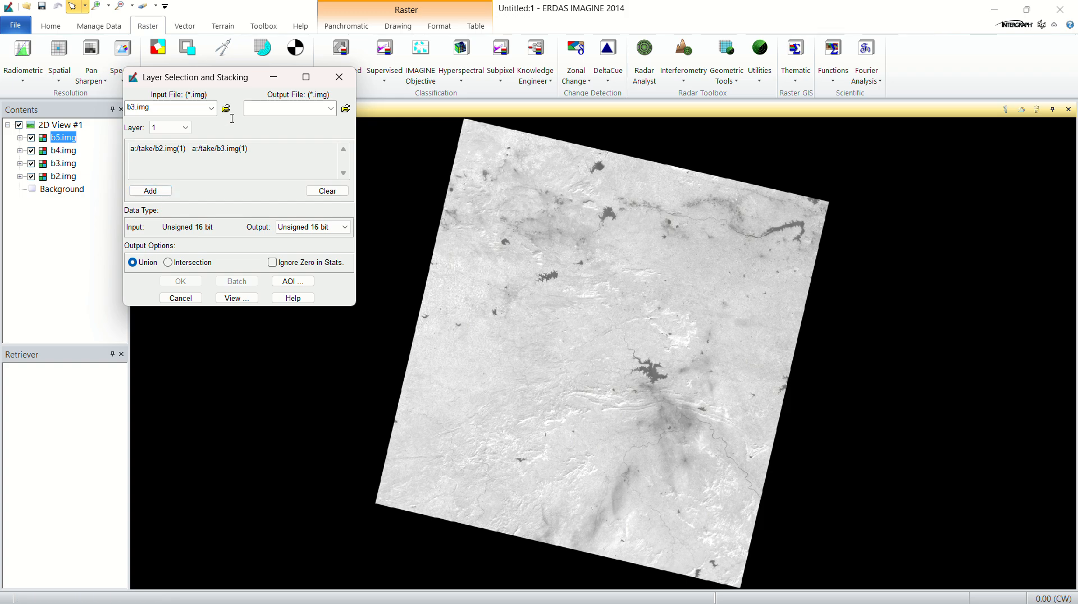
Step: Add b4.img to the stack list and choose b5.img as the next input
{"action": "left_click", "coordinate": [211, 108]}
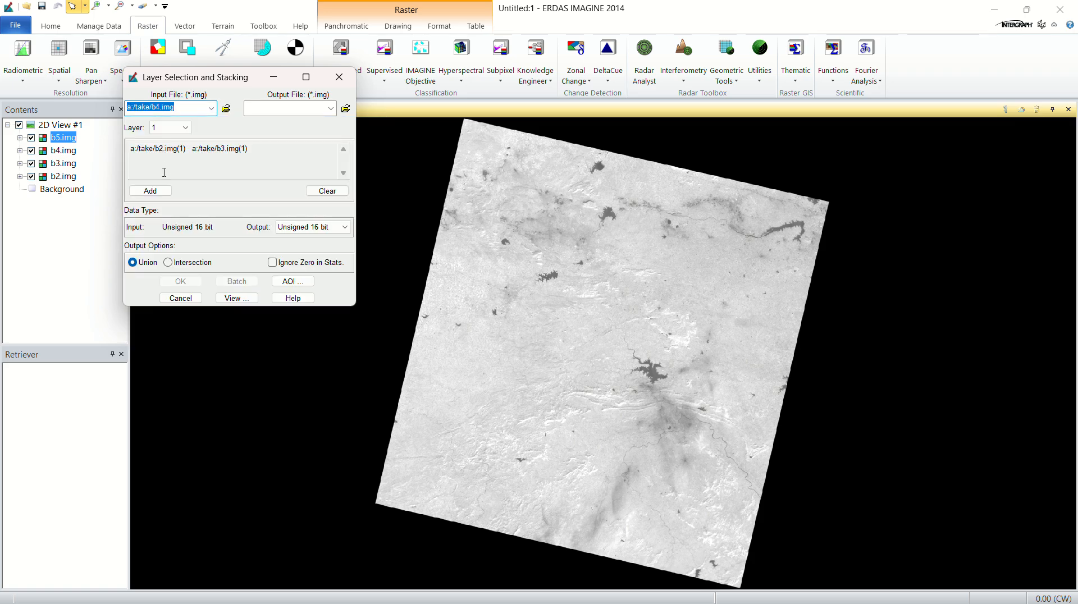
{"action": "mouse_move", "coordinate": [147, 208]}
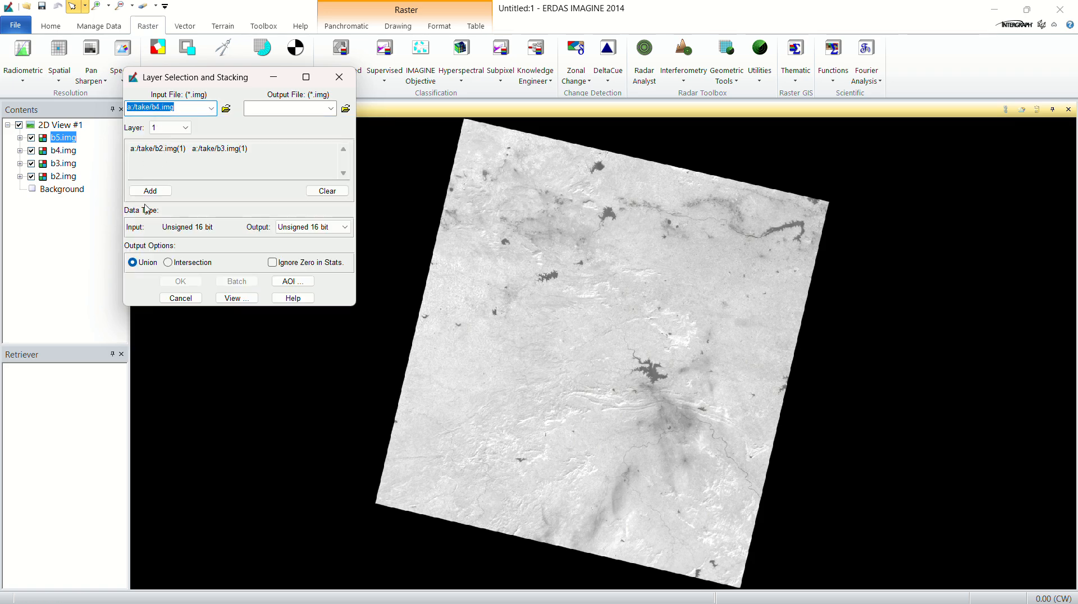
{"action": "left_click", "coordinate": [150, 189]}
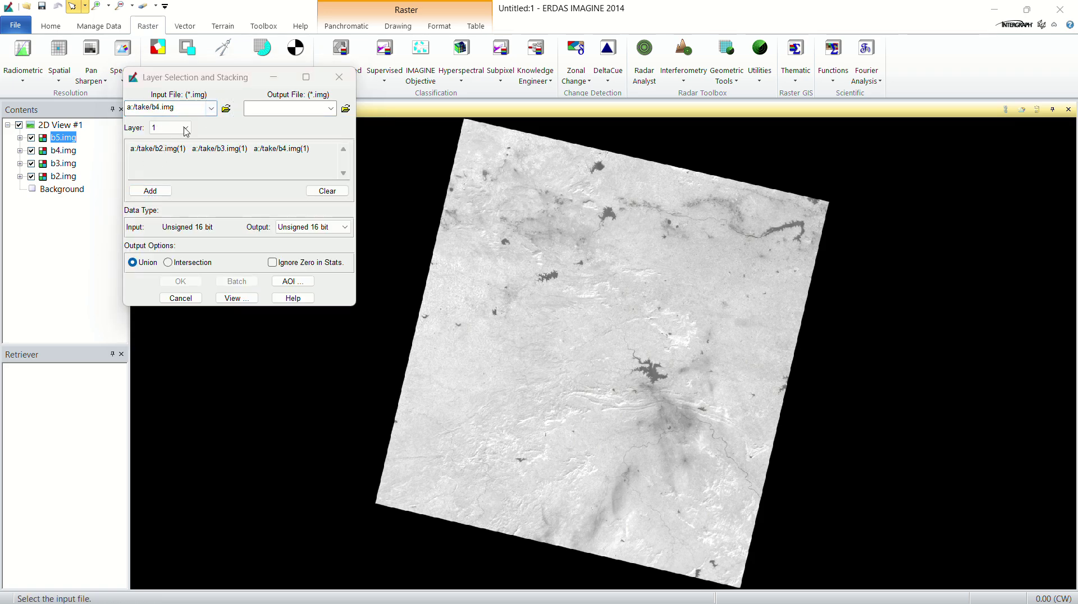
{"action": "left_click", "coordinate": [224, 107]}
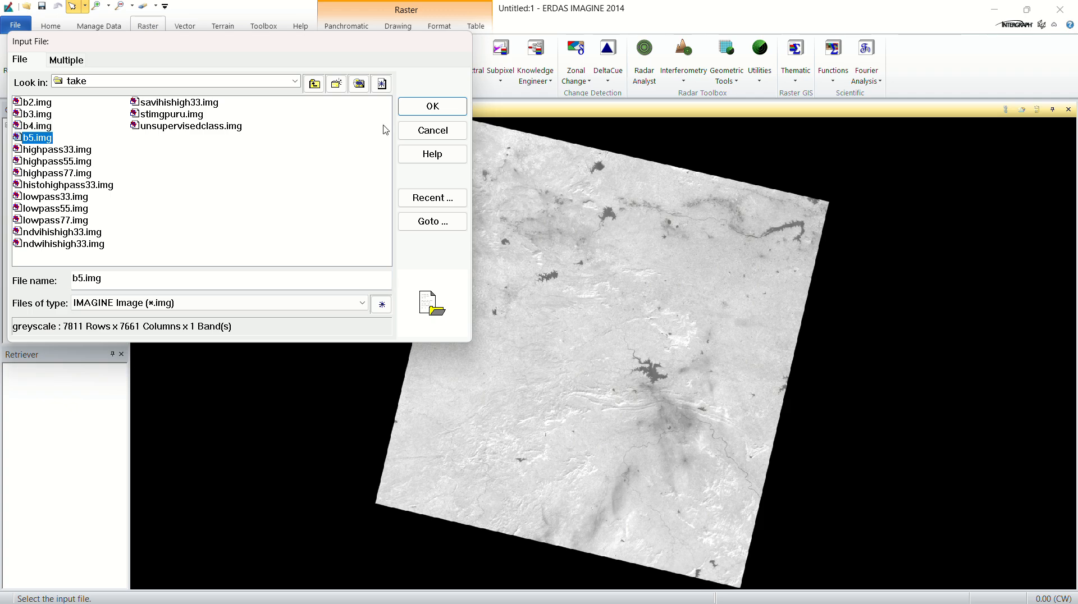
{"action": "left_click", "coordinate": [431, 105]}
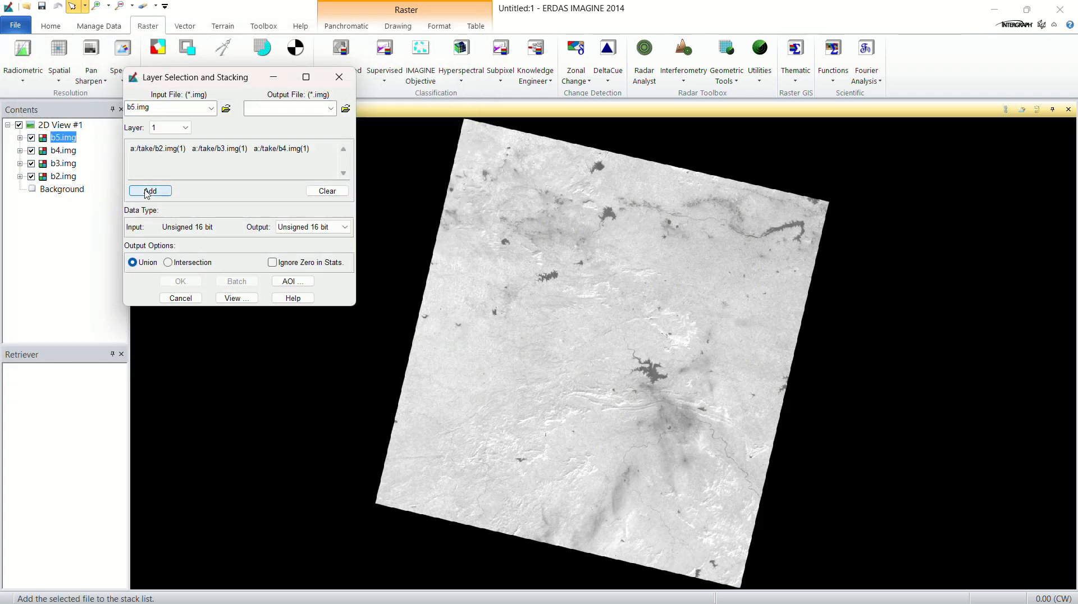
Step: Add b5.img to the stack and write the output as 'stack' on the Data (A:) drive
{"action": "left_click", "coordinate": [346, 108]}
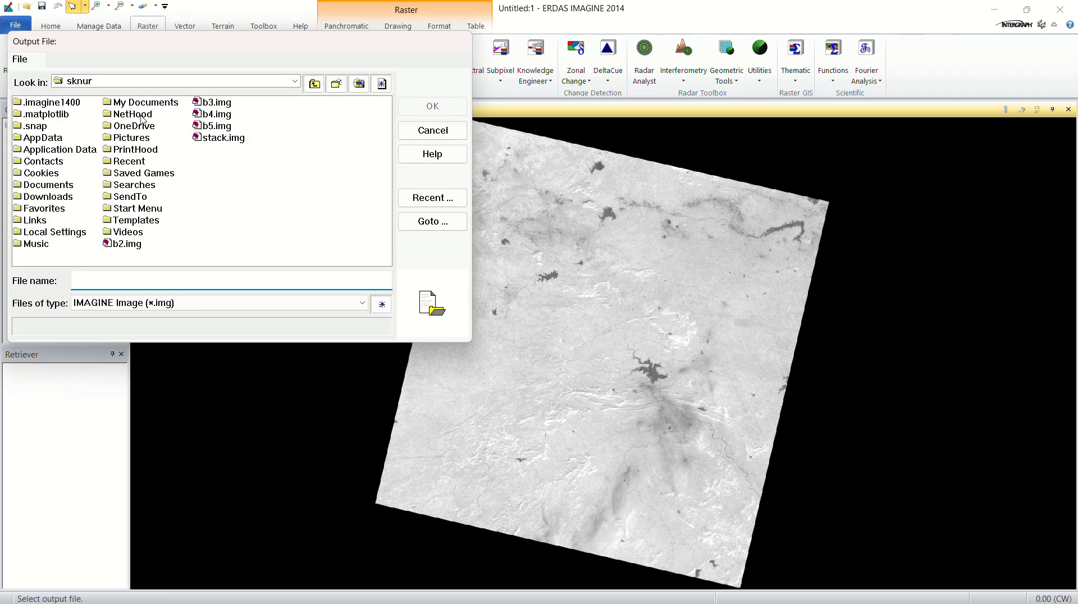
{"action": "left_click", "coordinate": [294, 81]}
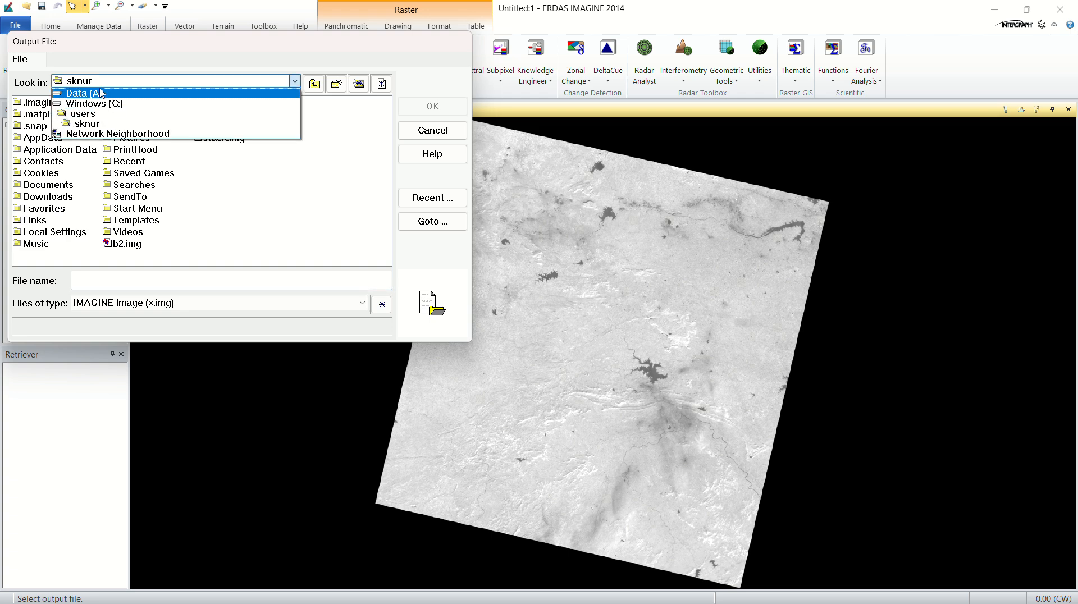
{"action": "left_click", "coordinate": [79, 91]}
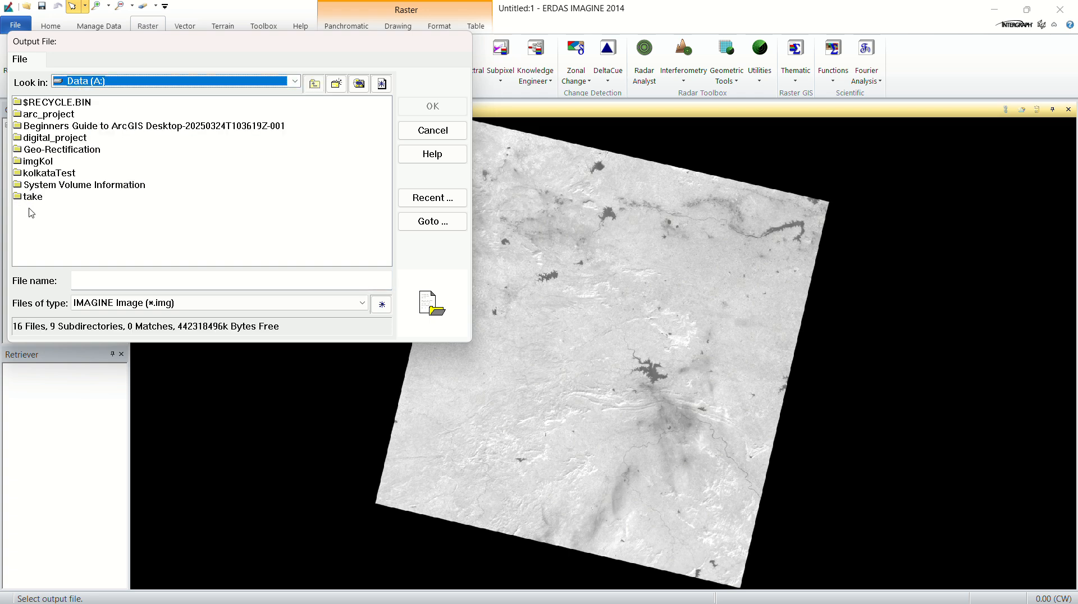
{"action": "mouse_move", "coordinate": [65, 214]}
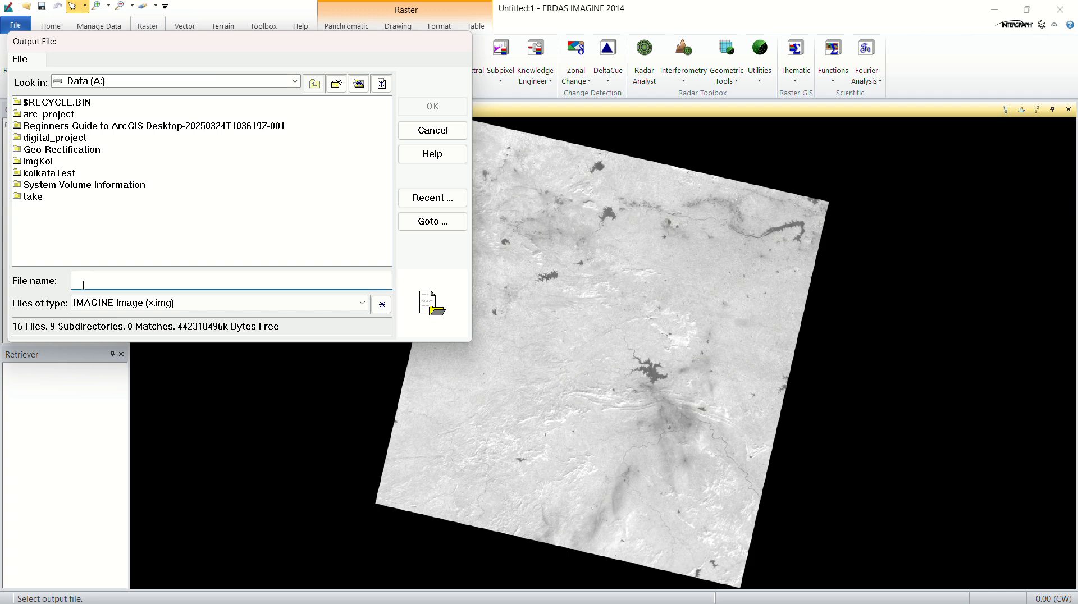
{"action": "type", "text": "stack"}
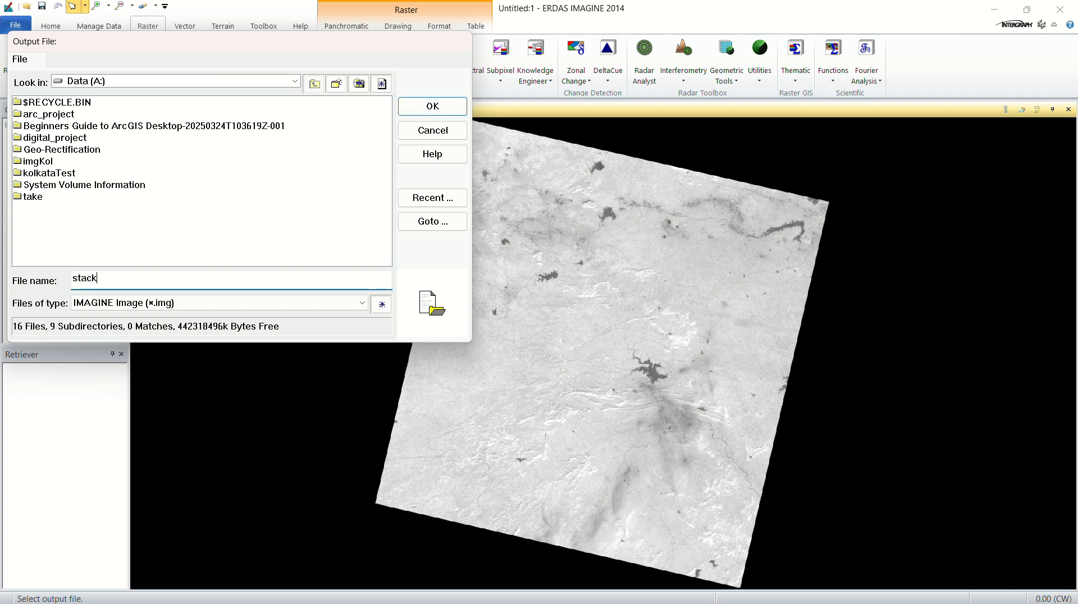
{"action": "left_click", "coordinate": [432, 106]}
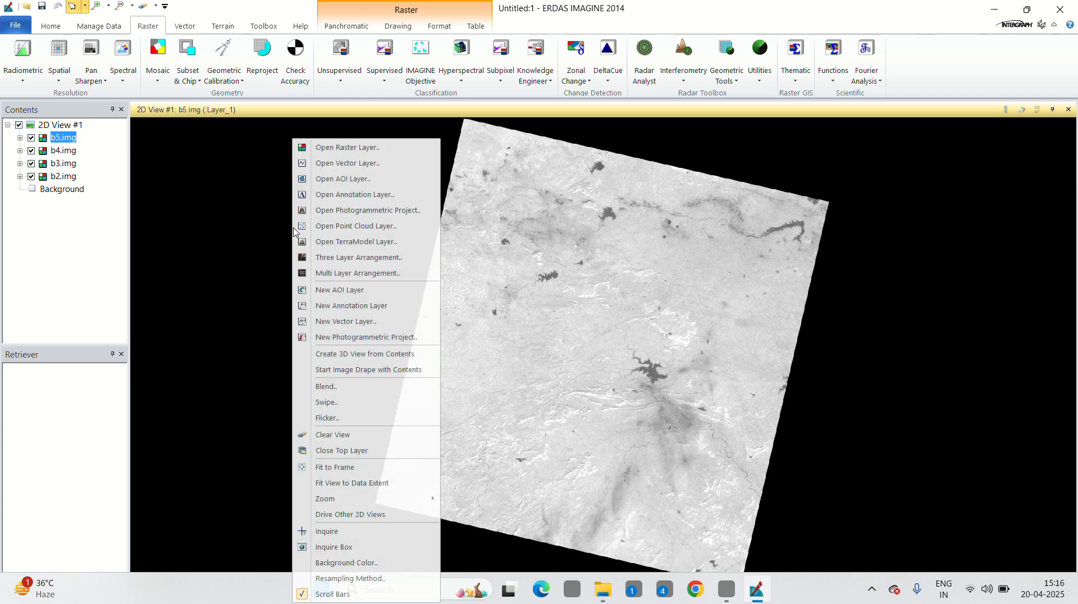
Step: Load stack.img from Data (A:) into the 2D View as a colour composite
{"action": "left_click", "coordinate": [347, 147]}
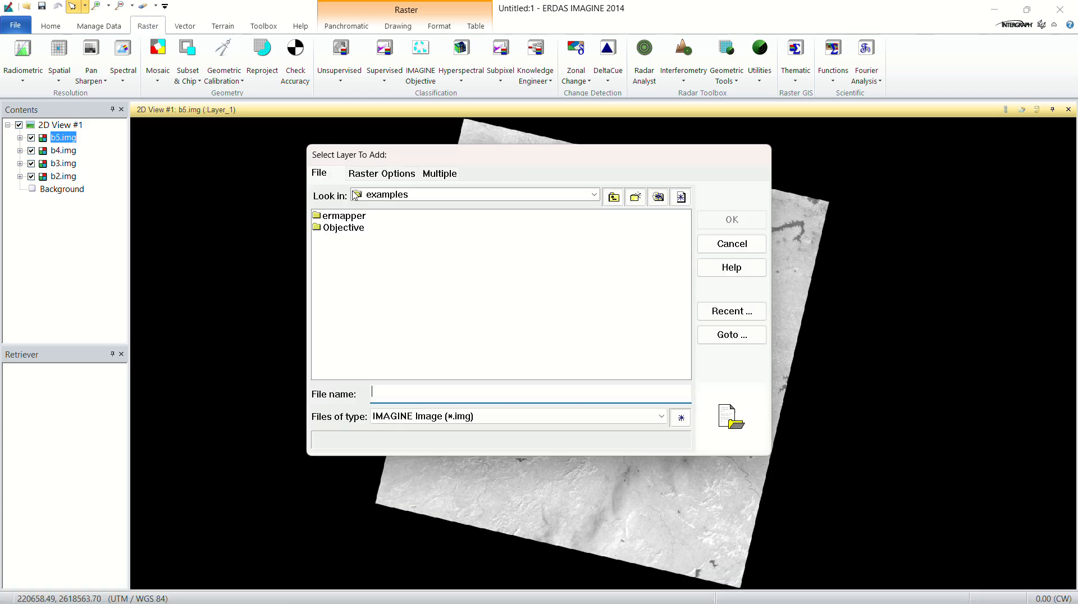
{"action": "left_click", "coordinate": [593, 195]}
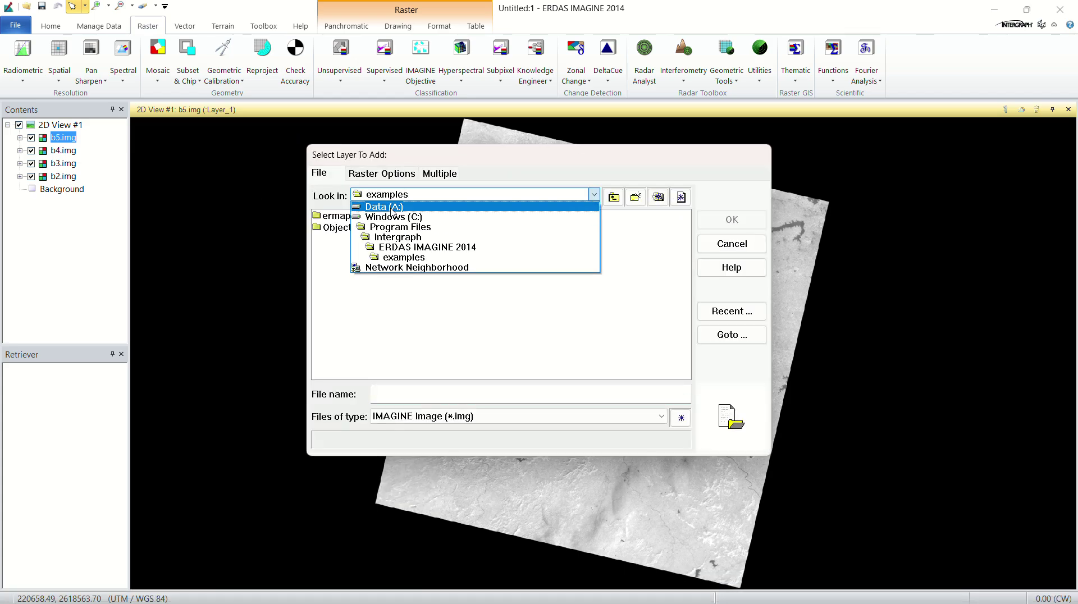
{"action": "left_click", "coordinate": [377, 206]}
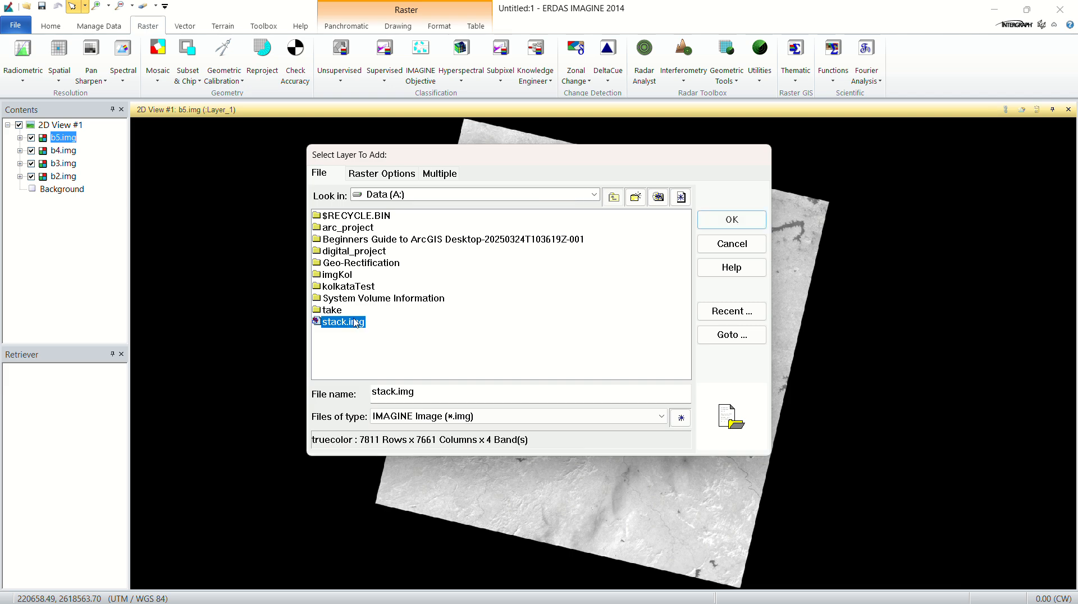
{"action": "mouse_move", "coordinate": [703, 234]}
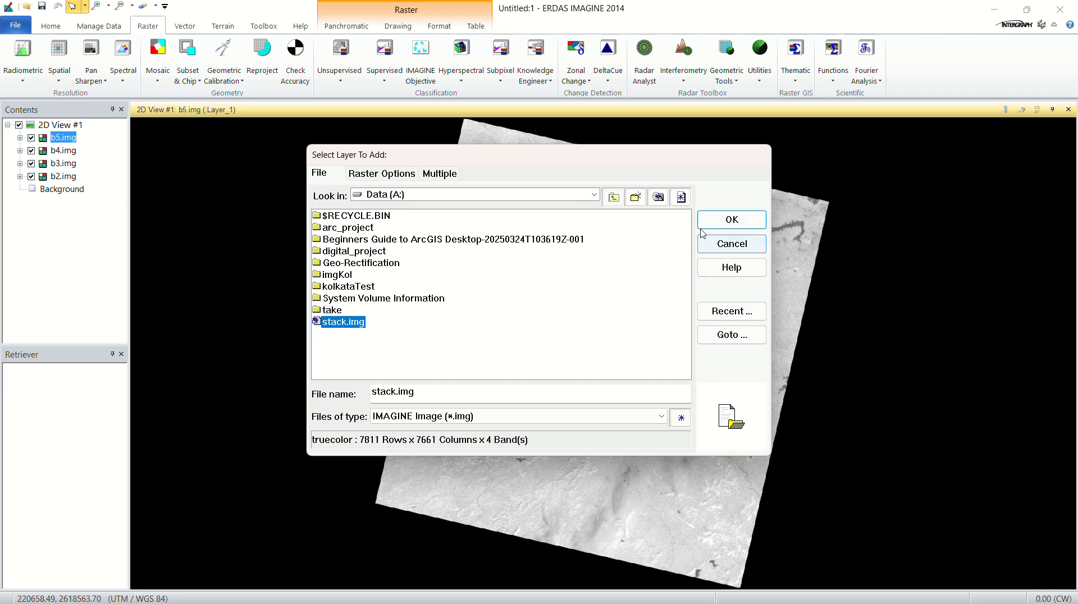
{"action": "left_click", "coordinate": [732, 219]}
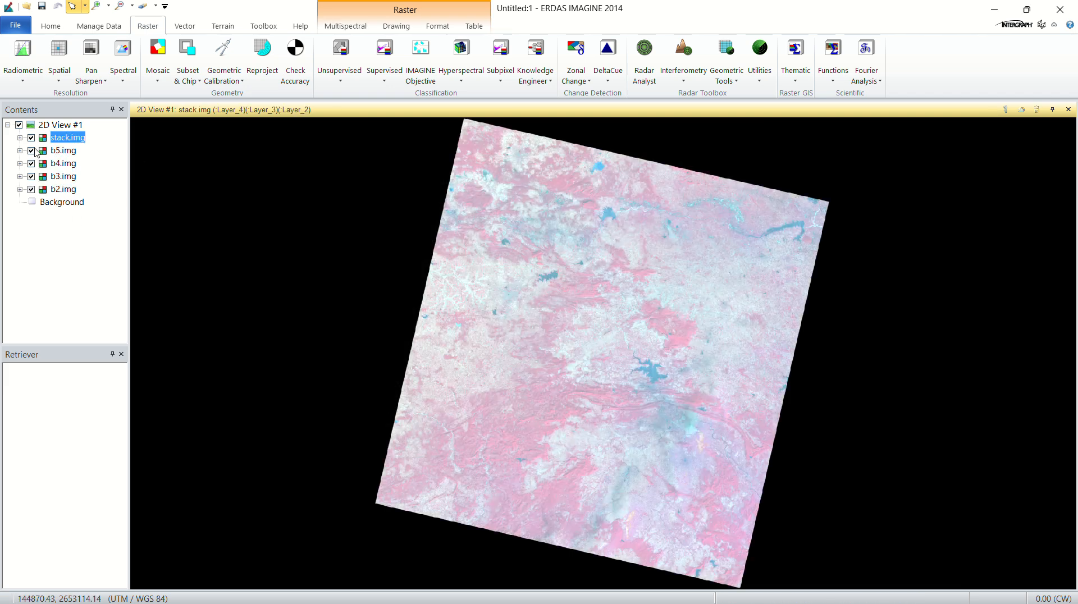
Step: Hide the single-band layers and bring up Multispectral radiometry adjustment
{"action": "left_click", "coordinate": [62, 150]}
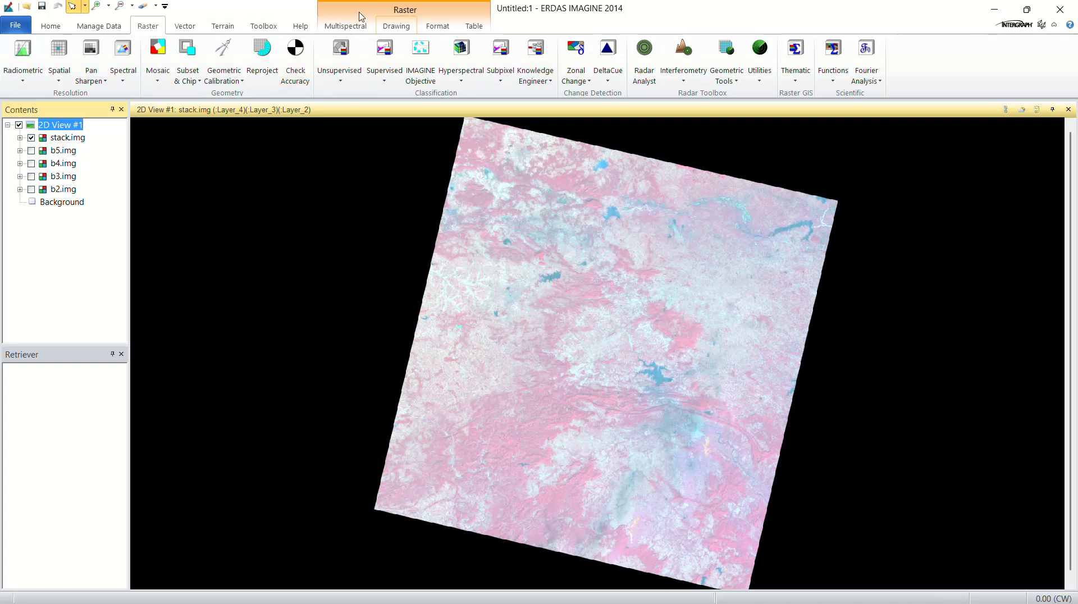
{"action": "left_click", "coordinate": [346, 26]}
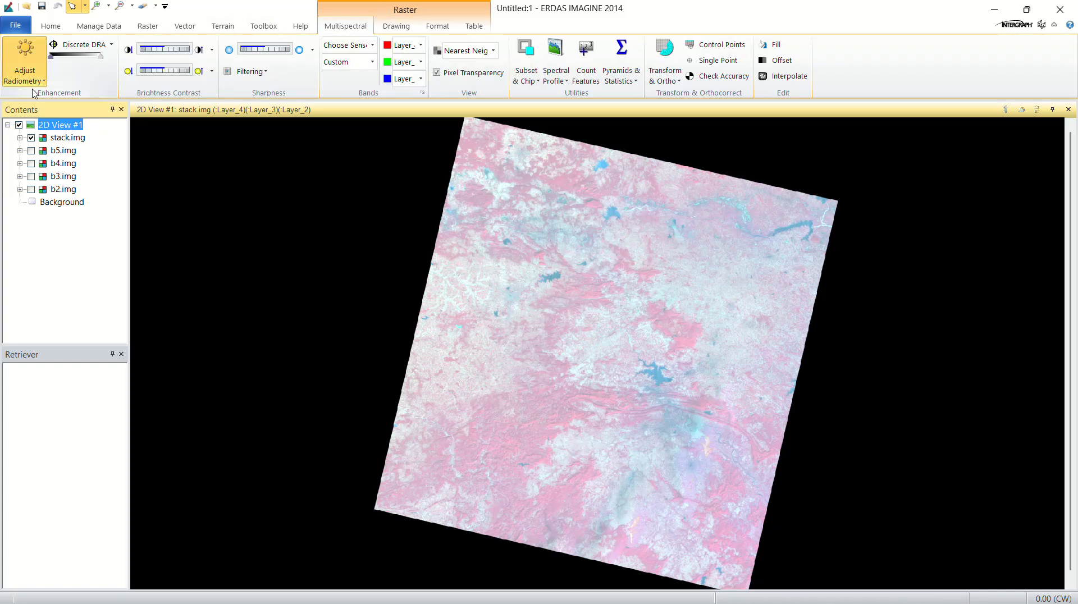
{"action": "left_click", "coordinate": [25, 58]}
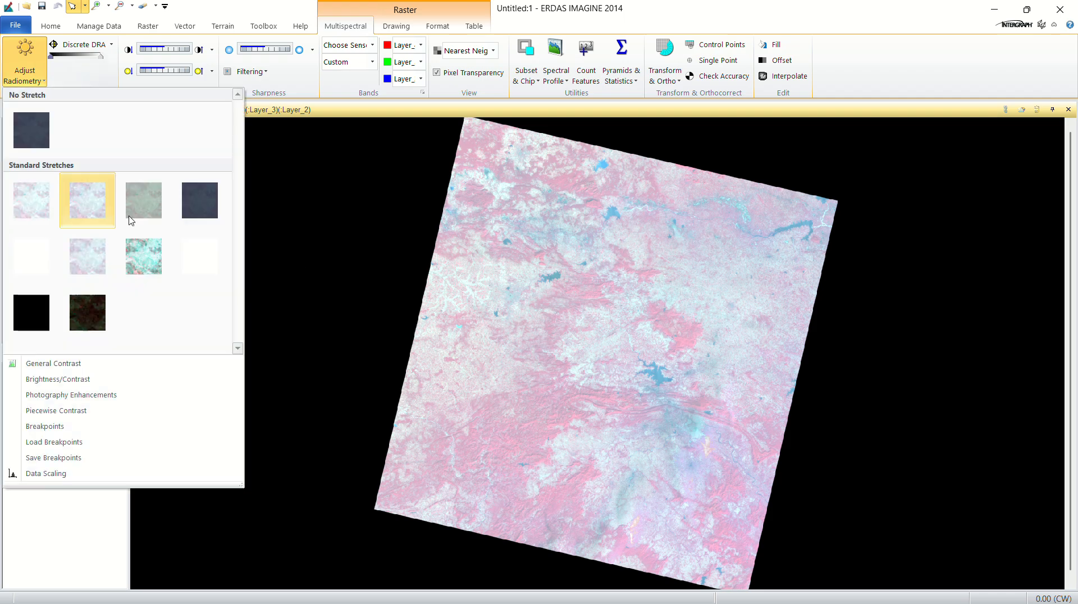